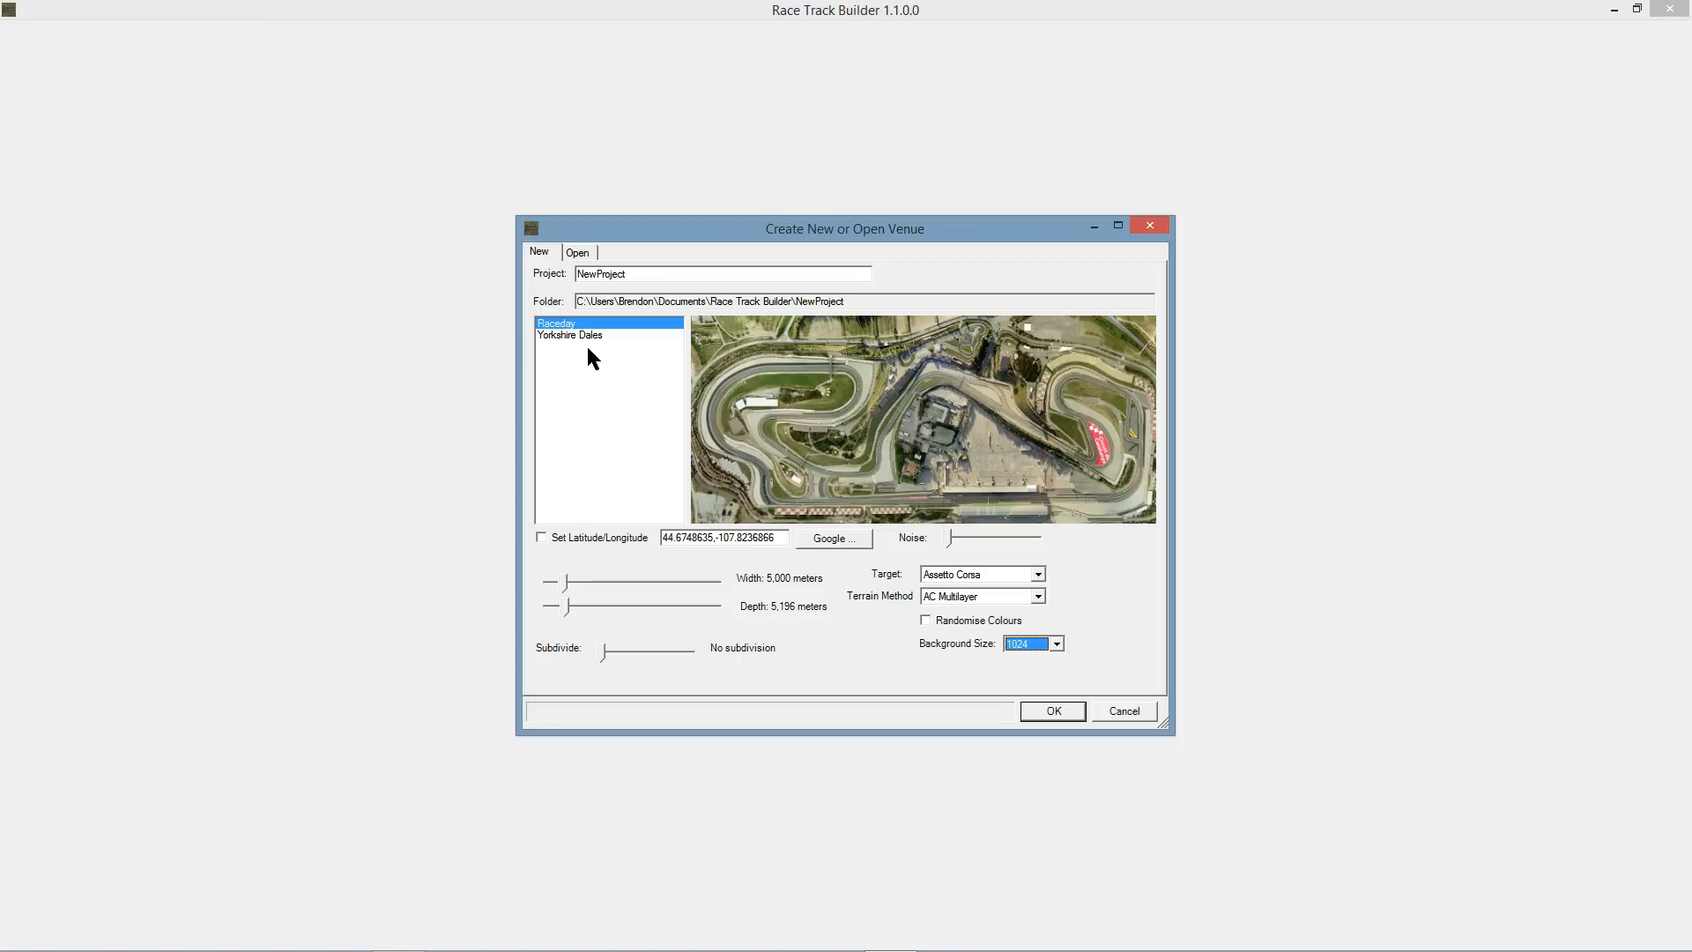
{"action": "mouse_move", "coordinate": [622, 341]}
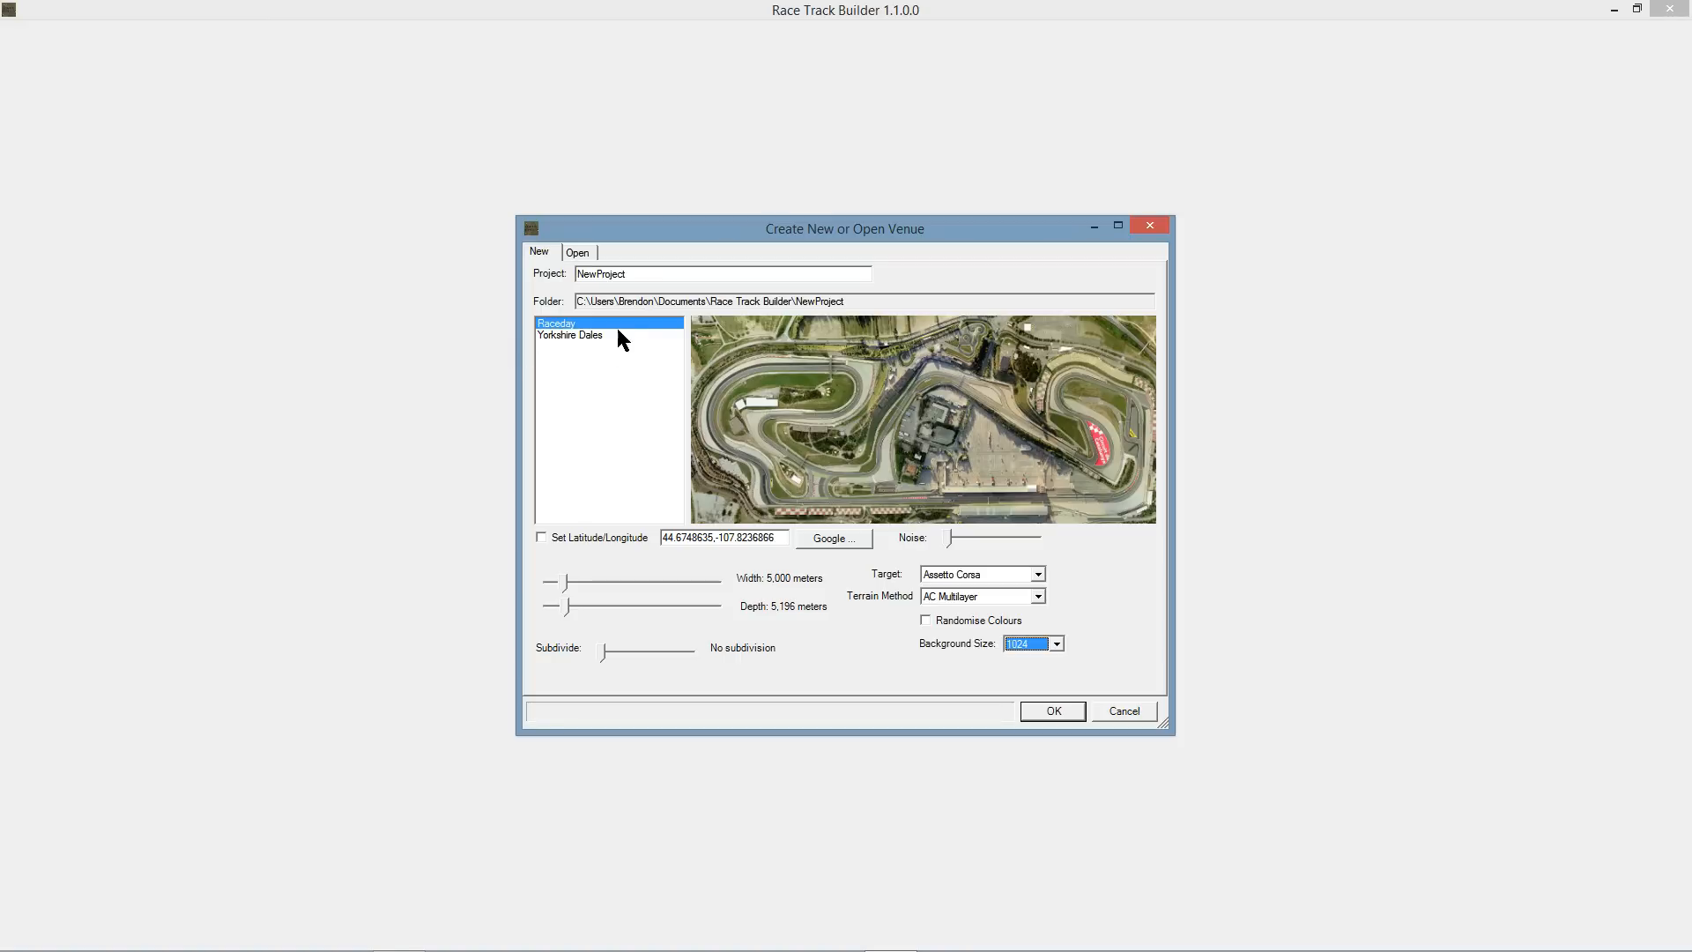
{"action": "mouse_move", "coordinate": [585, 354]}
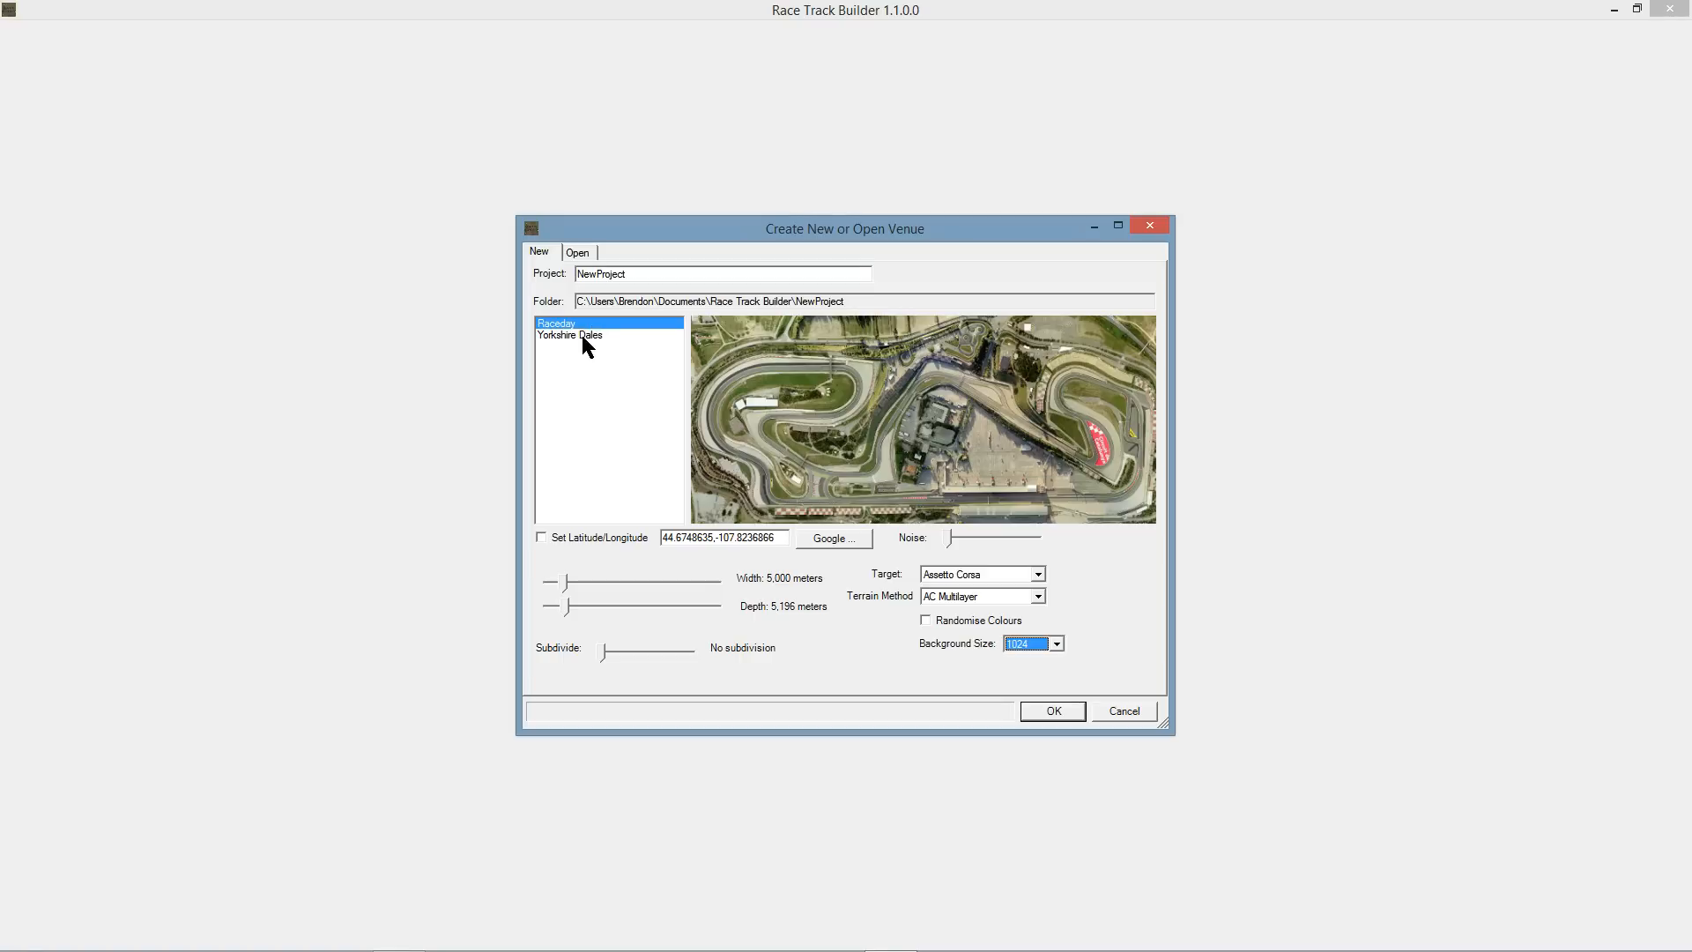
{"action": "mouse_move", "coordinate": [886, 428]}
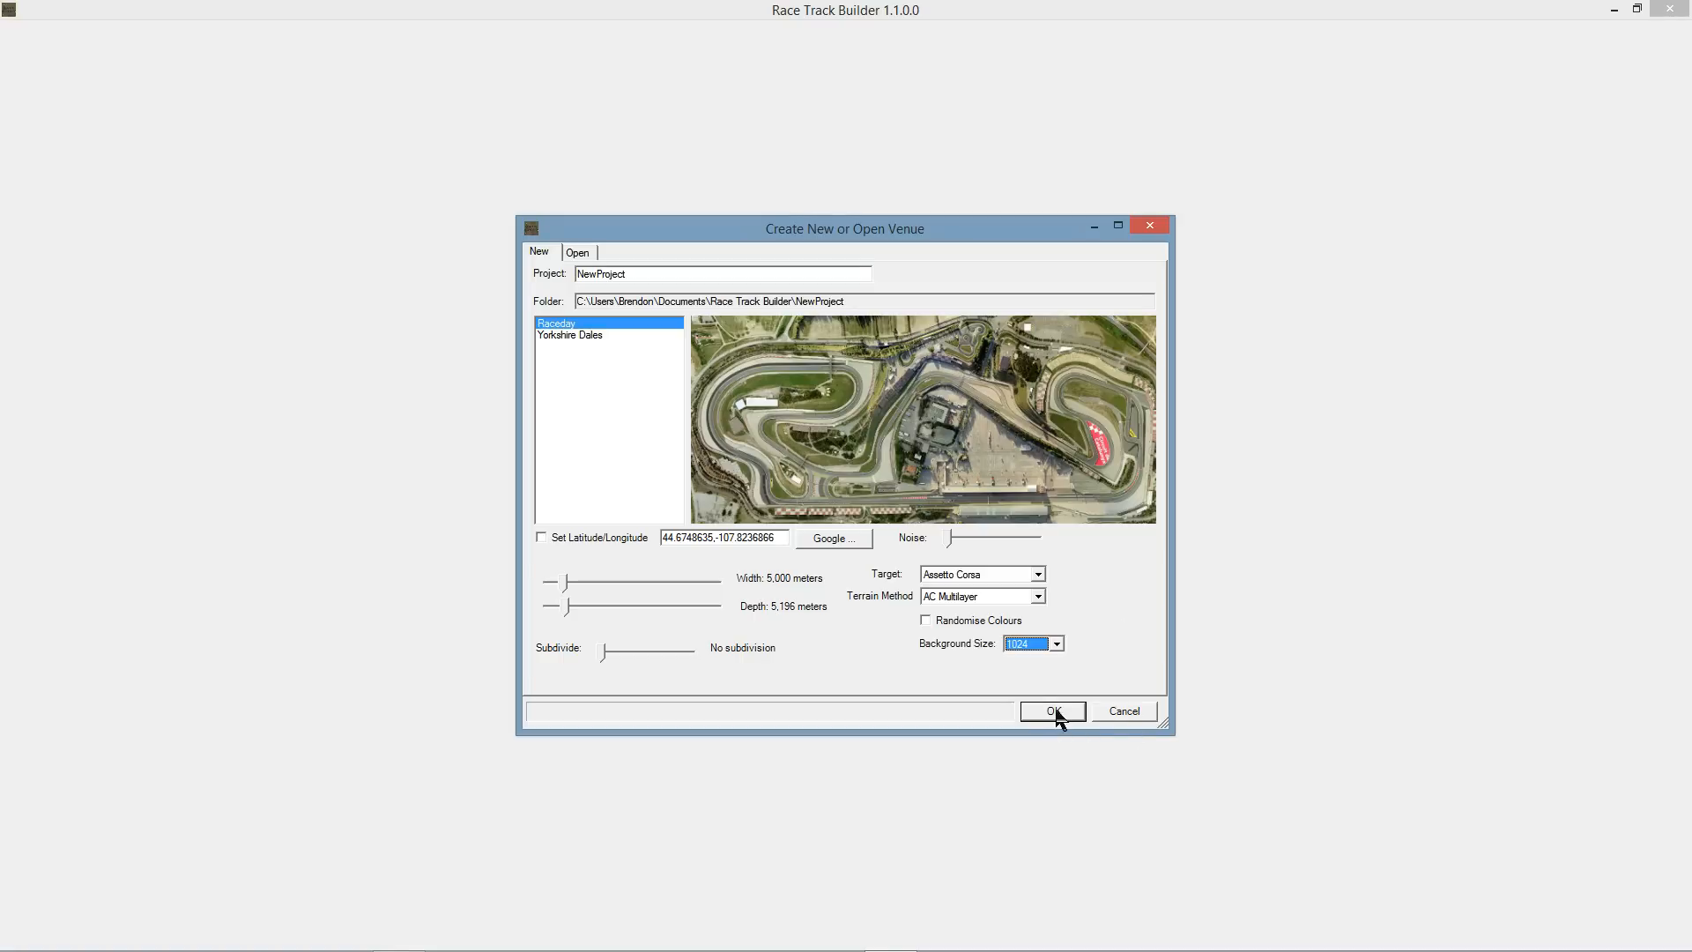
Confirm creating the new venue from the Raceday preset.
{"action": "left_click", "coordinate": [1053, 711]}
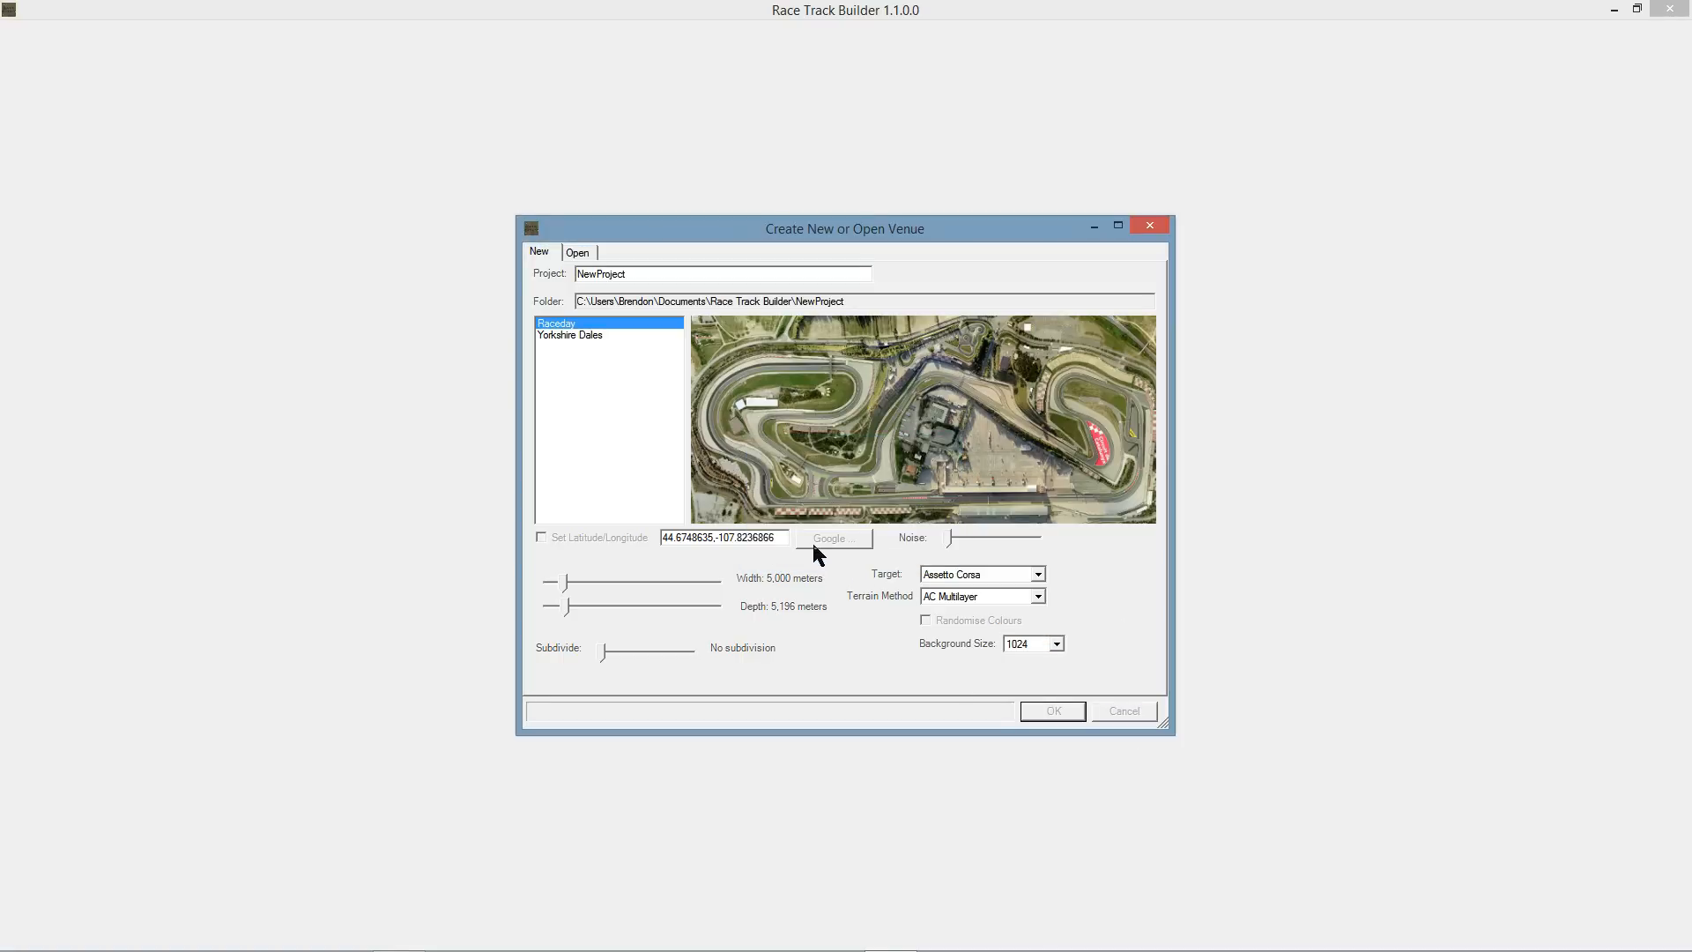
Enter the object editor and list the Cone category's traffic cone models.
{"action": "left_click", "coordinate": [1052, 711]}
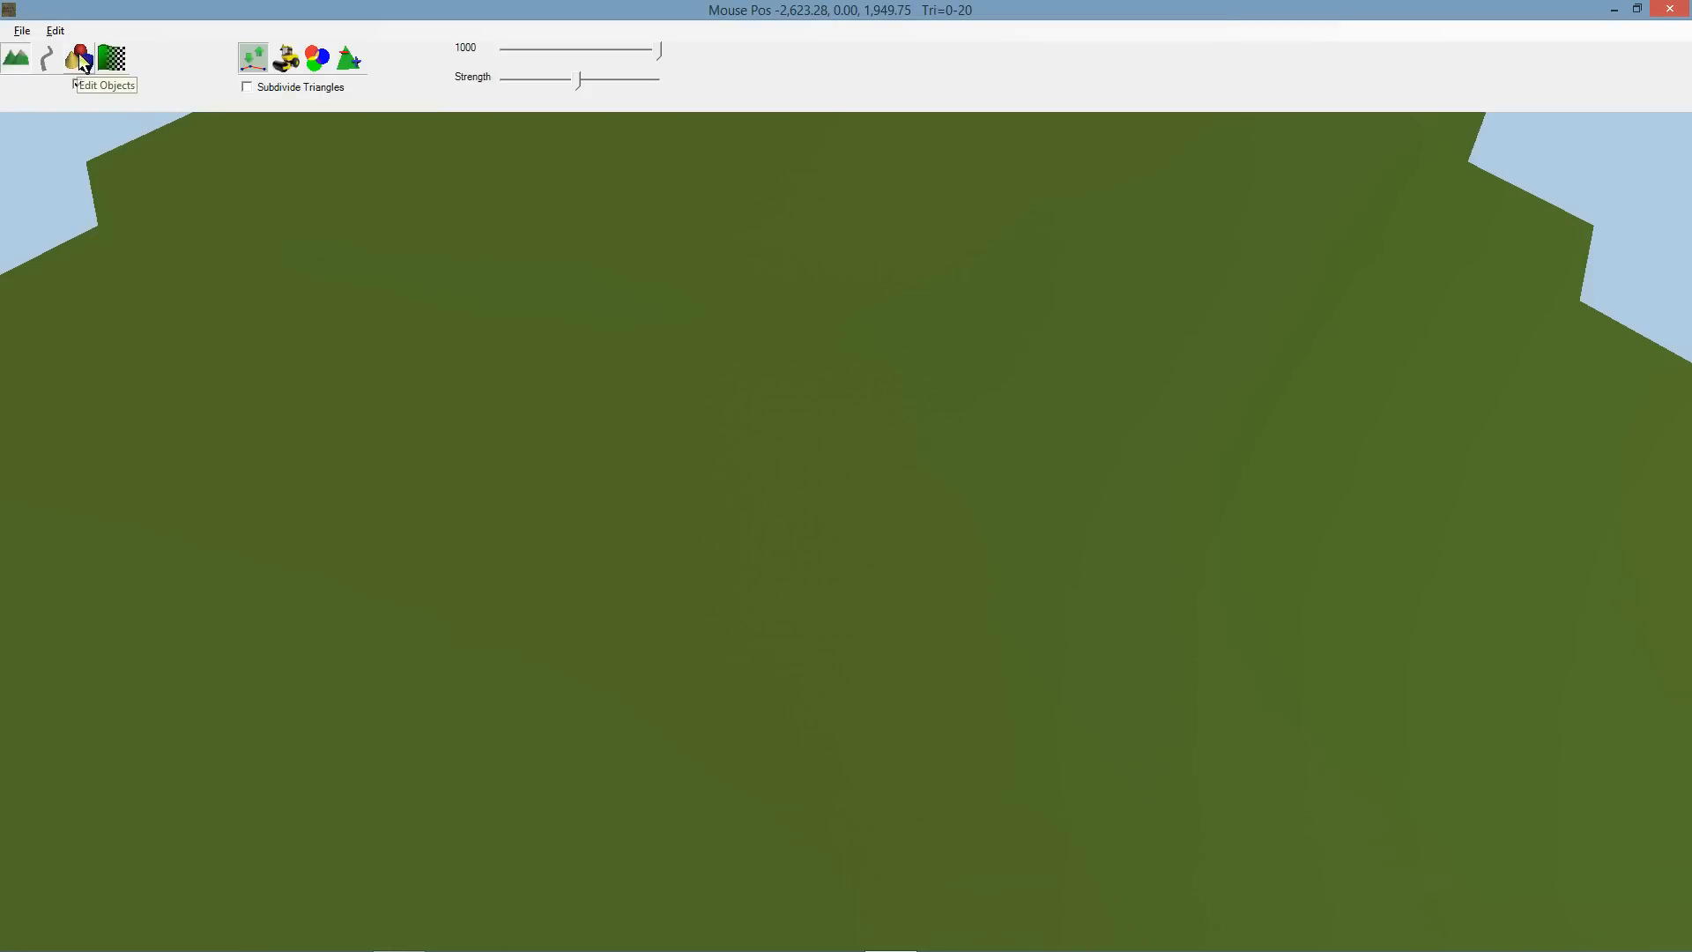
{"action": "left_click", "coordinate": [78, 55]}
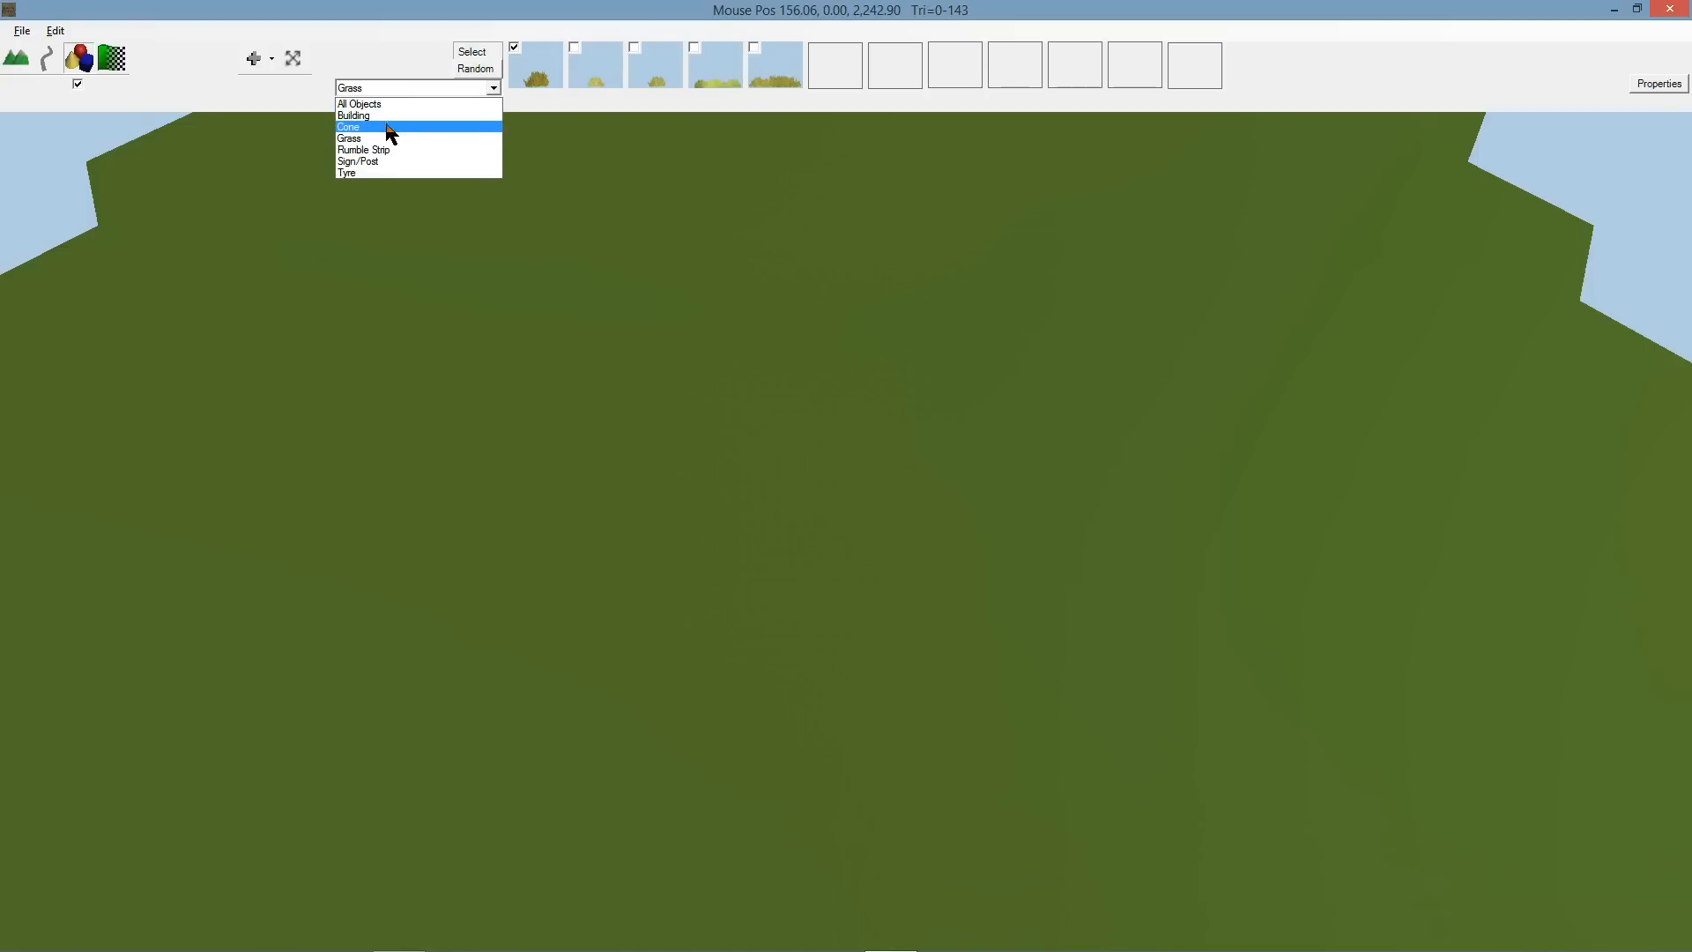
{"action": "left_click", "coordinate": [347, 127]}
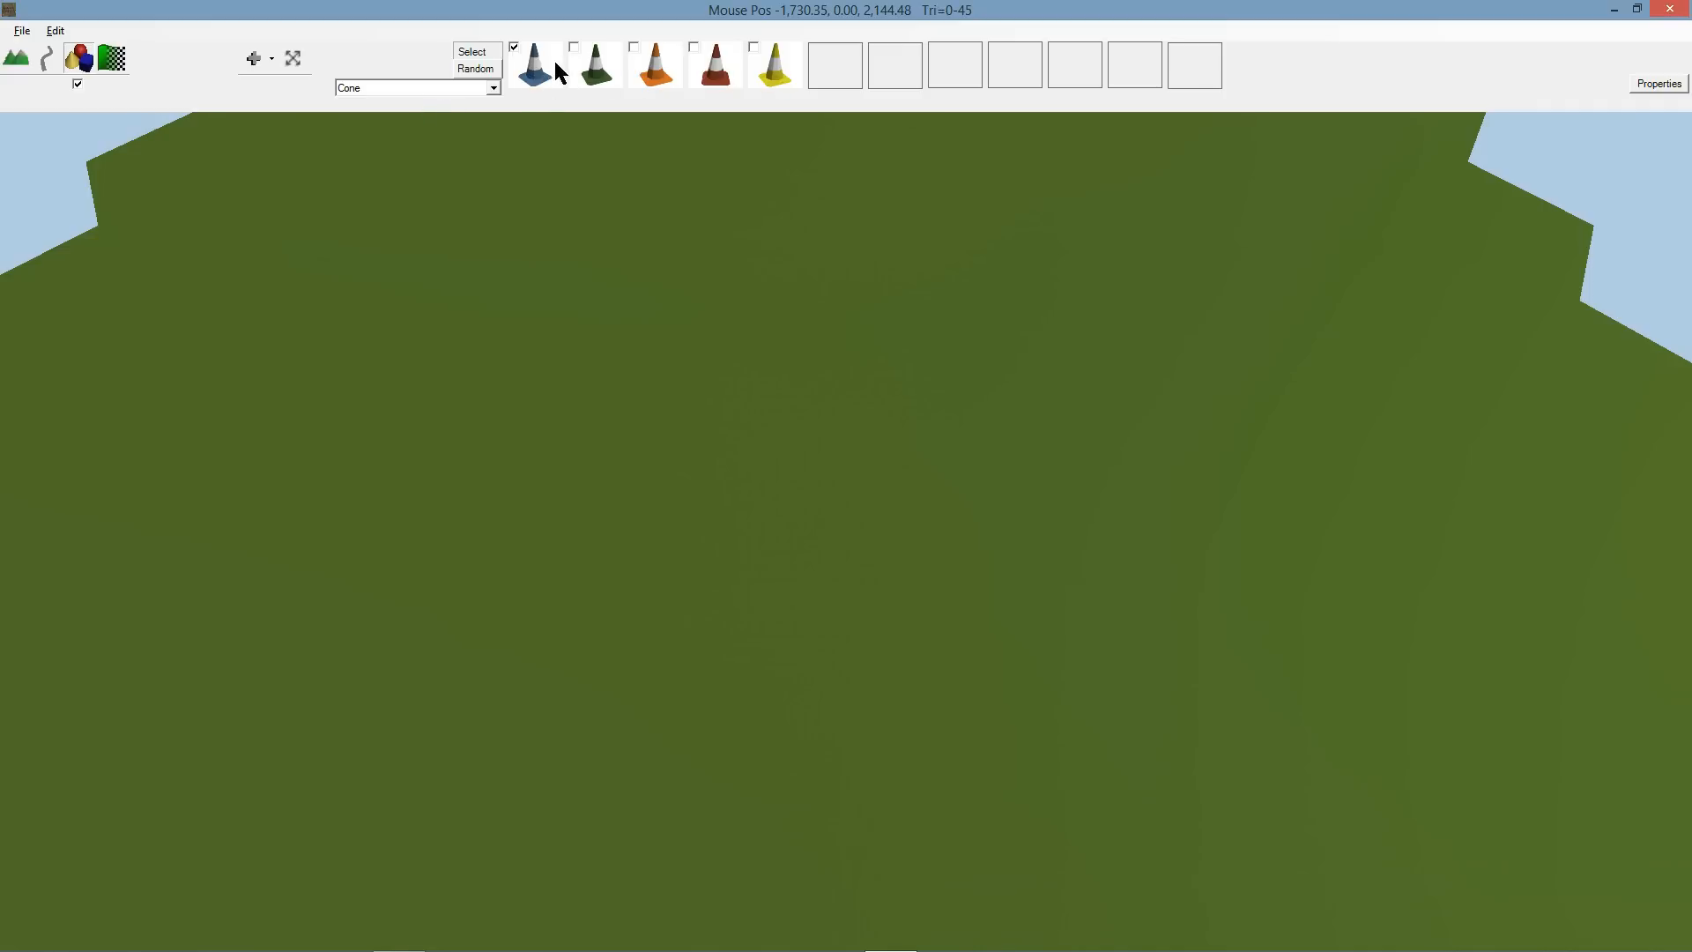
Include another cone variant for placing the mixed-colour cone rows.
{"action": "left_click", "coordinate": [635, 47]}
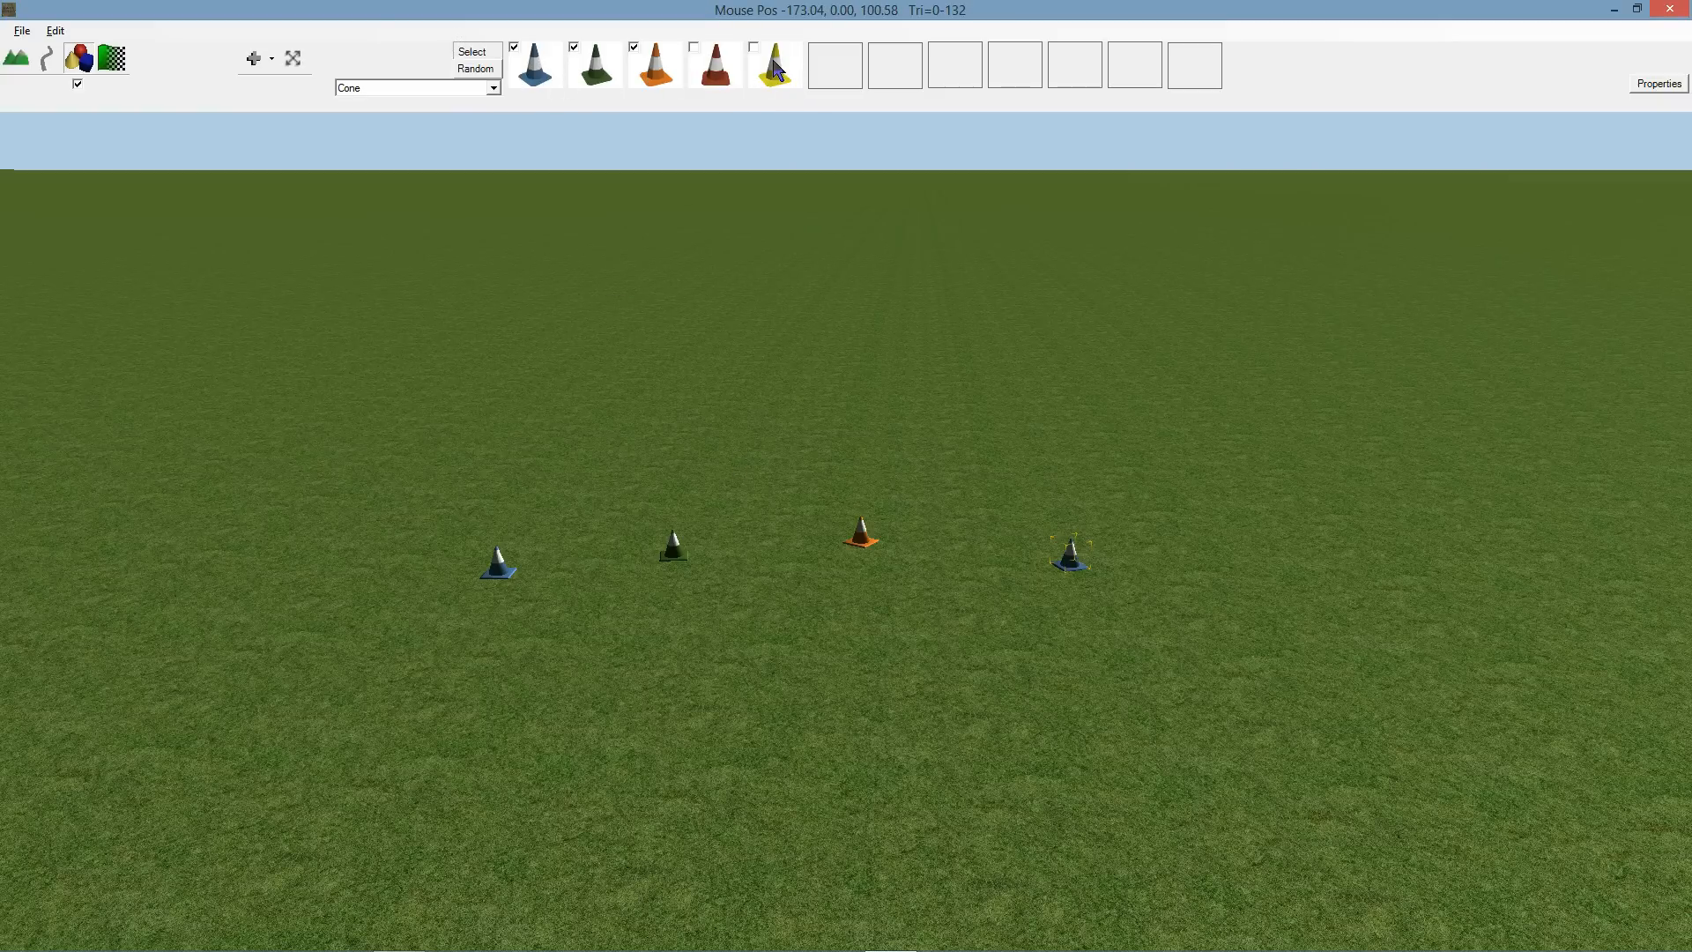
{"action": "mouse_move", "coordinate": [779, 69]}
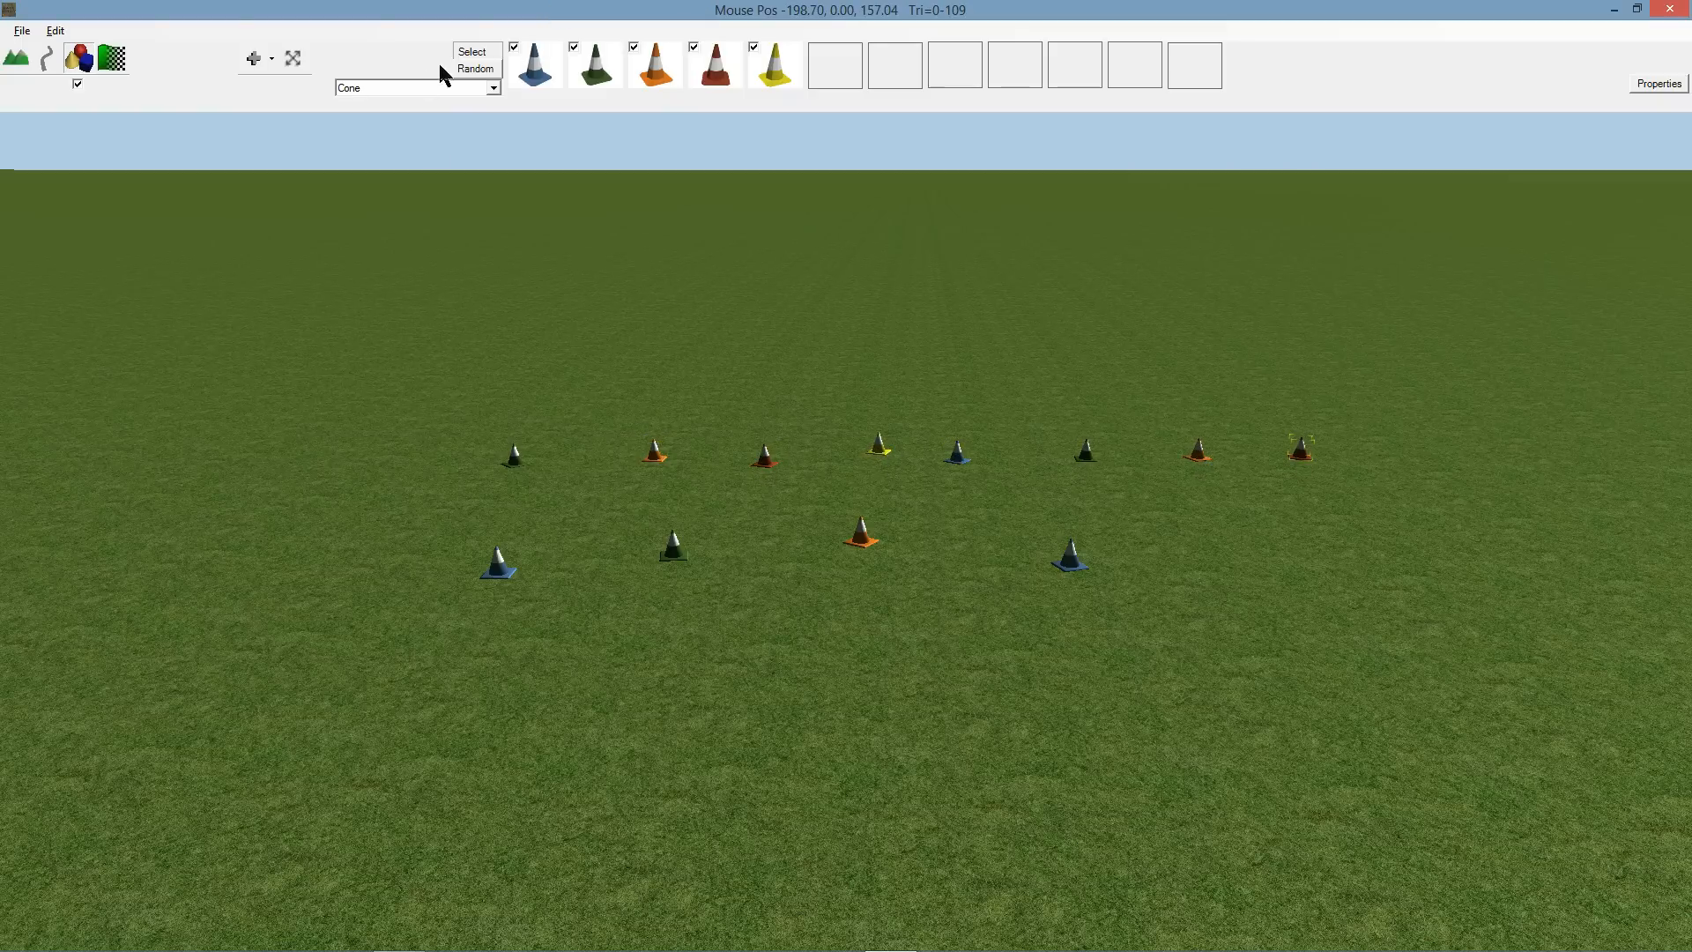
Paint a cone line, scattered clusters and a density-filled patch of cones across the field.
{"action": "left_click", "coordinate": [257, 59]}
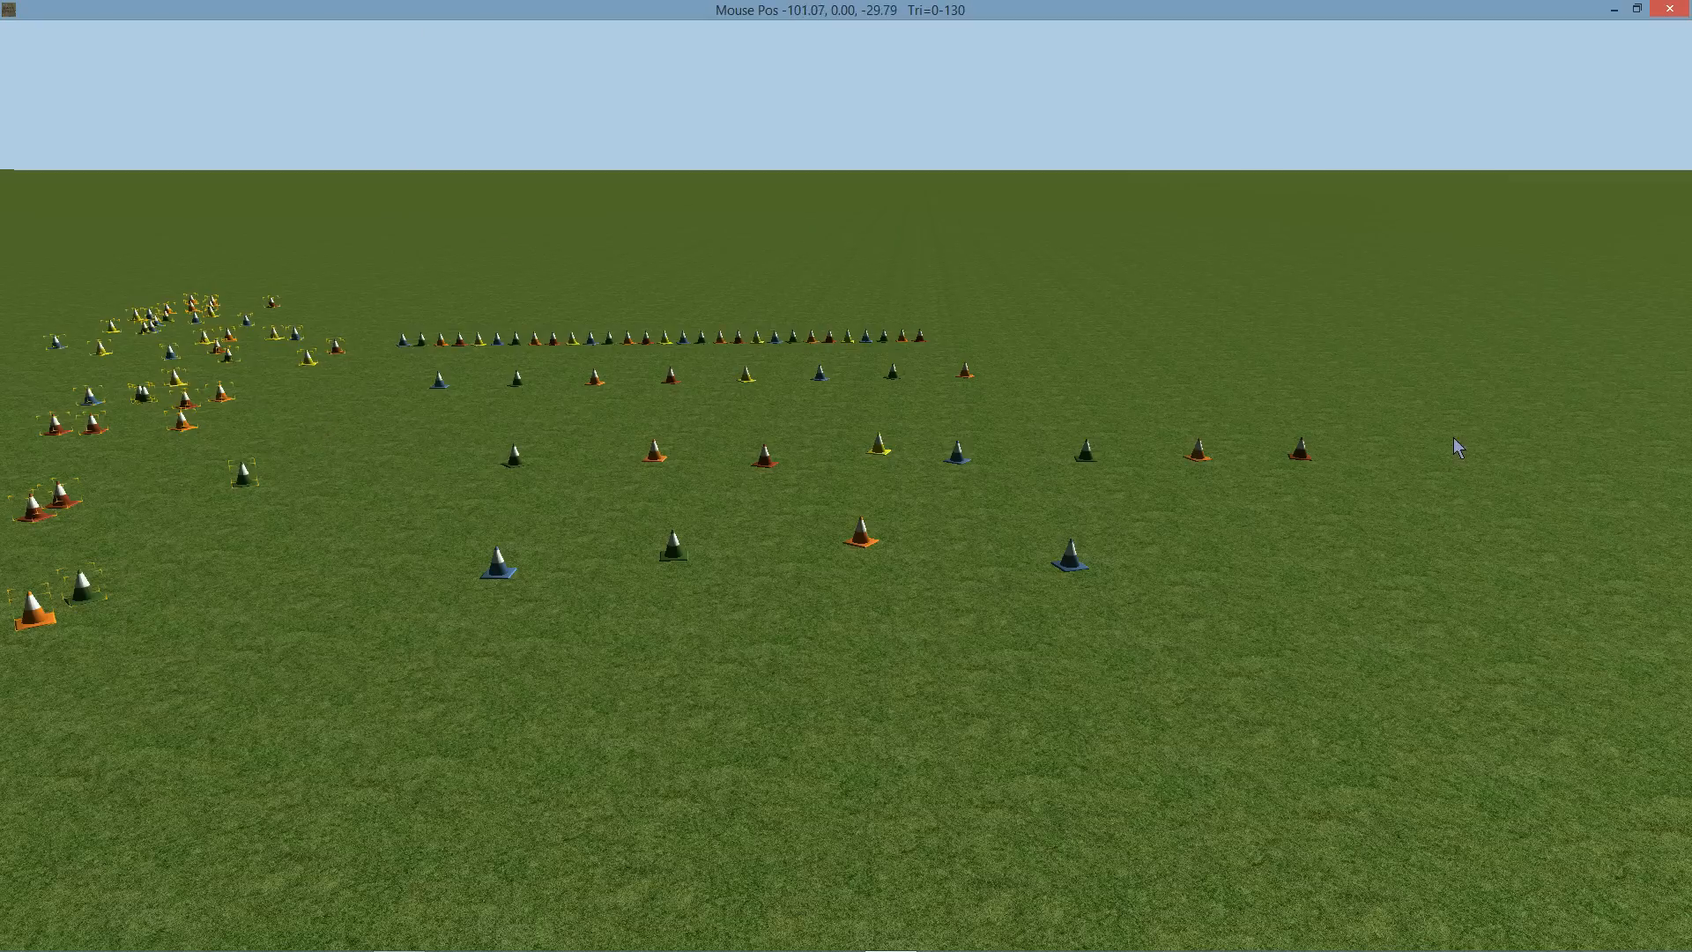
{"action": "left_click", "coordinate": [1199, 519]}
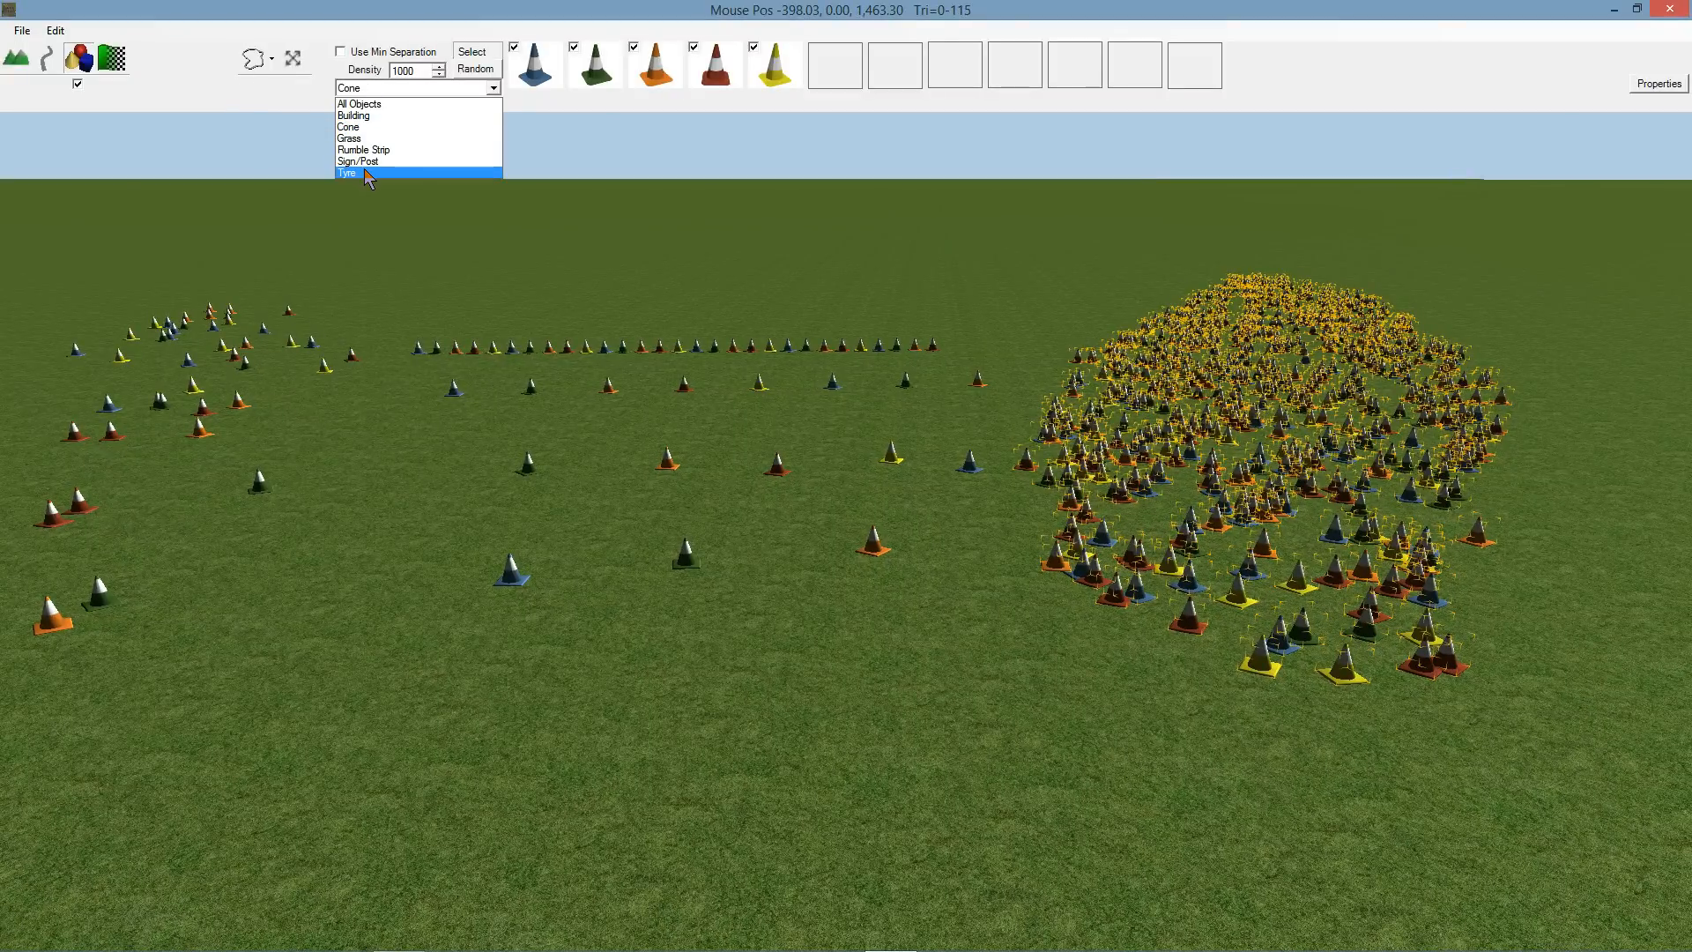
Show the Tyre category and add the MarkerBoards_100 model from All Objects.
{"action": "left_click", "coordinate": [347, 173]}
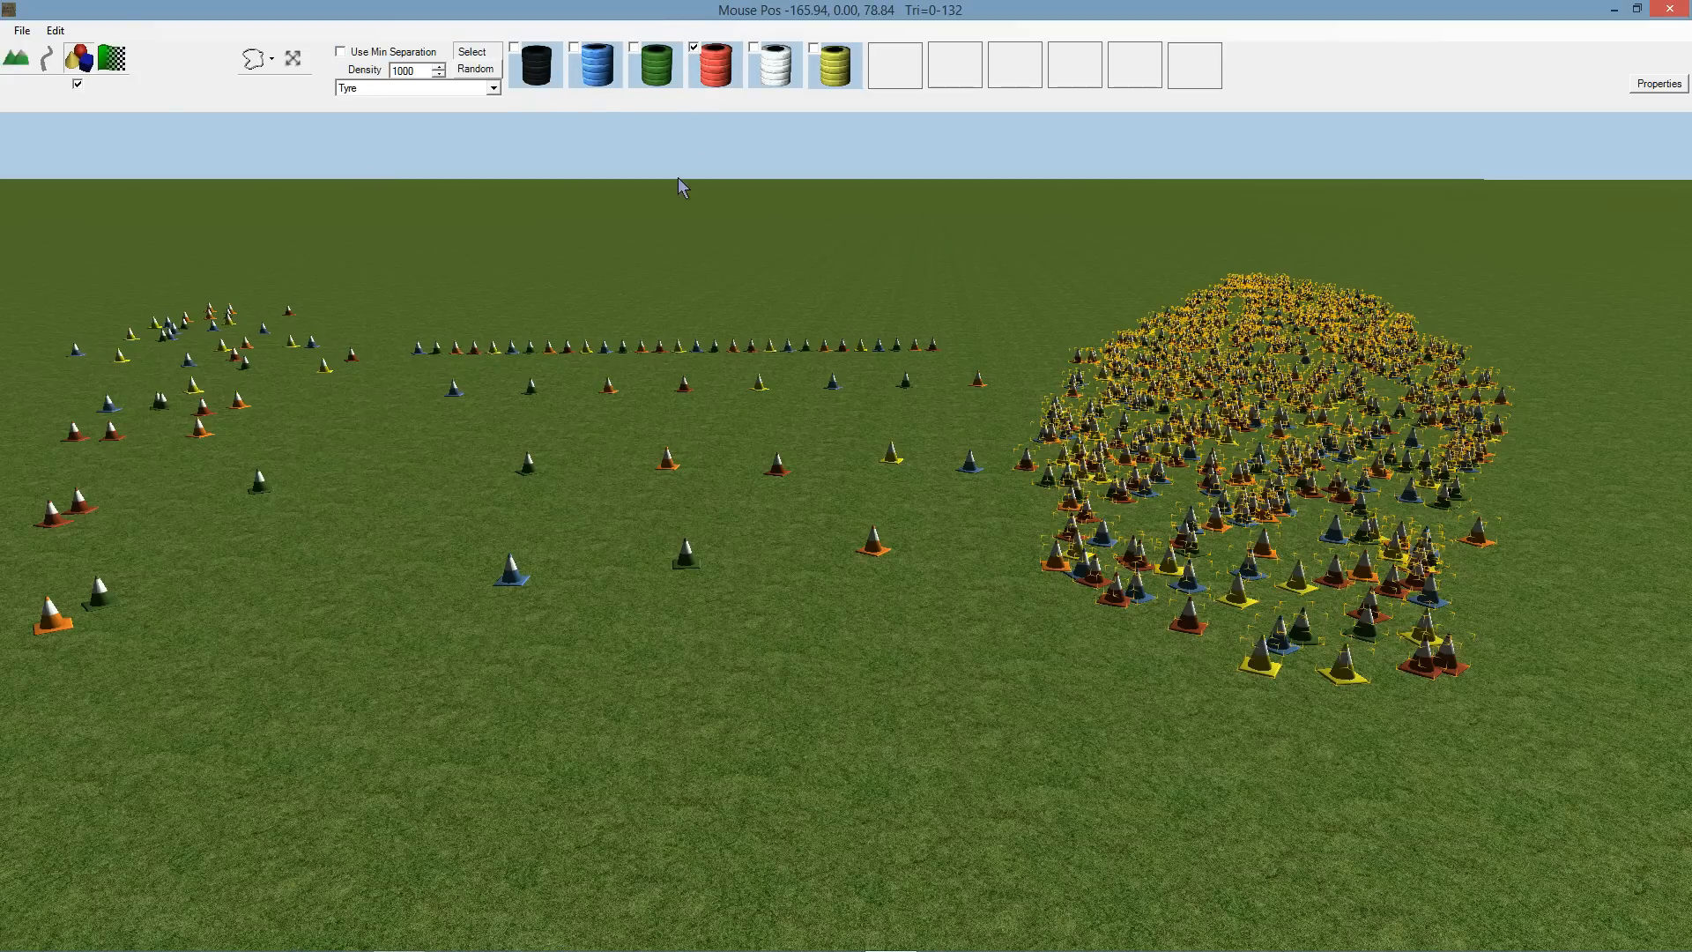
{"action": "mouse_move", "coordinate": [907, 72]}
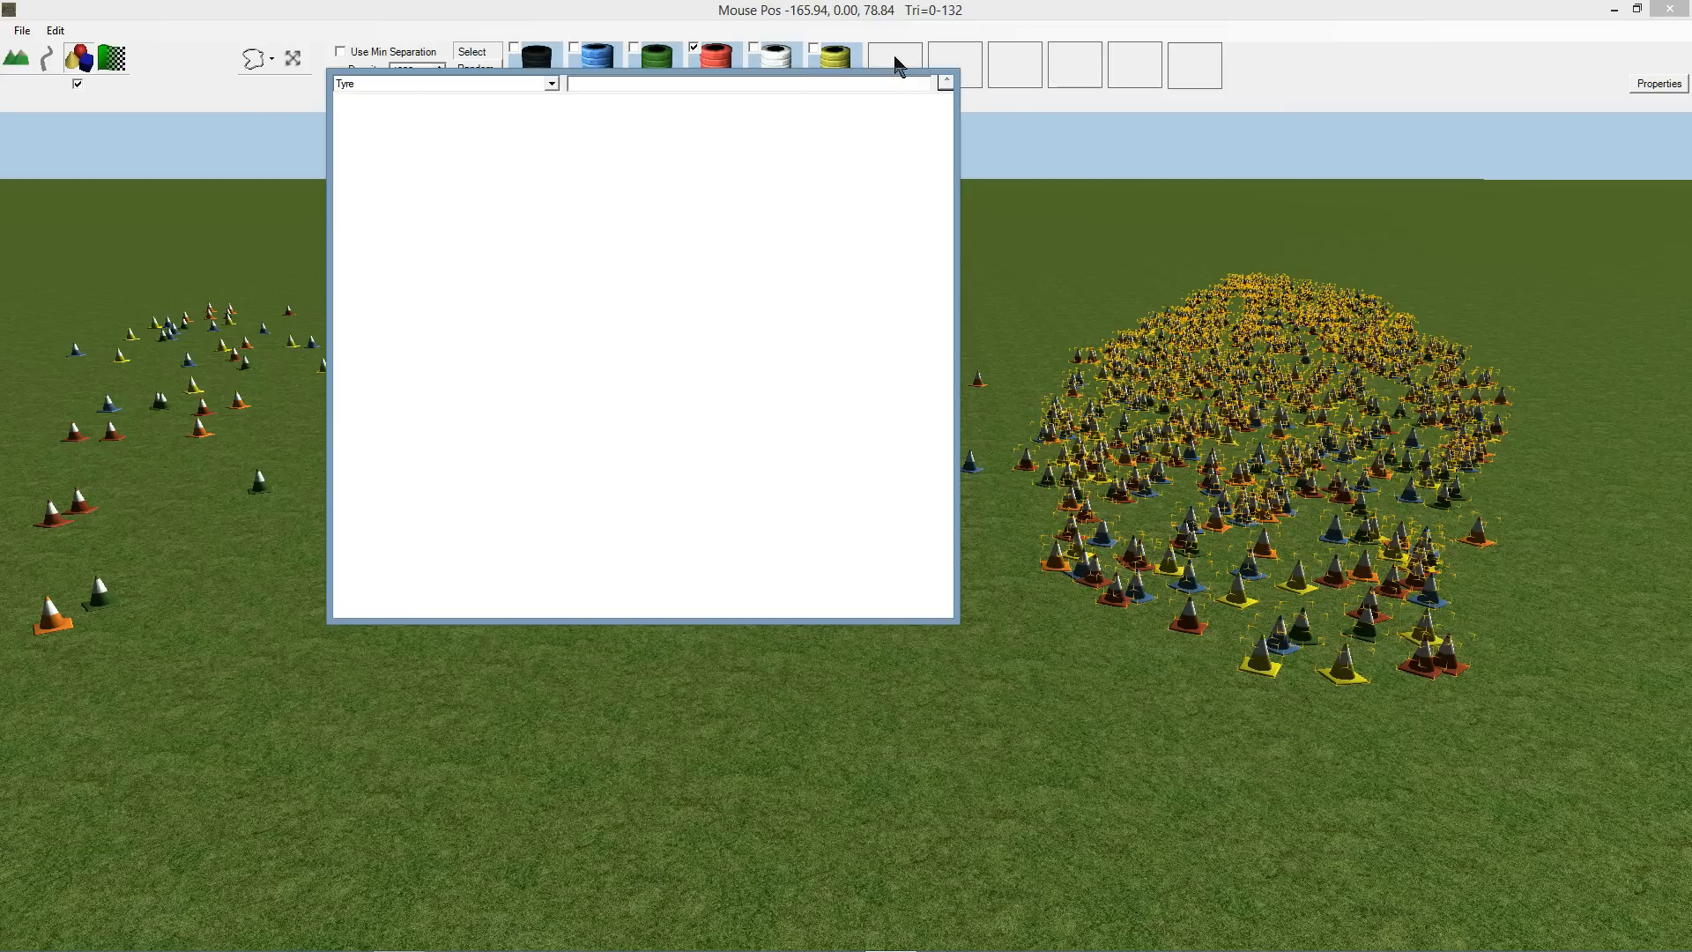
{"action": "mouse_move", "coordinate": [729, 316]}
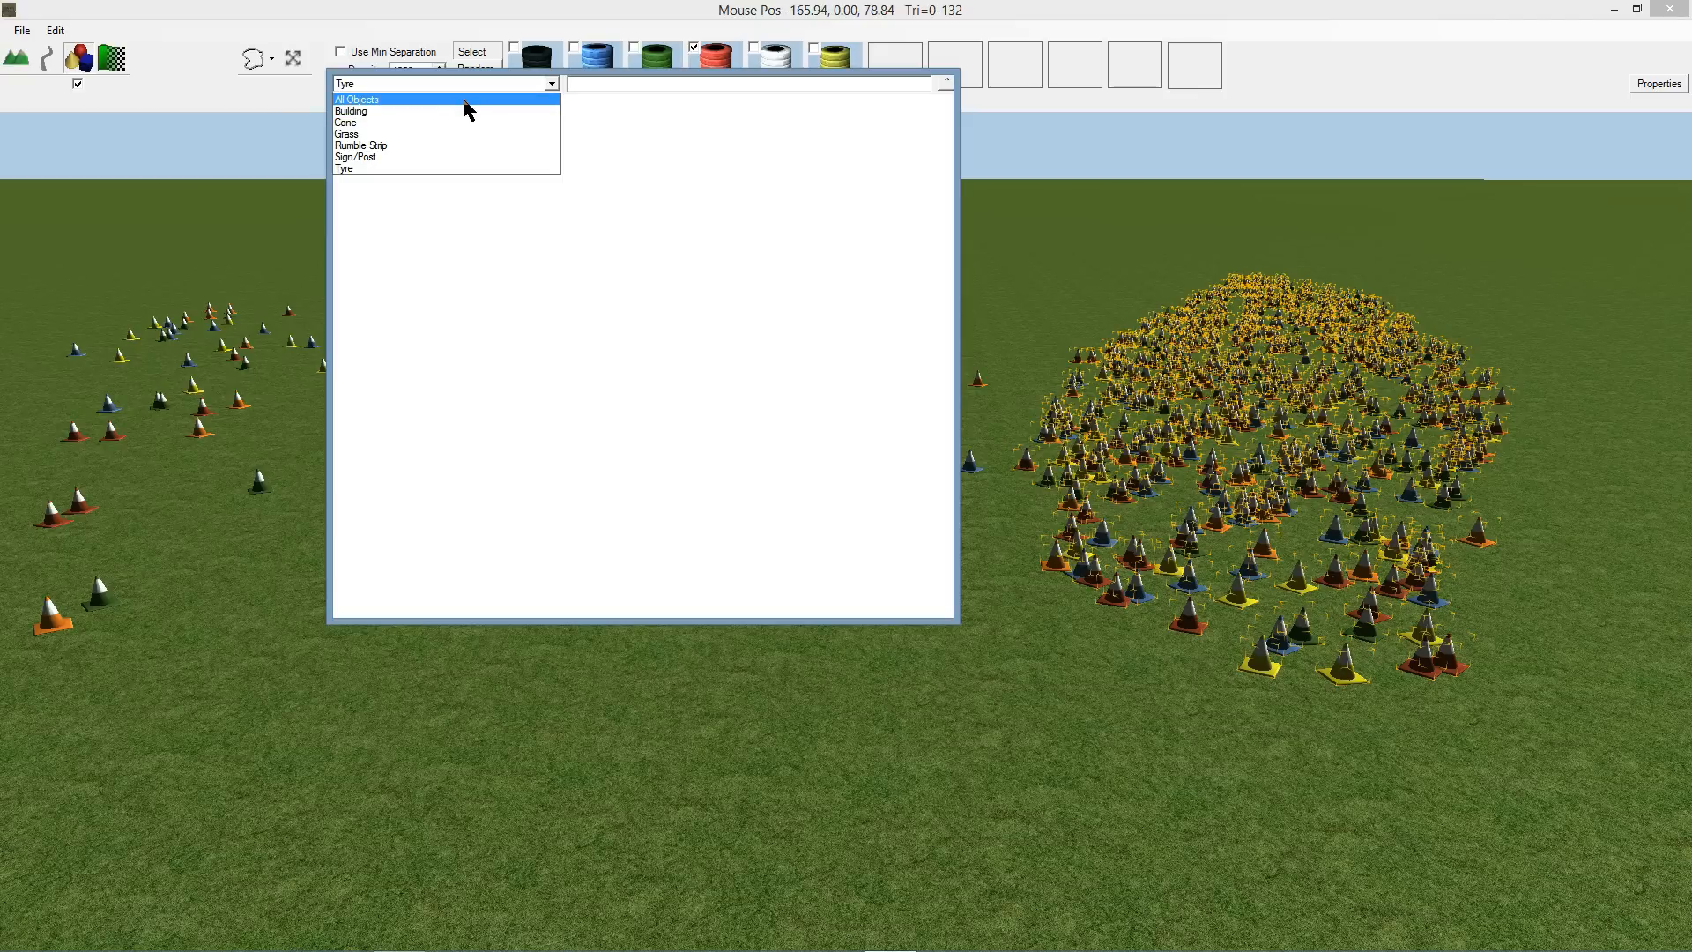
{"action": "left_click", "coordinate": [356, 99]}
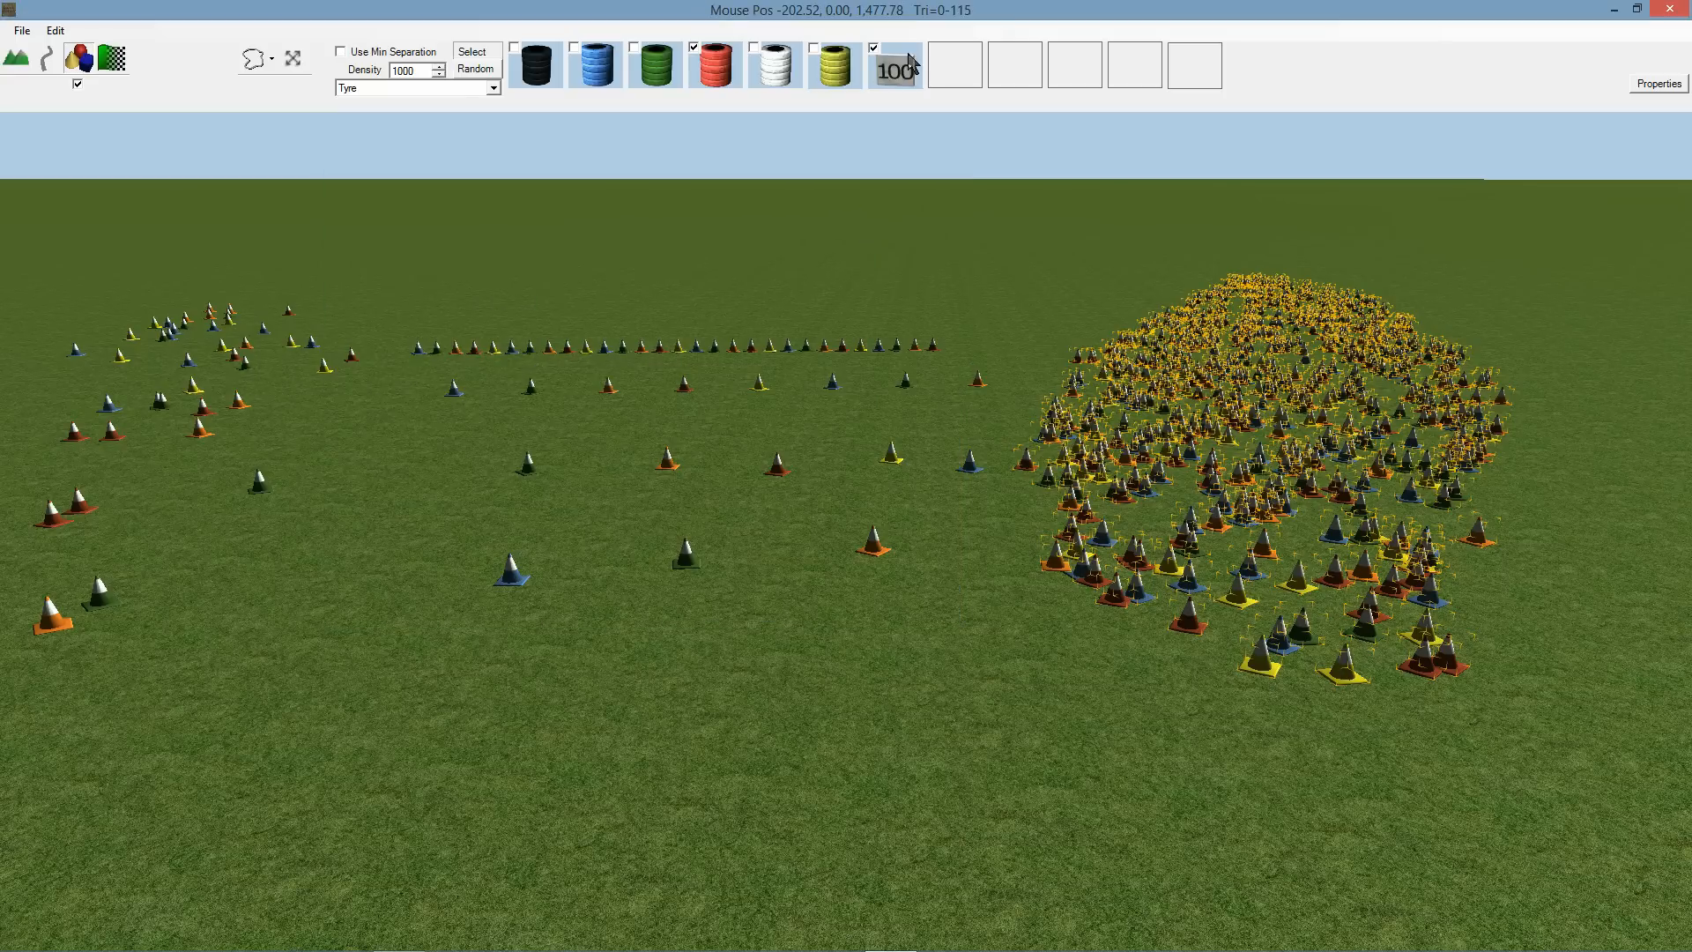
{"action": "mouse_move", "coordinate": [904, 79]}
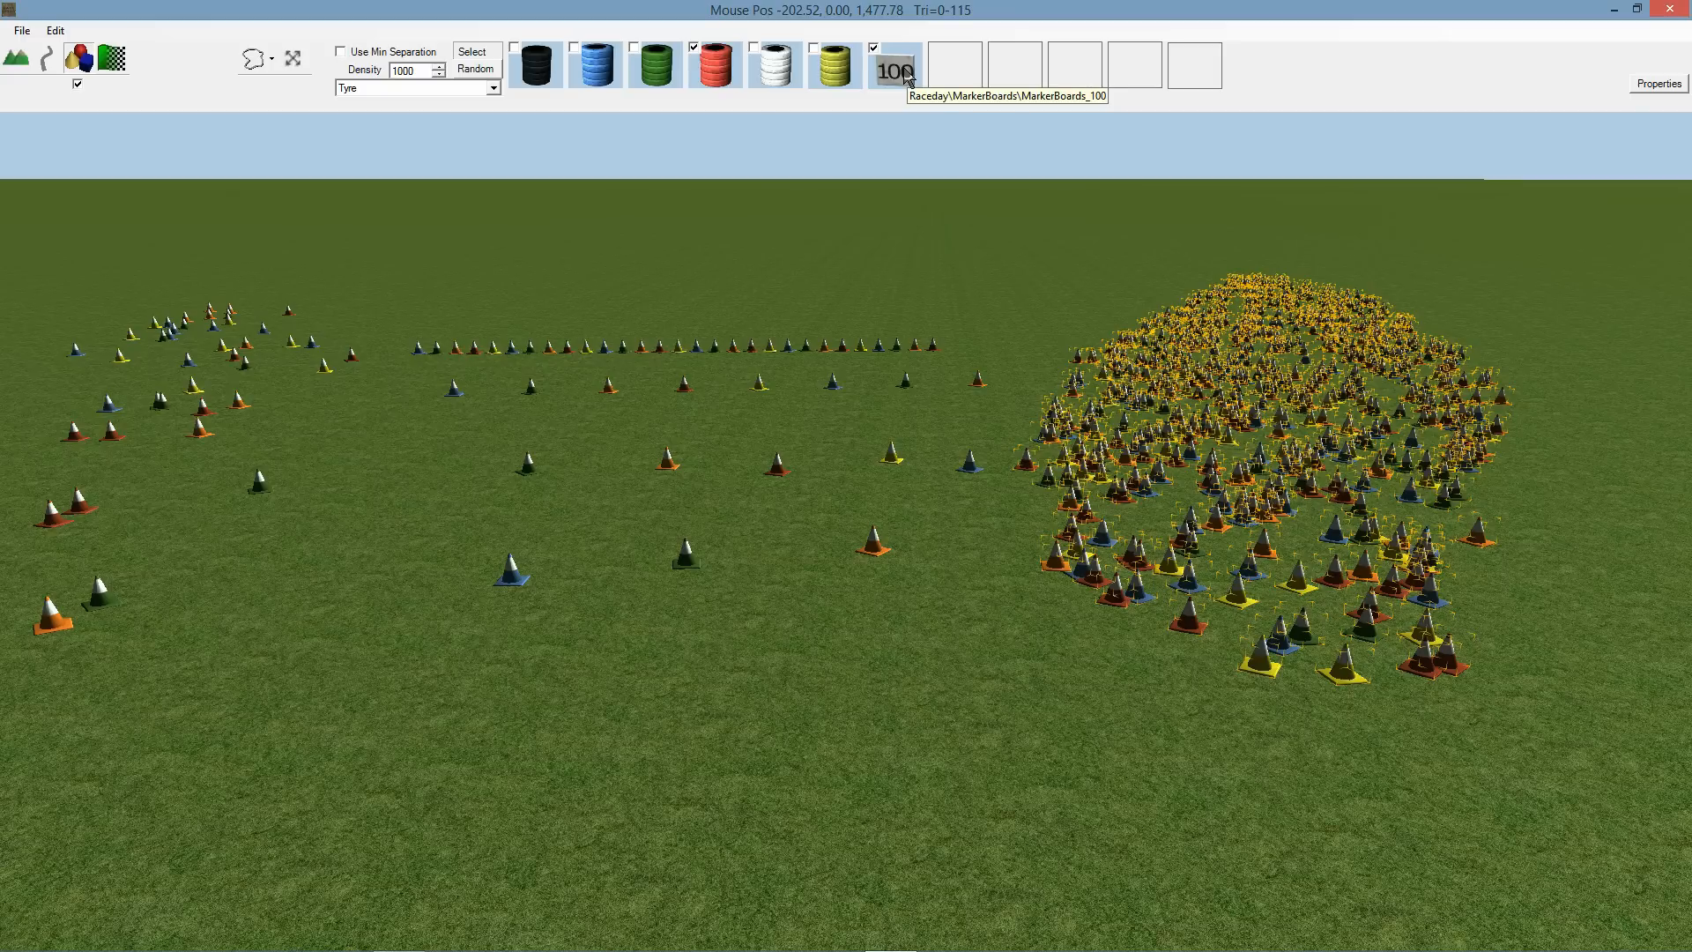
{"action": "mouse_move", "coordinate": [1241, 81]}
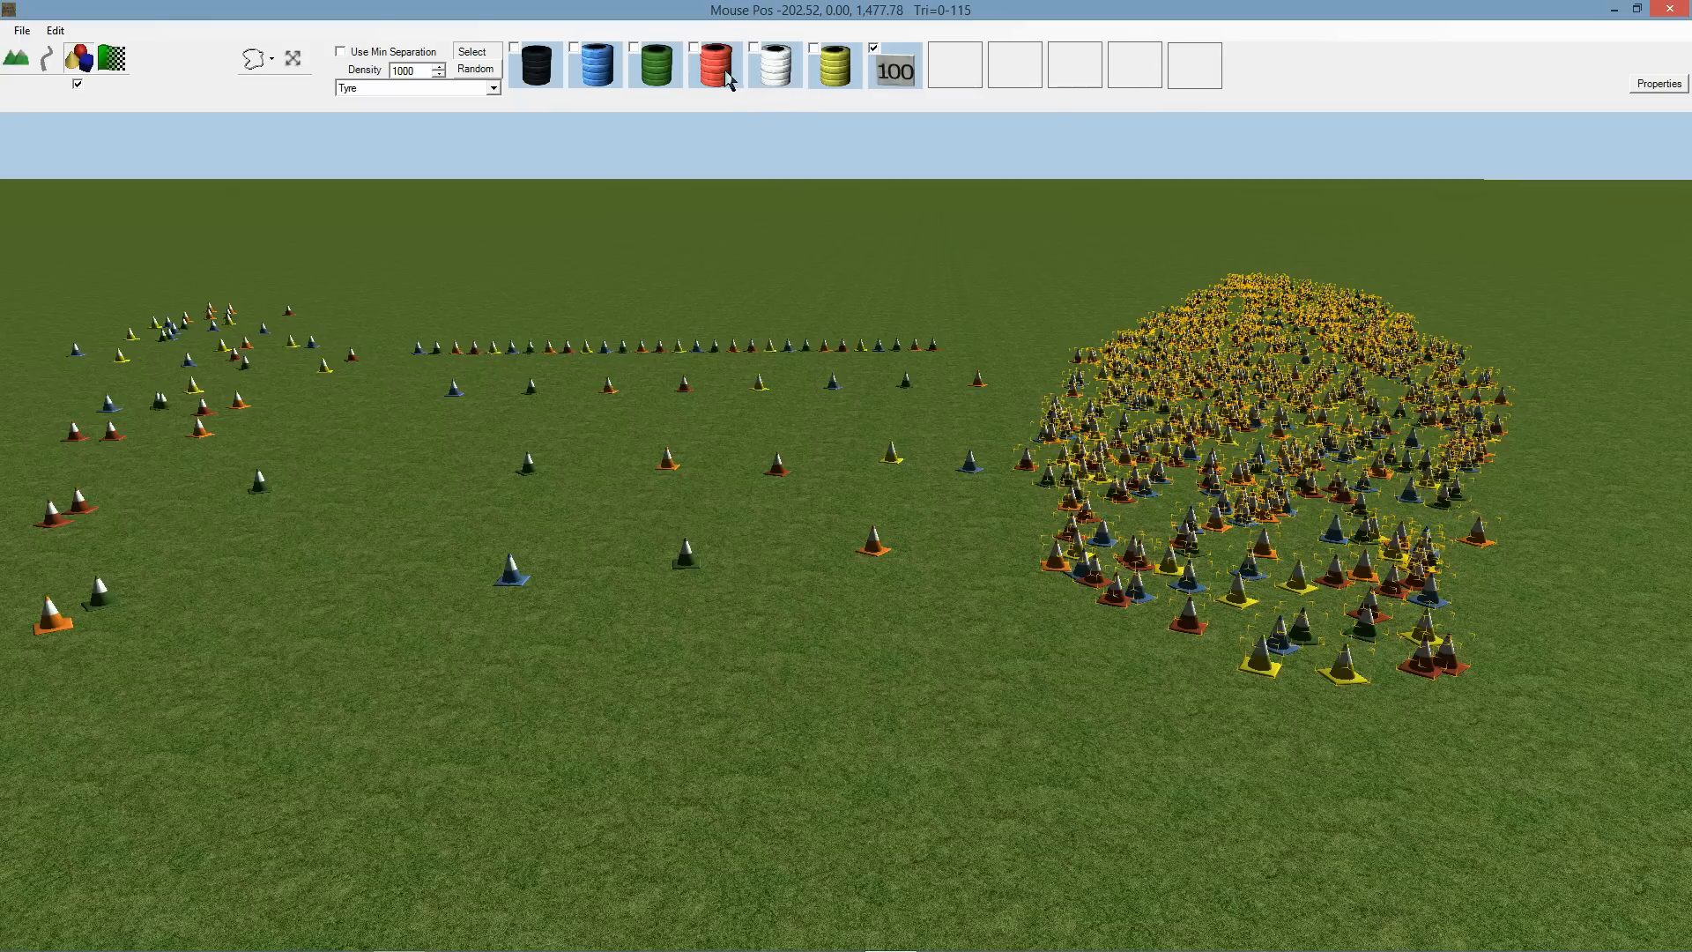
{"action": "left_click", "coordinate": [491, 88]}
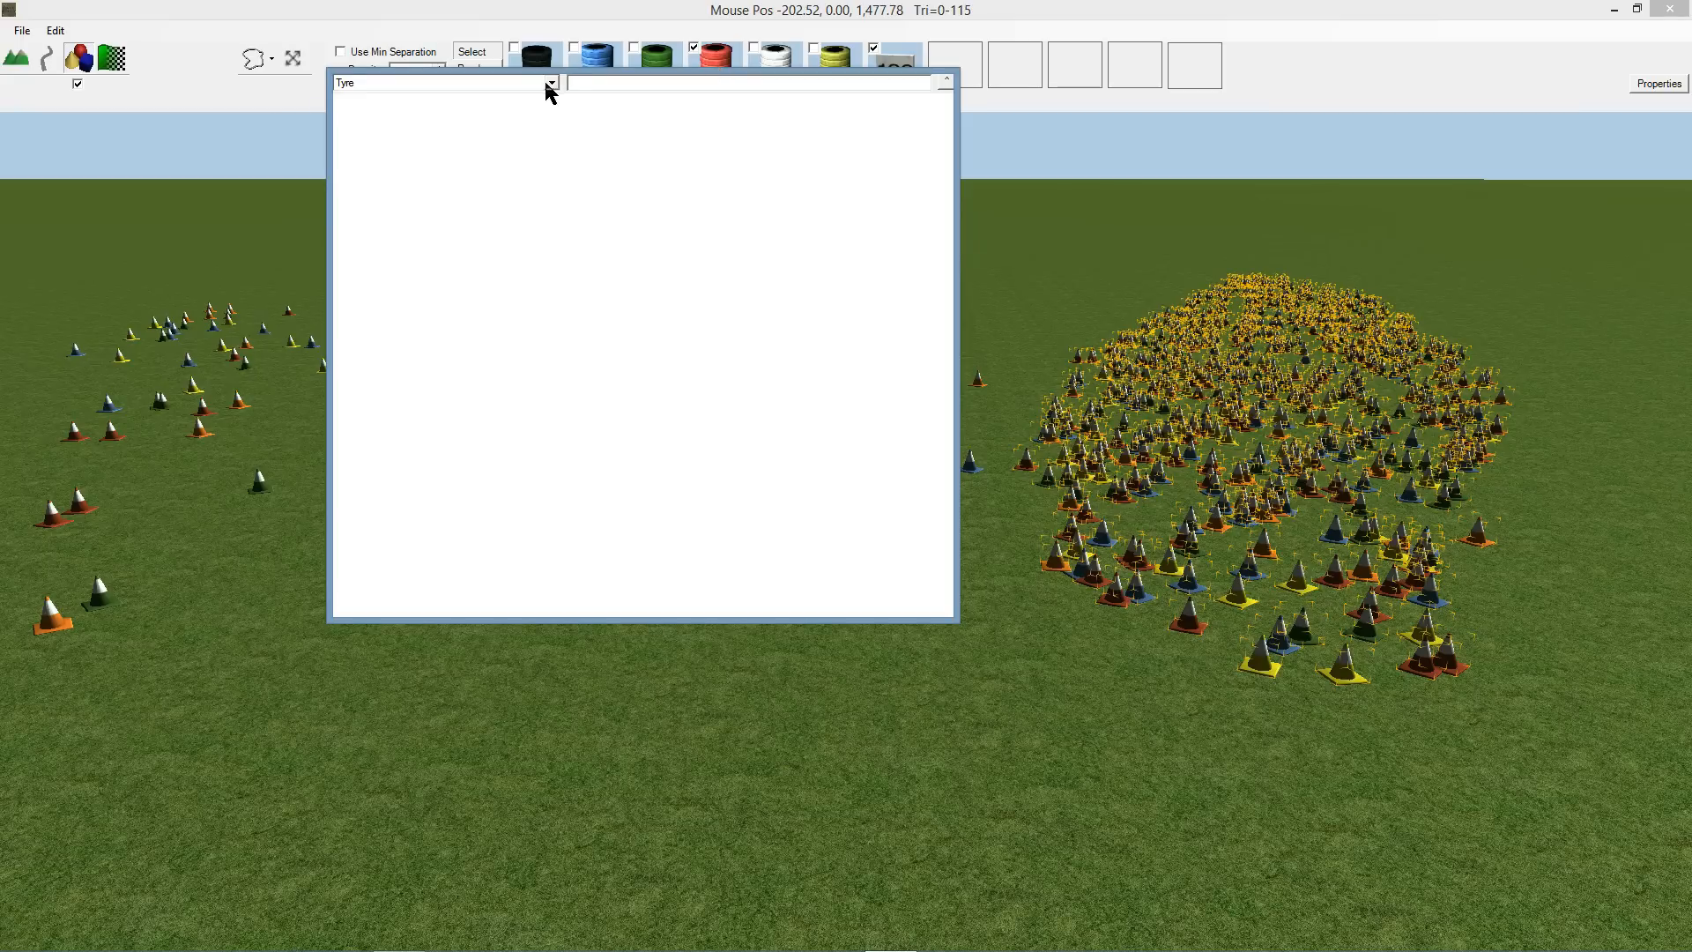
{"action": "left_click", "coordinate": [550, 81]}
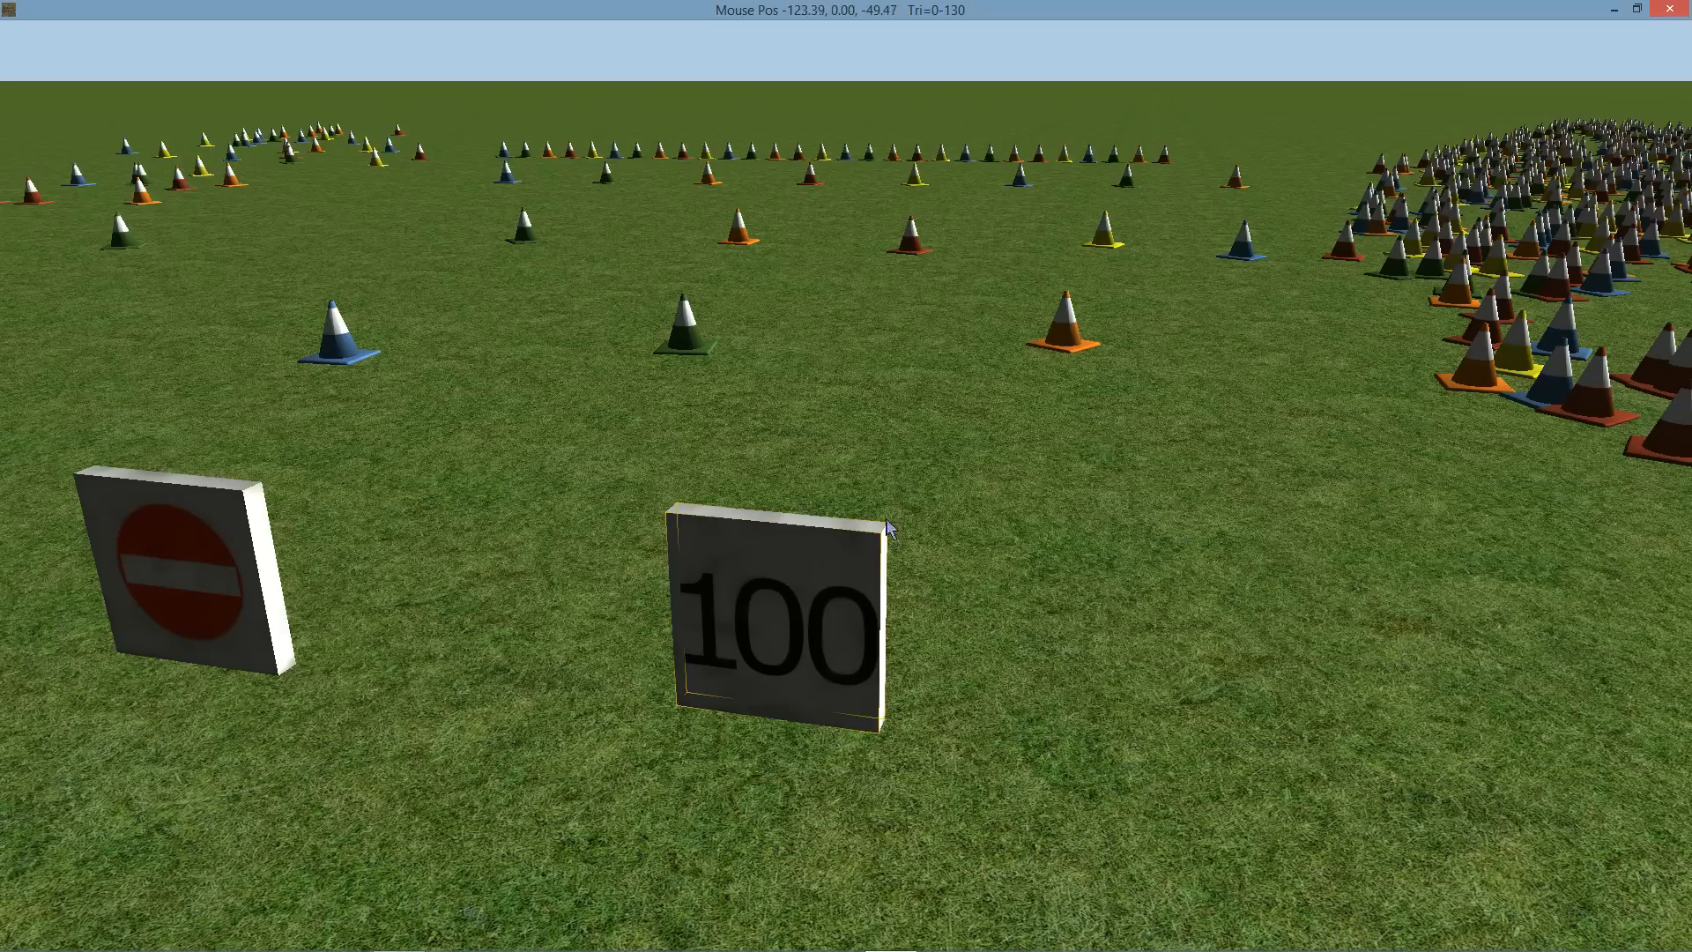
{"action": "mouse_move", "coordinate": [586, 543]}
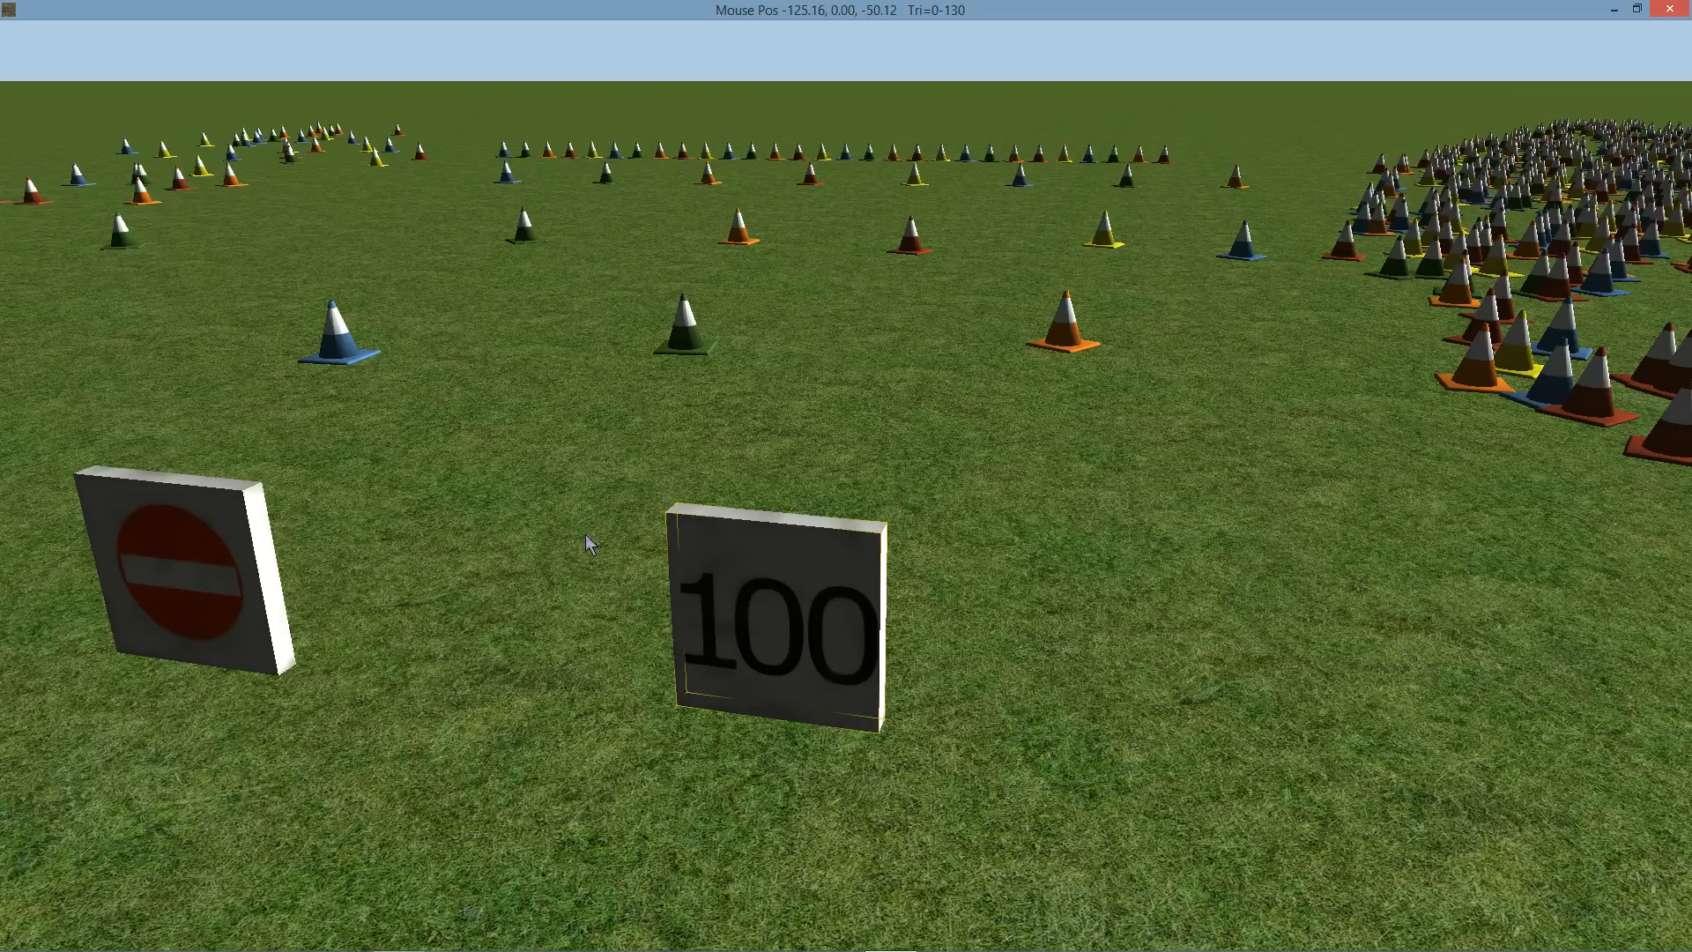
{"action": "mouse_move", "coordinate": [793, 529]}
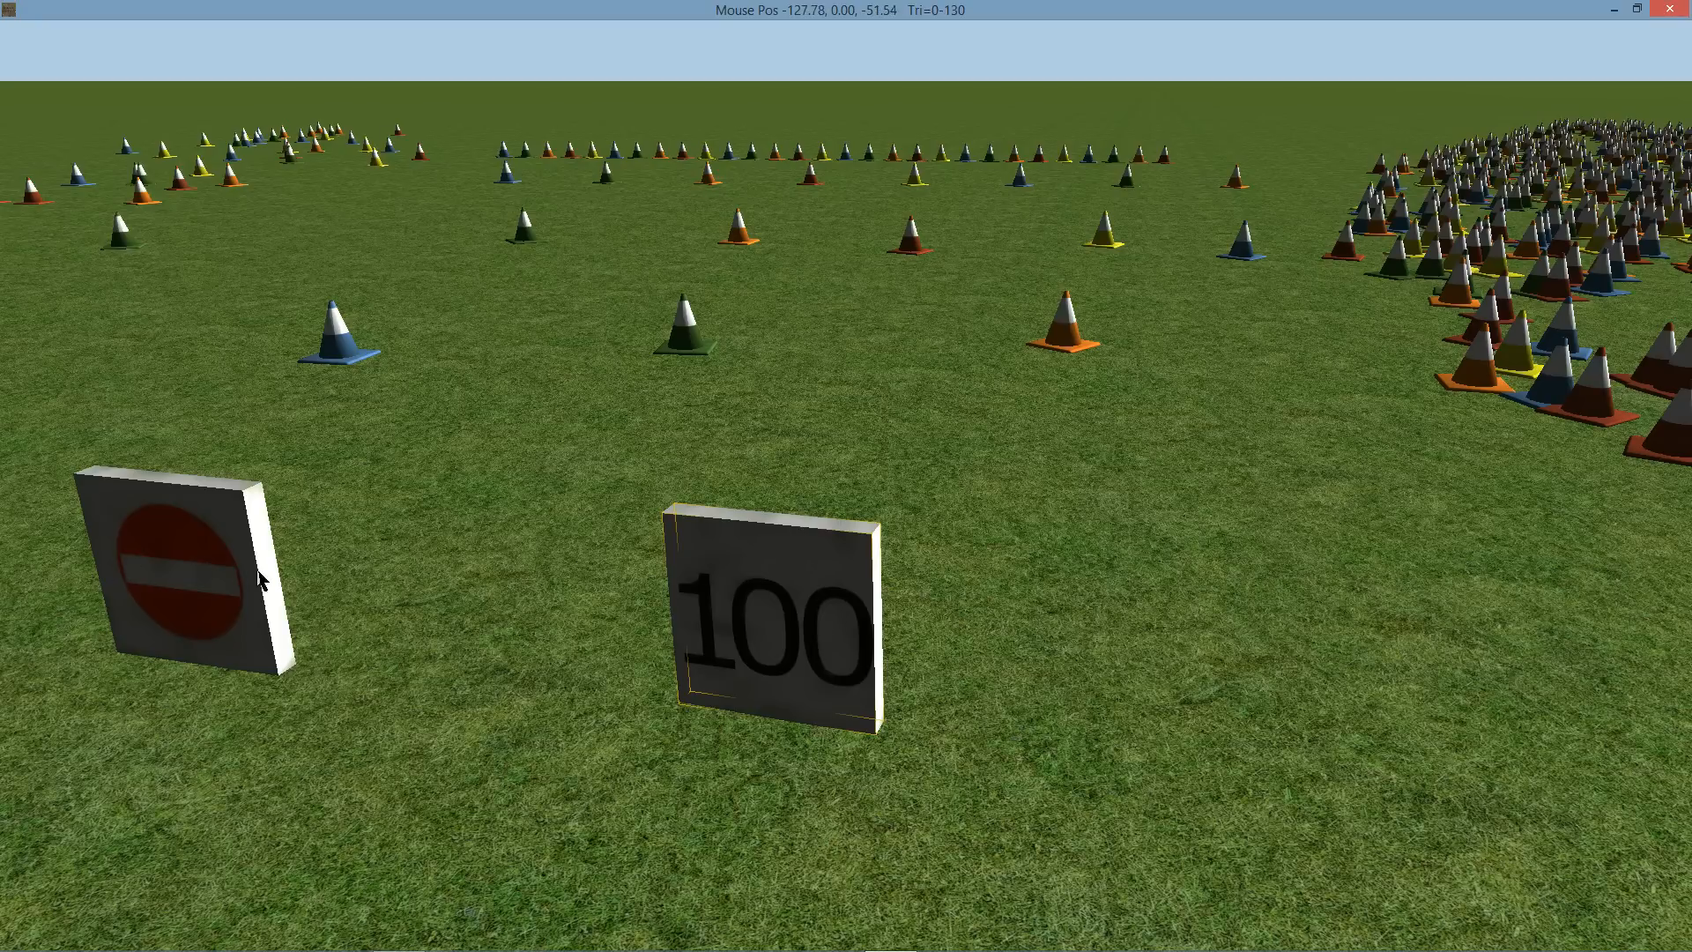
{"action": "mouse_move", "coordinate": [772, 504]}
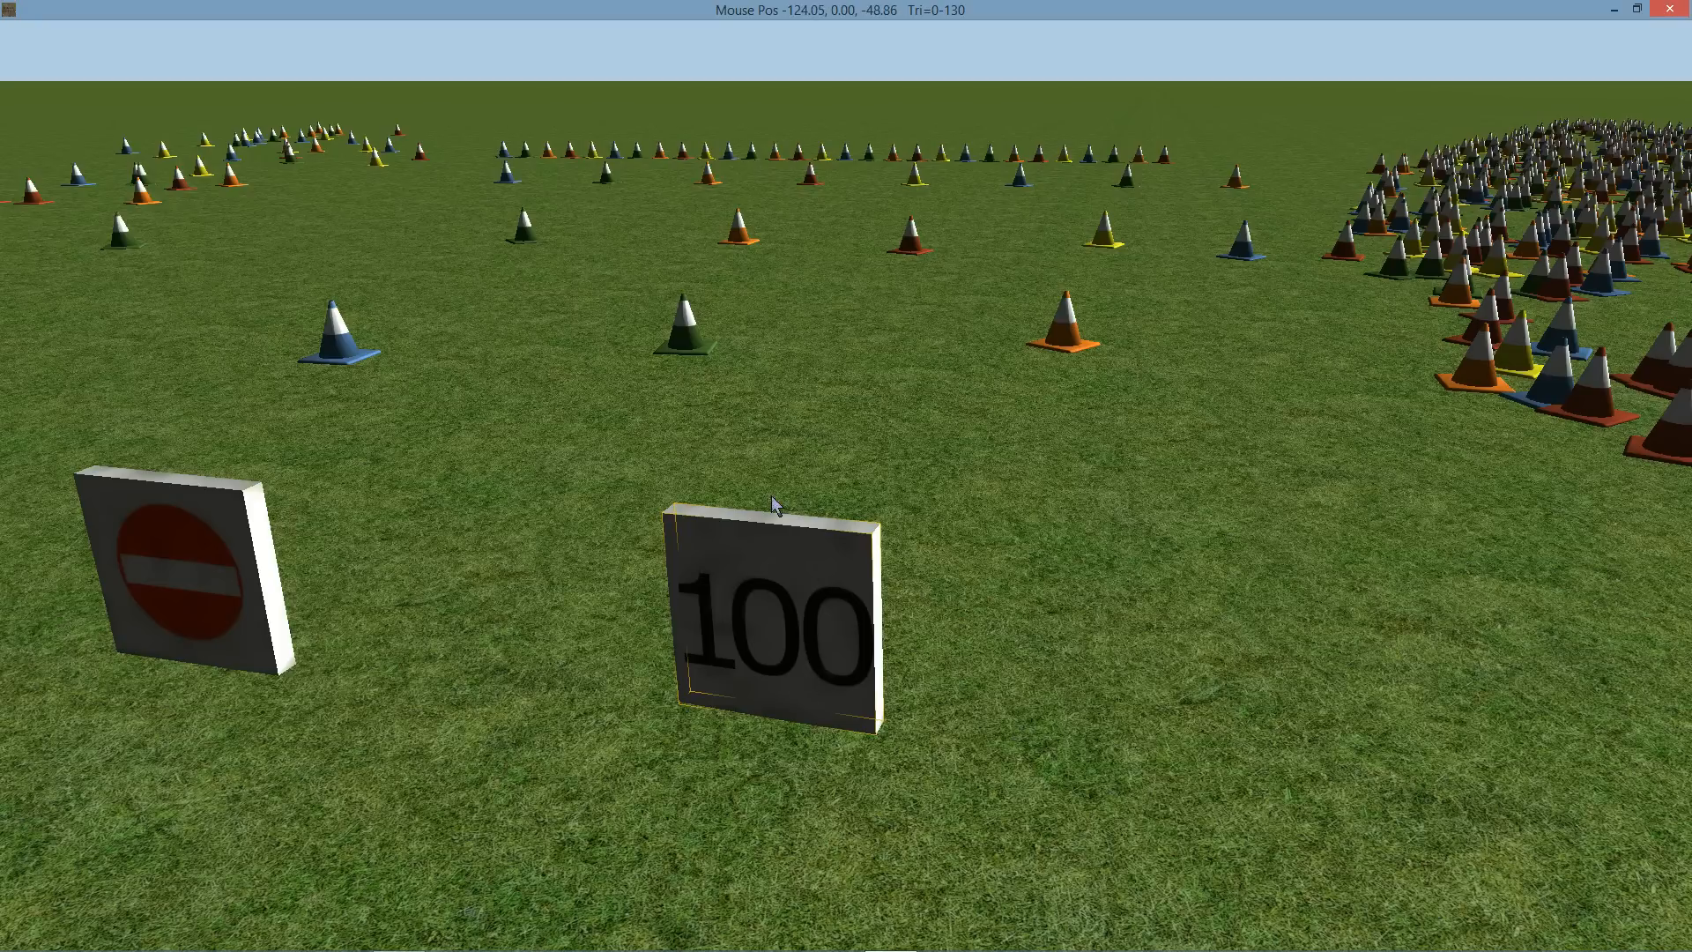
{"action": "mouse_move", "coordinate": [782, 636]}
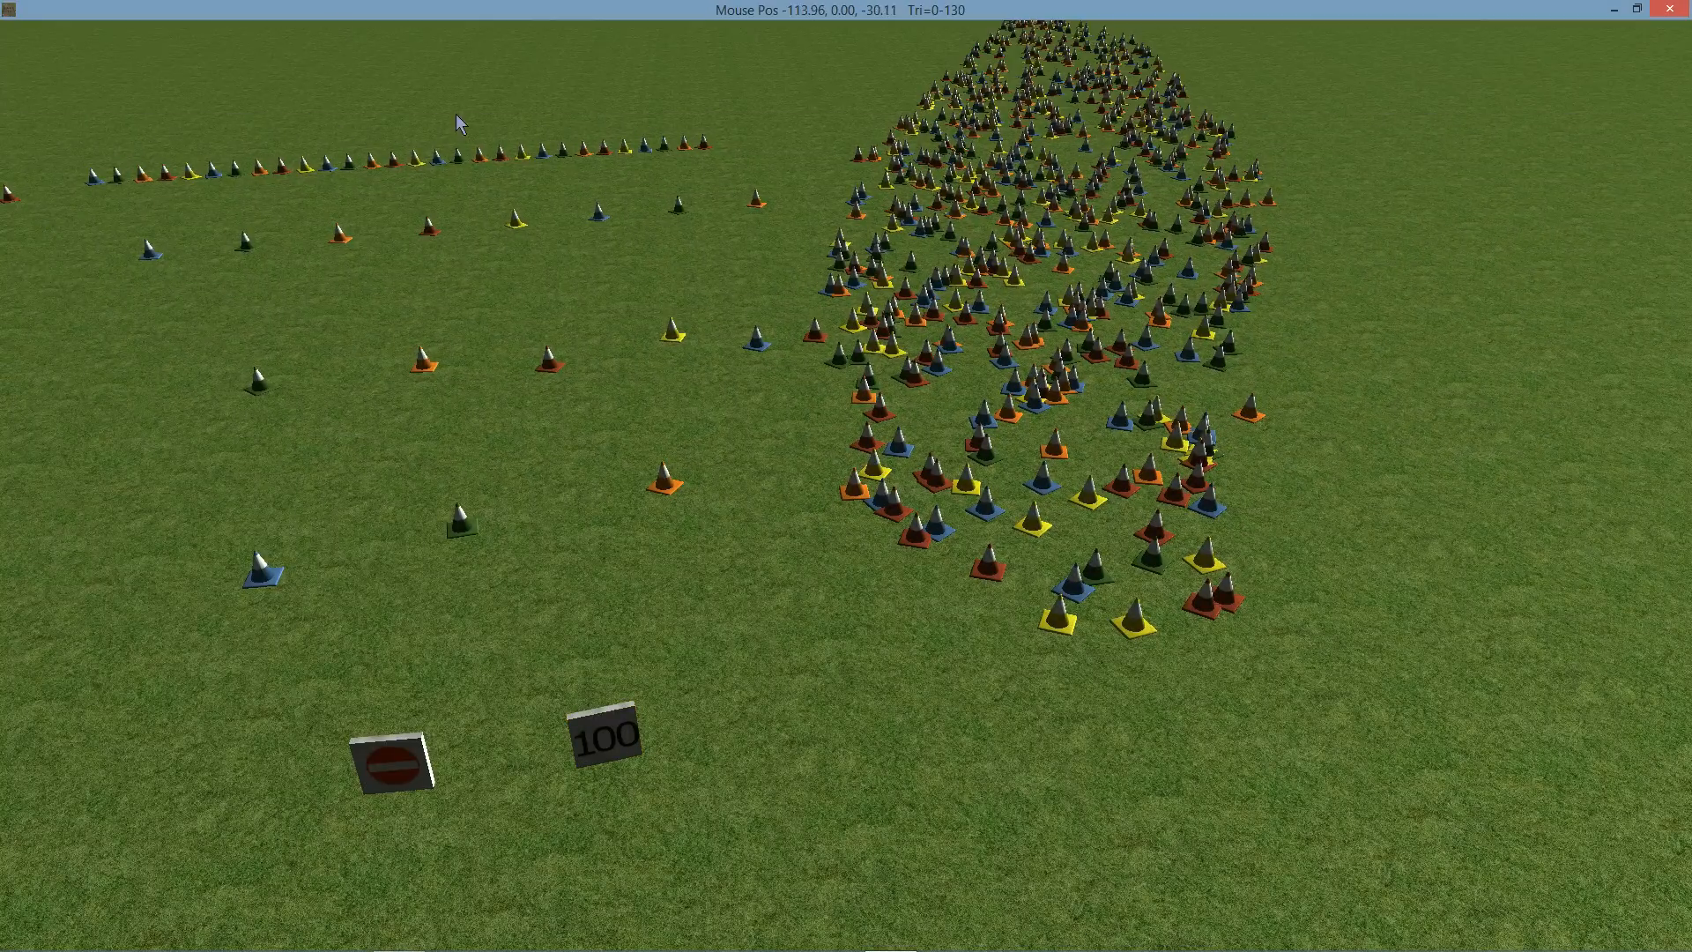
{"action": "mouse_move", "coordinate": [894, 388]}
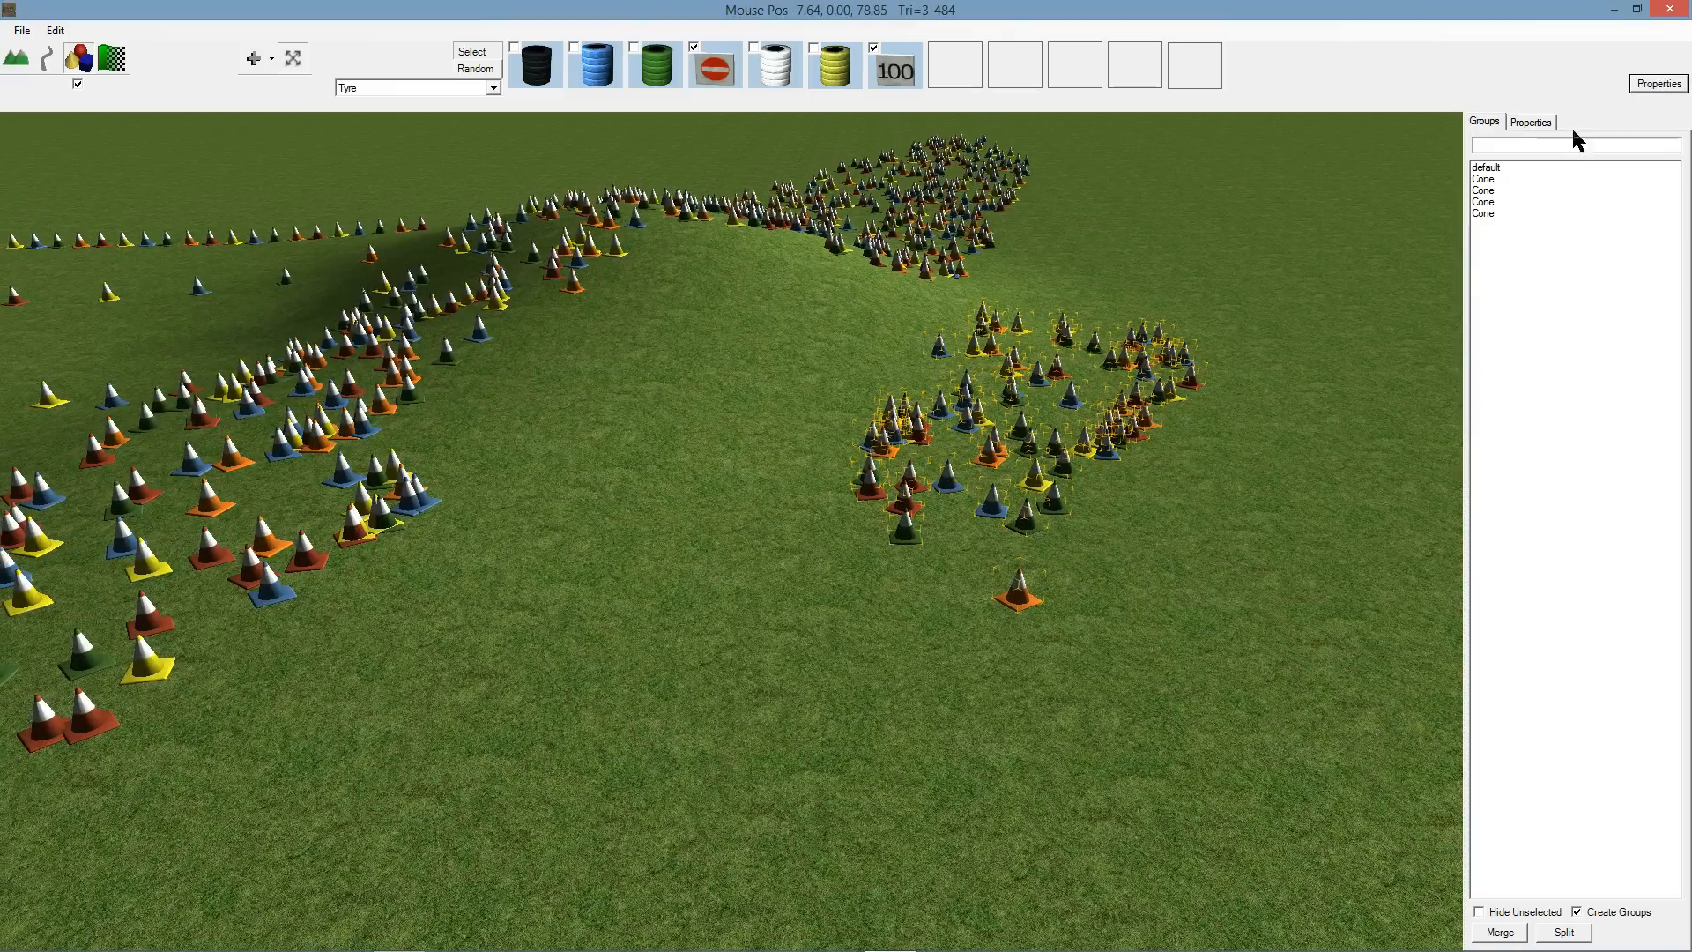
Switch to track editing to lay the asphalt strip through the cone field.
{"action": "left_click", "coordinate": [1530, 122]}
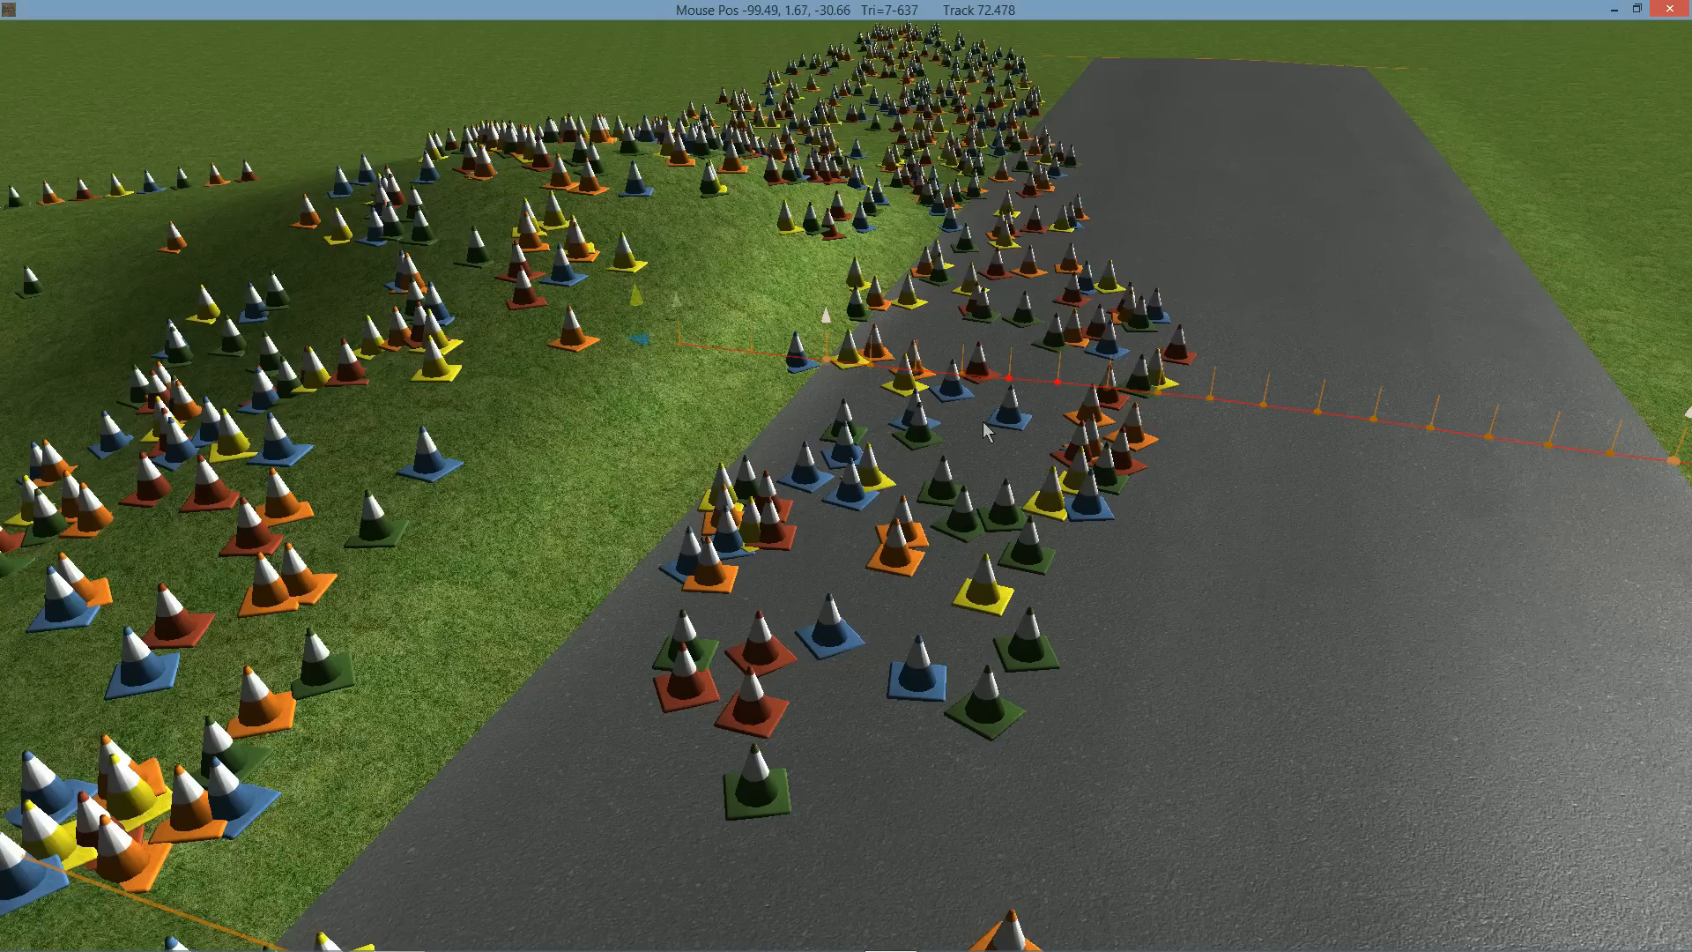
{"action": "mouse_move", "coordinate": [1014, 402]}
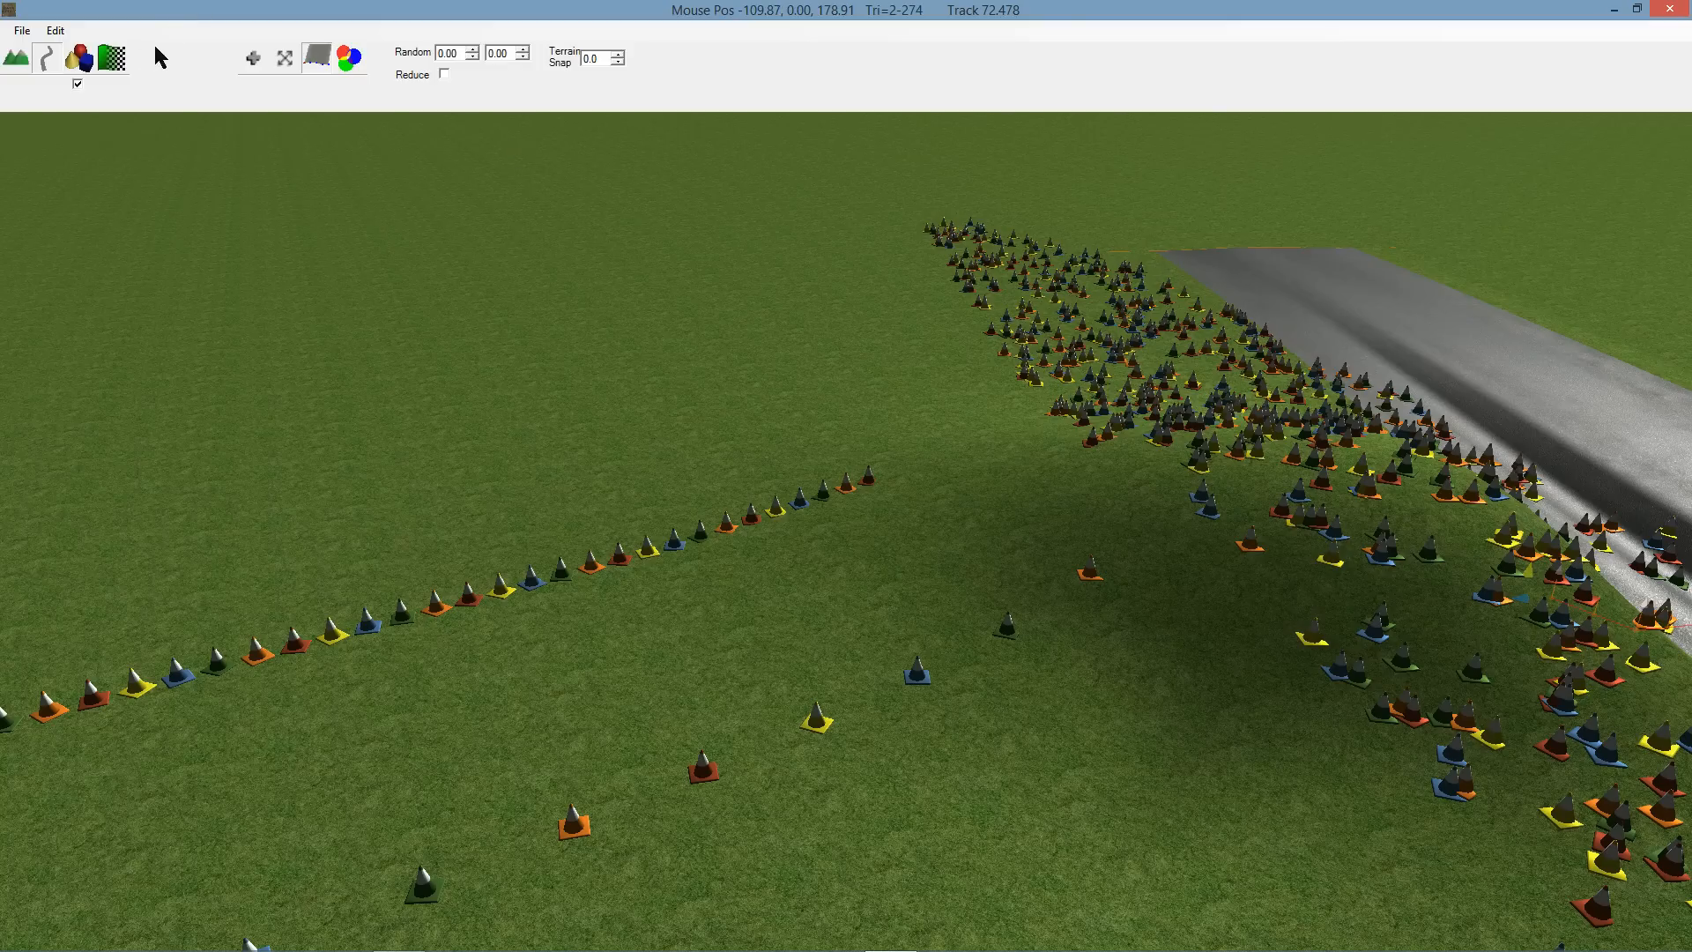
{"action": "left_click", "coordinate": [63, 60]}
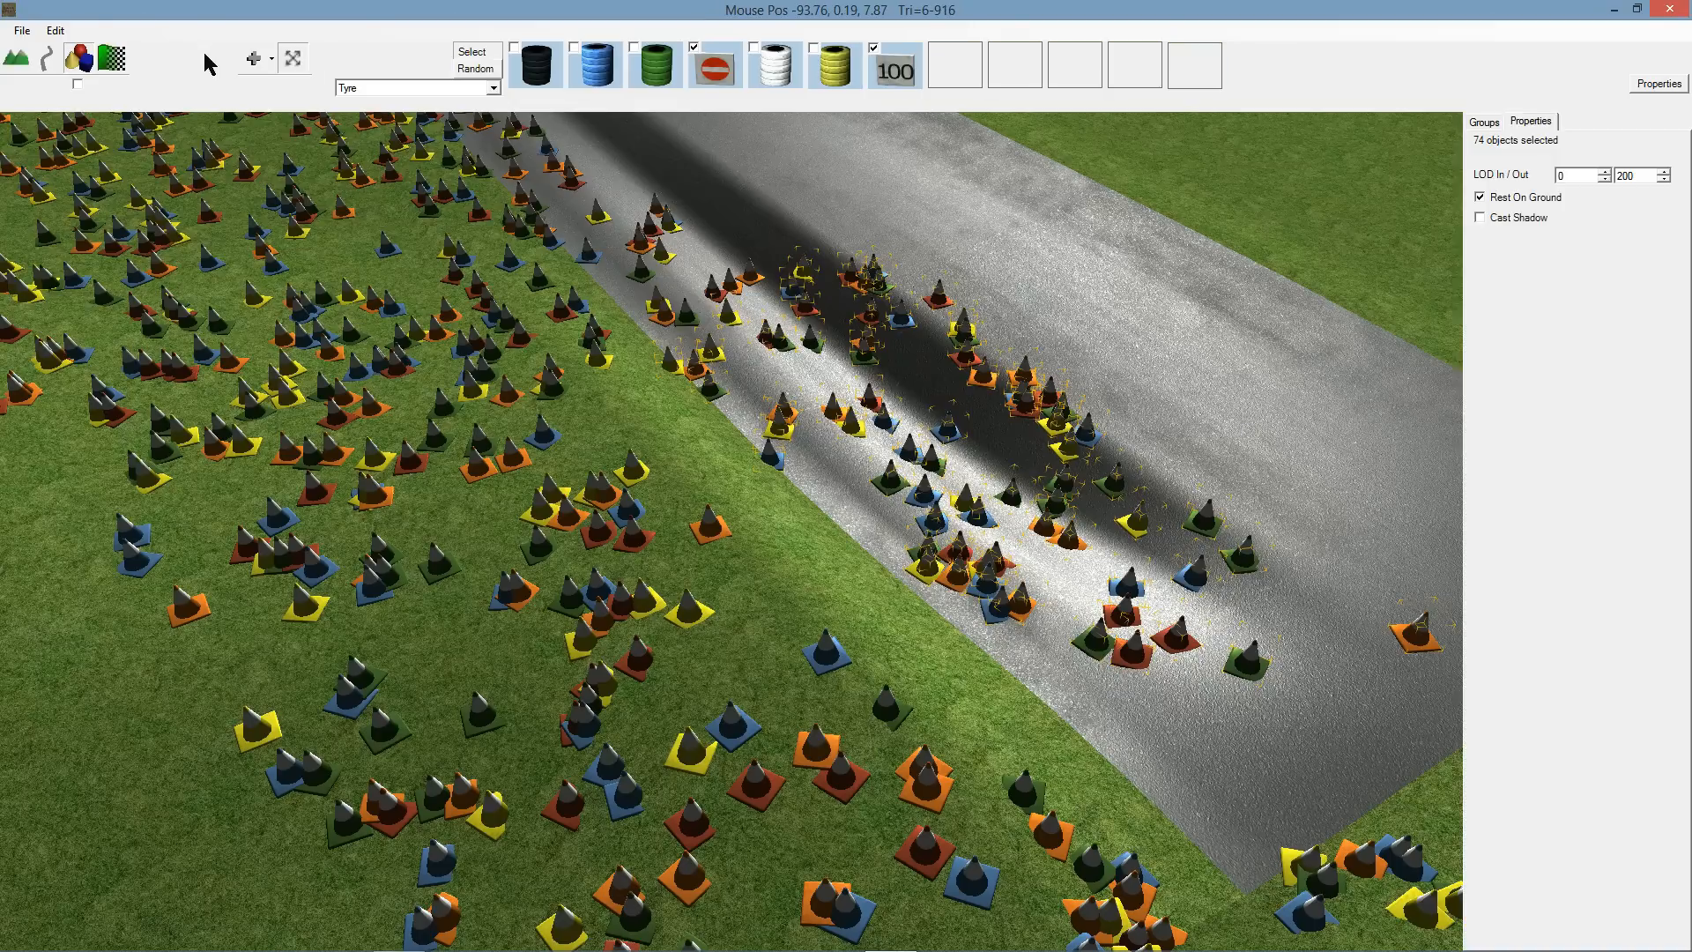
{"action": "mouse_move", "coordinate": [1259, 199]}
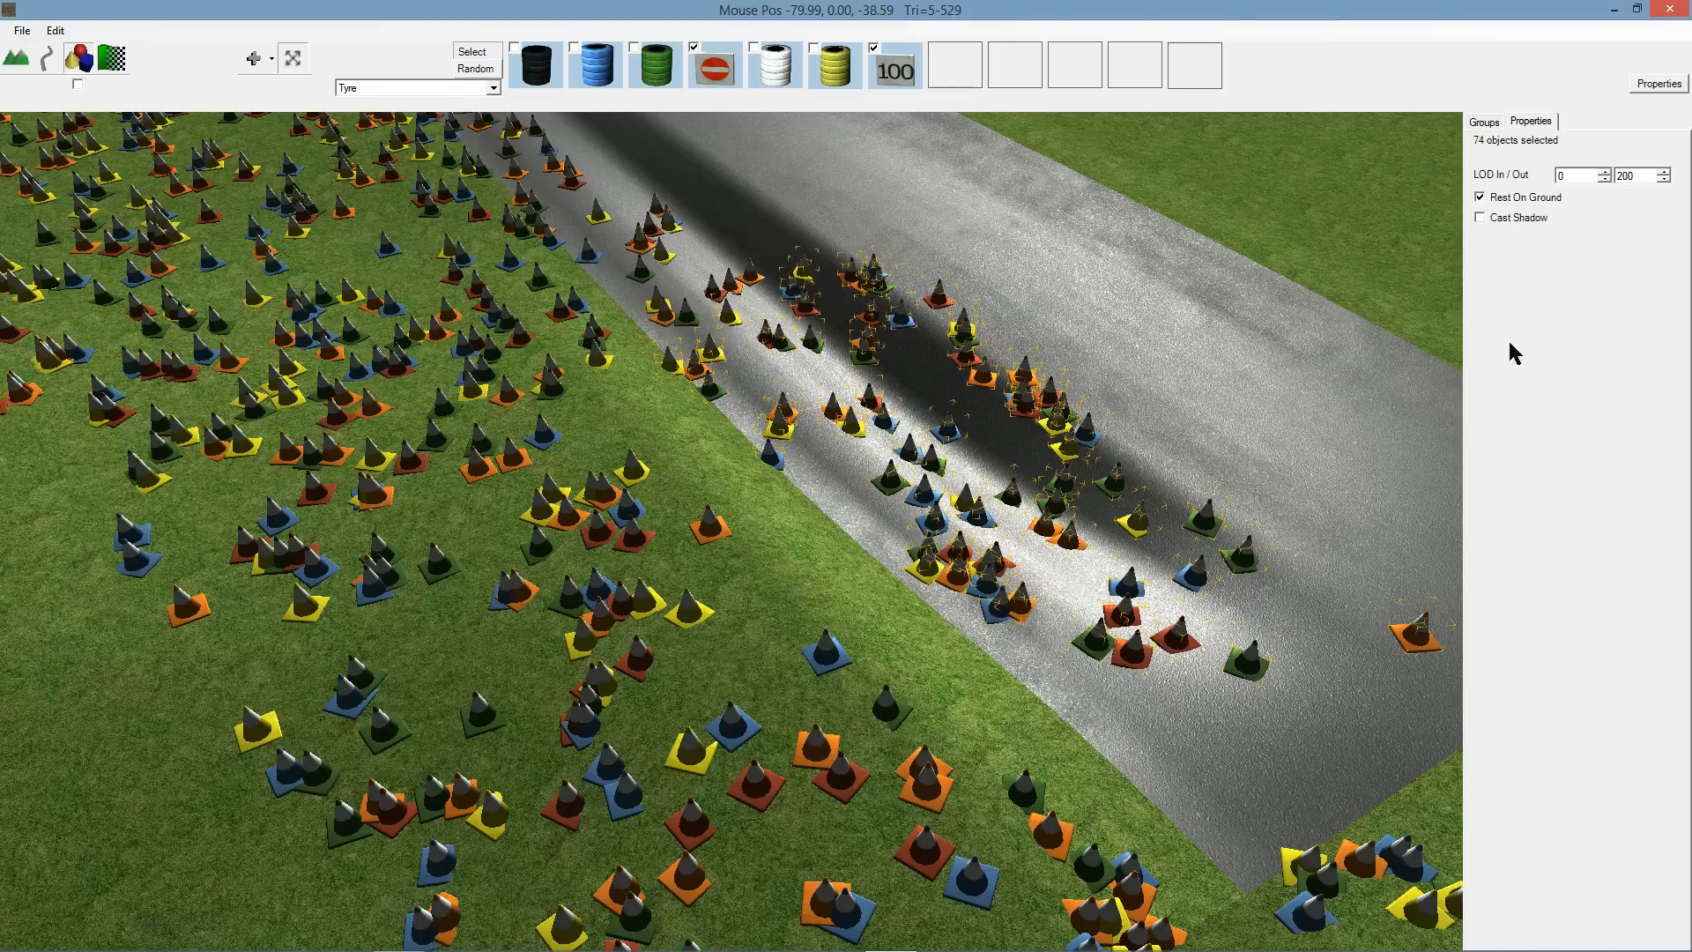
{"action": "mouse_move", "coordinate": [1597, 187]}
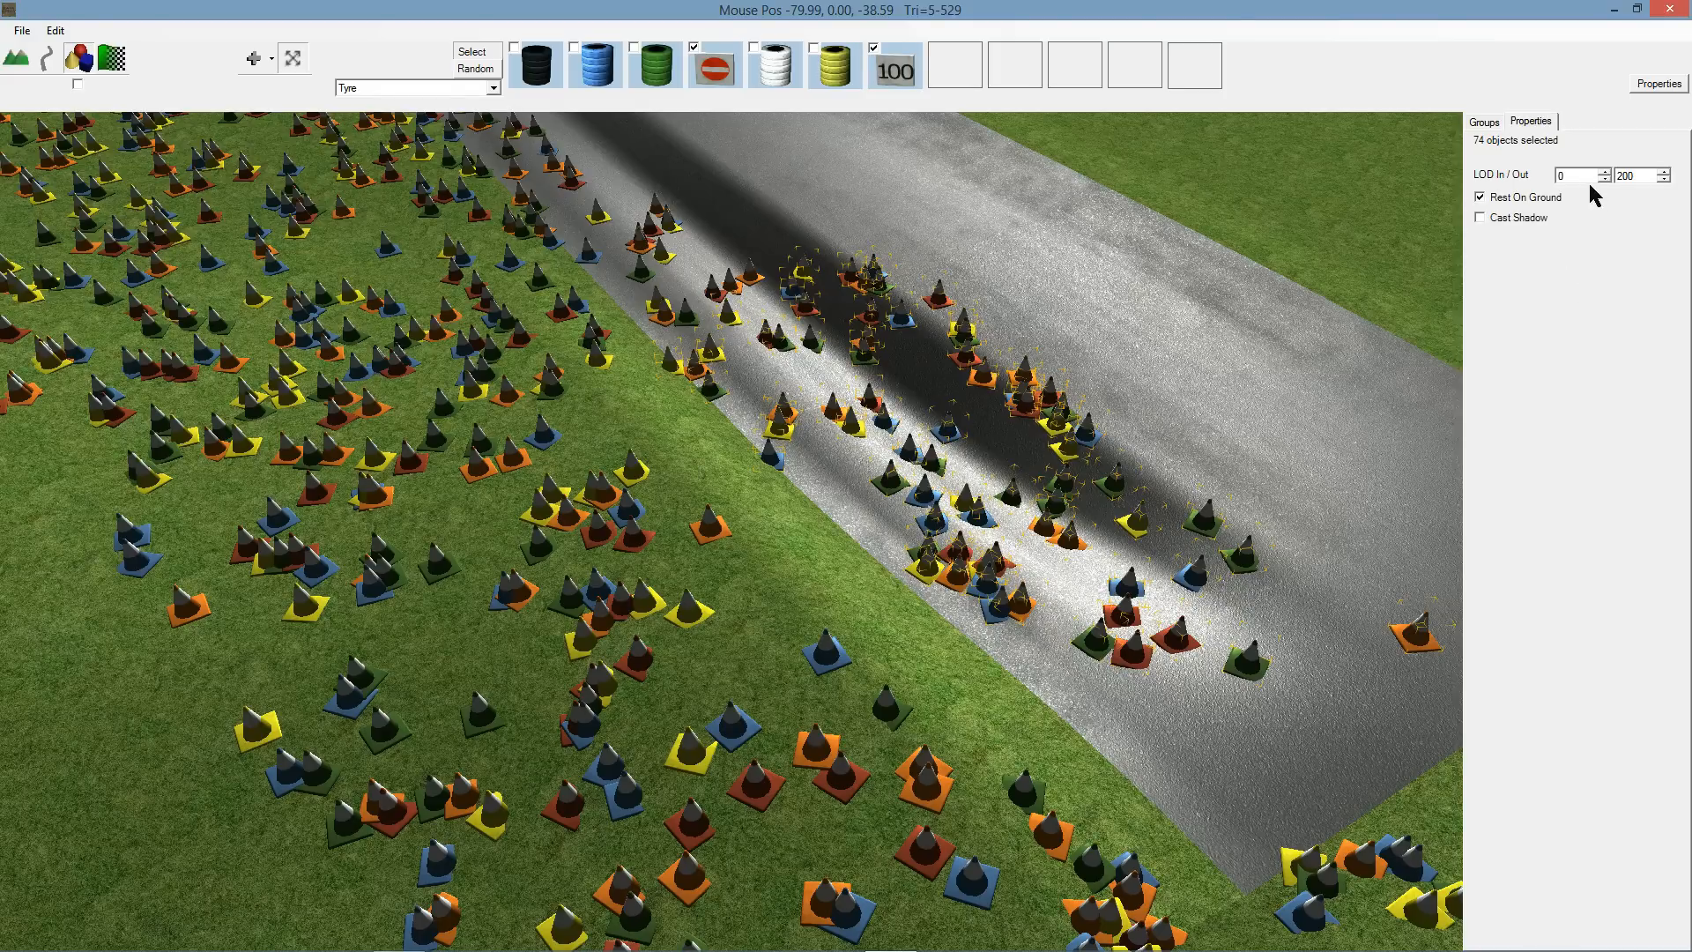
{"action": "mouse_move", "coordinate": [1533, 252]}
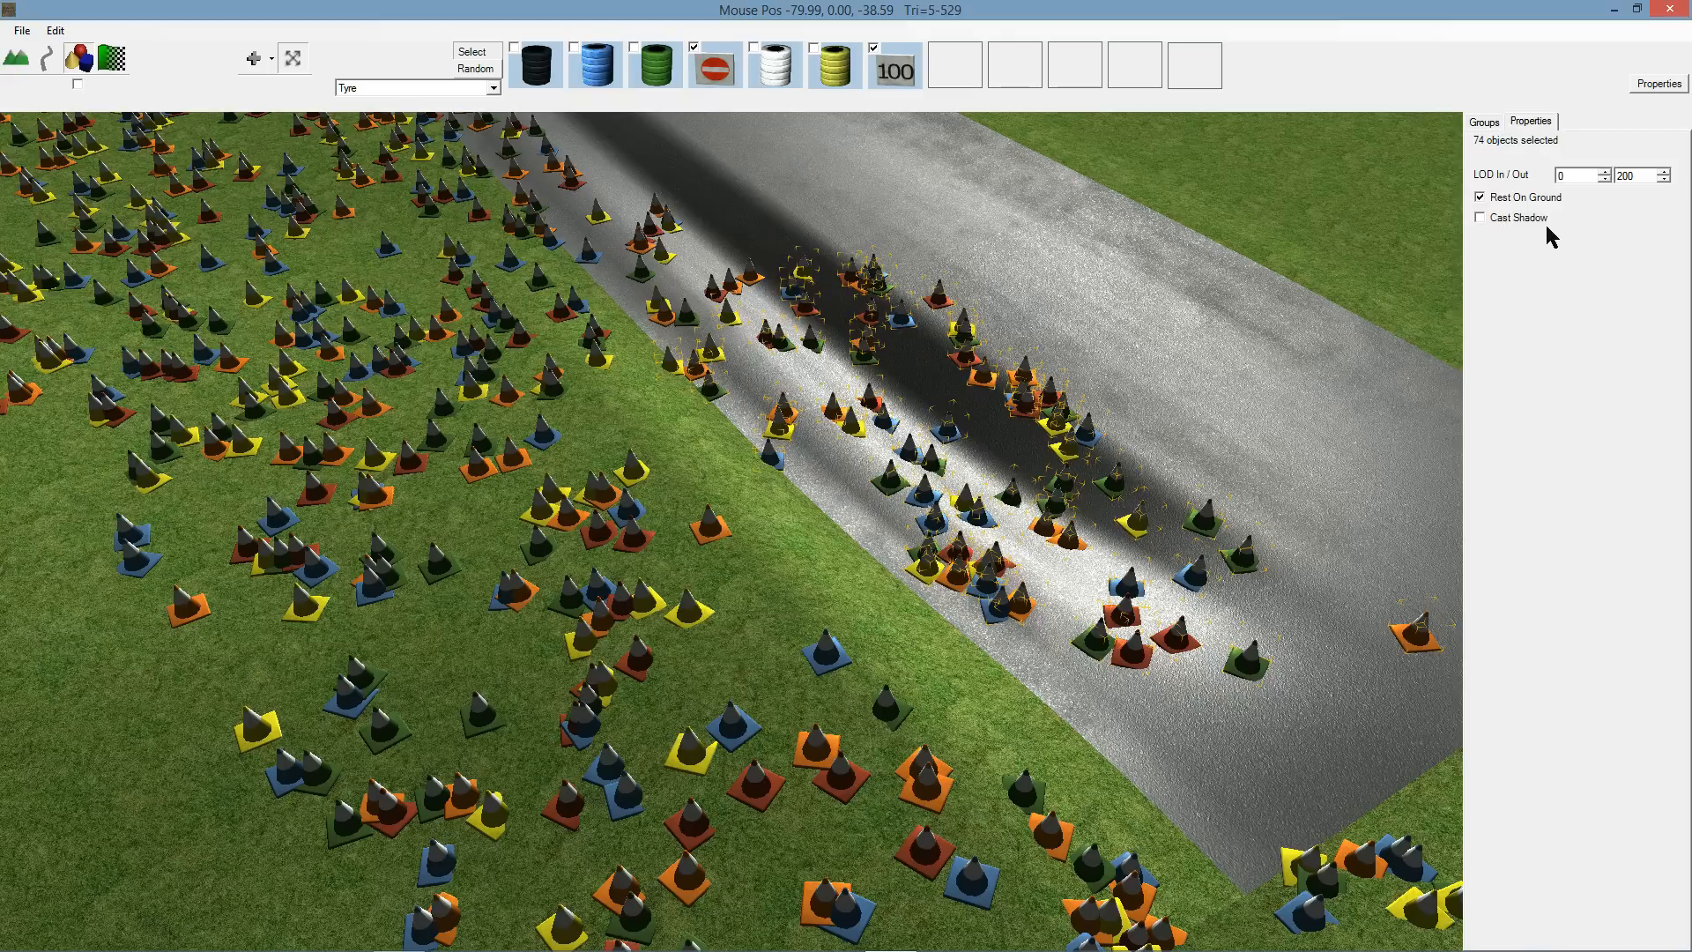
{"action": "mouse_move", "coordinate": [1533, 160]}
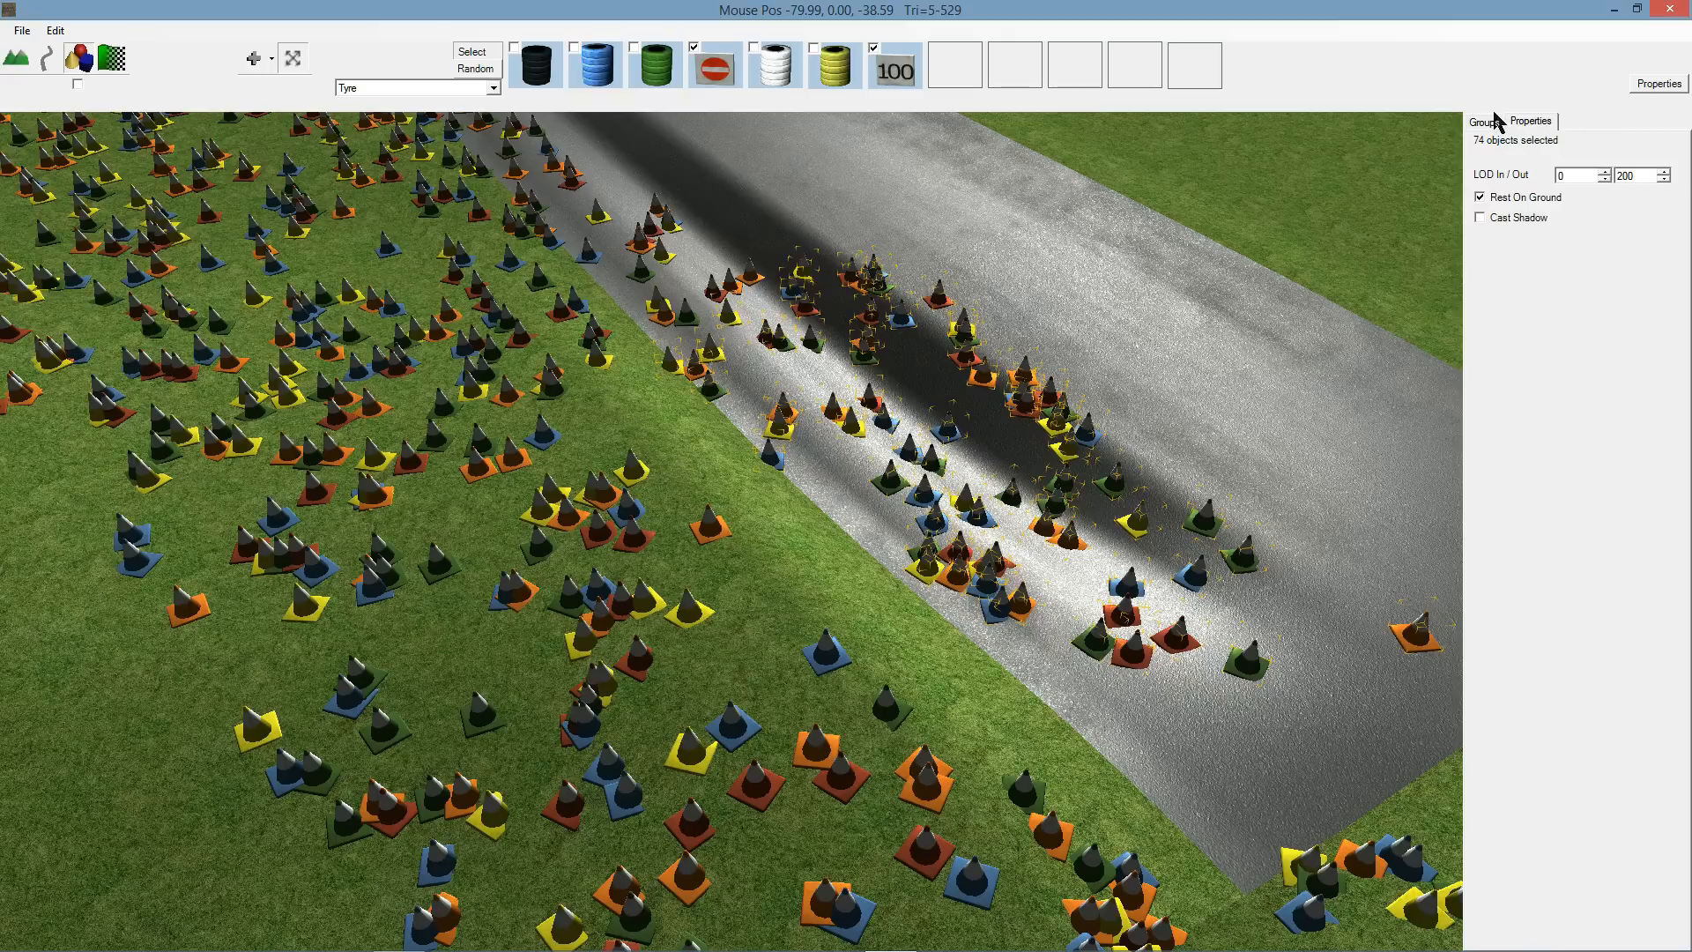
Show the Groups list with the default and four Cone groups.
{"action": "left_click", "coordinate": [1484, 122]}
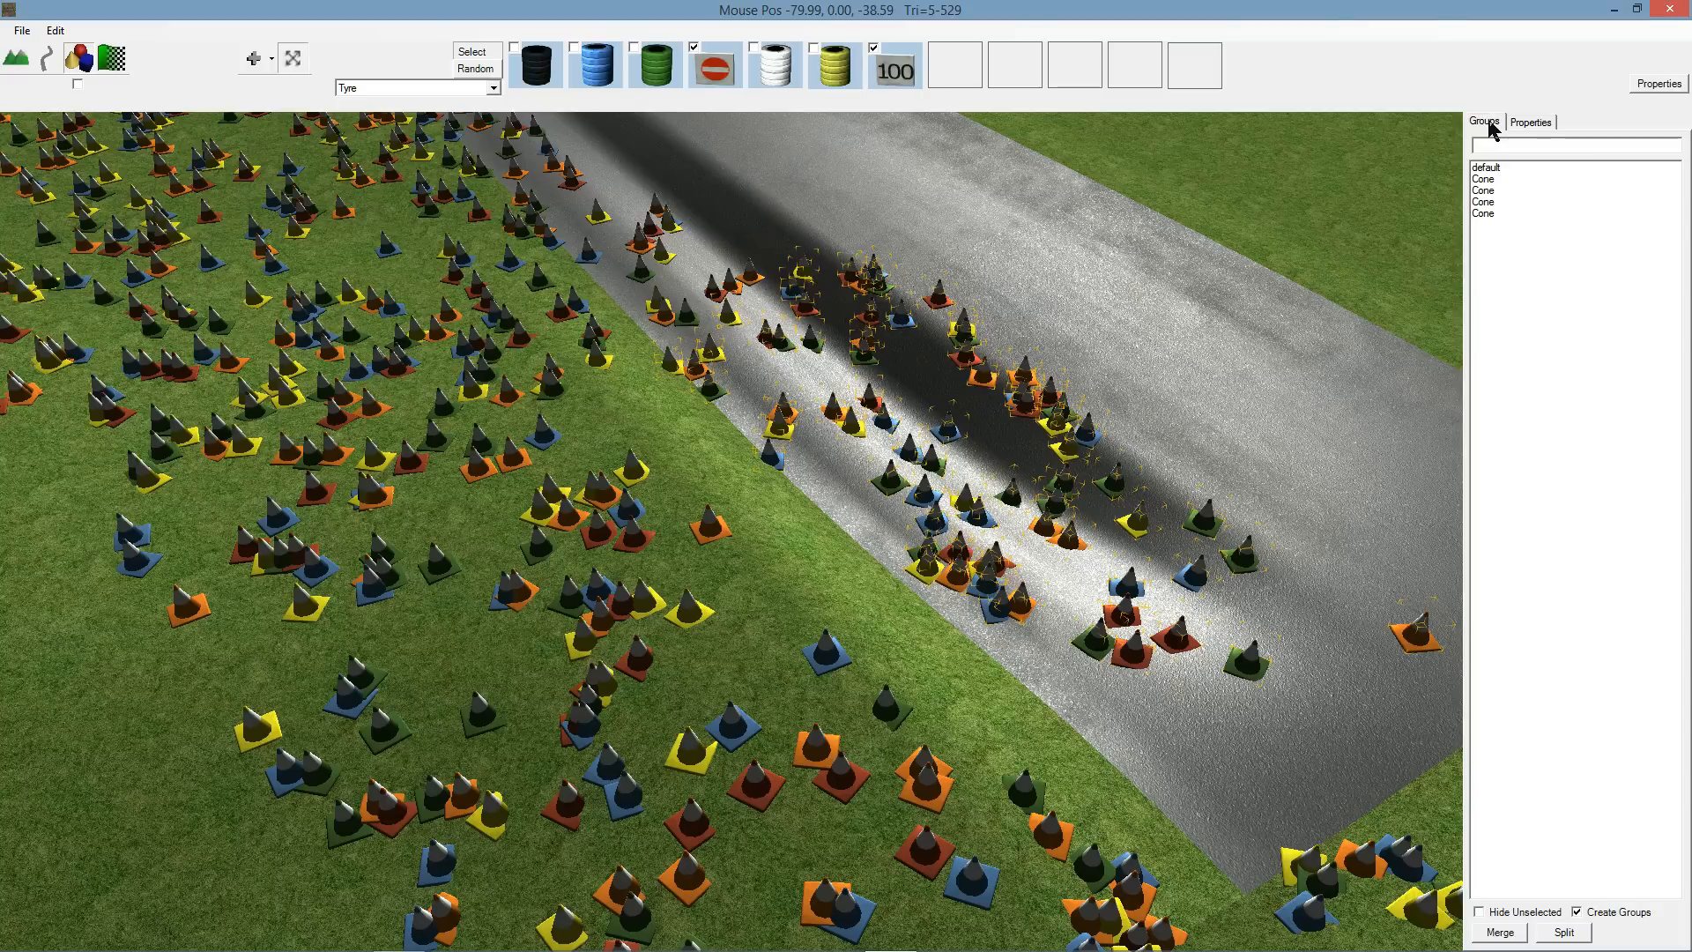
{"action": "mouse_move", "coordinate": [1503, 204]}
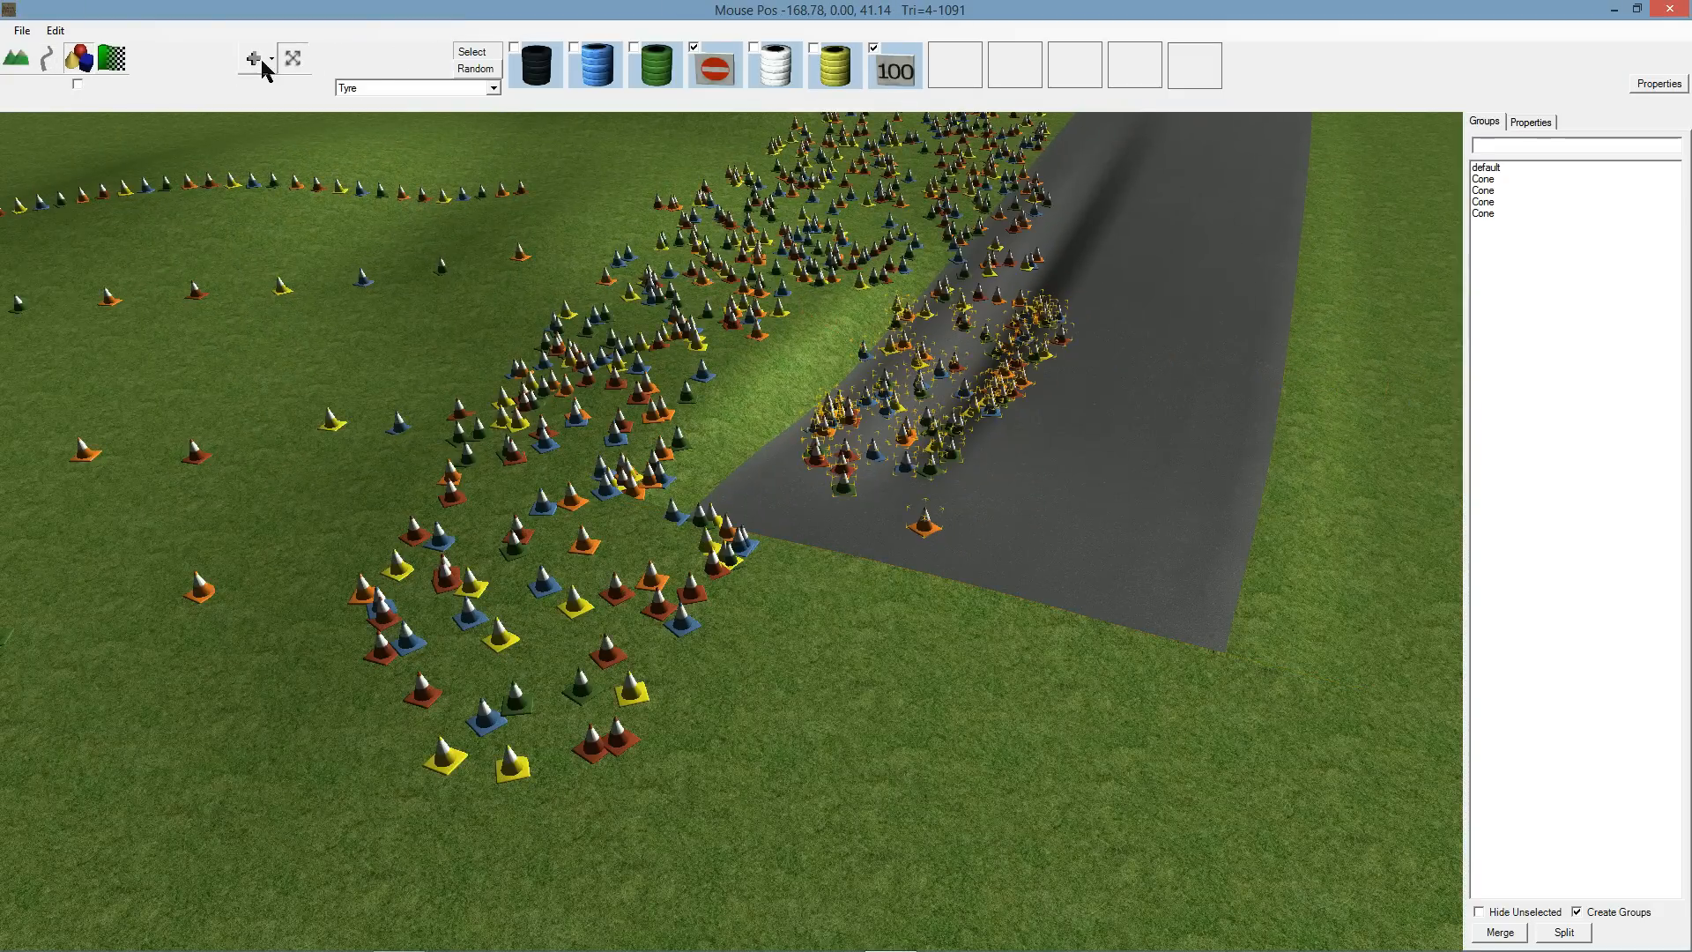
Draw marker board rows beside the track, then choose the default and a Cone group.
{"action": "left_click", "coordinate": [254, 58]}
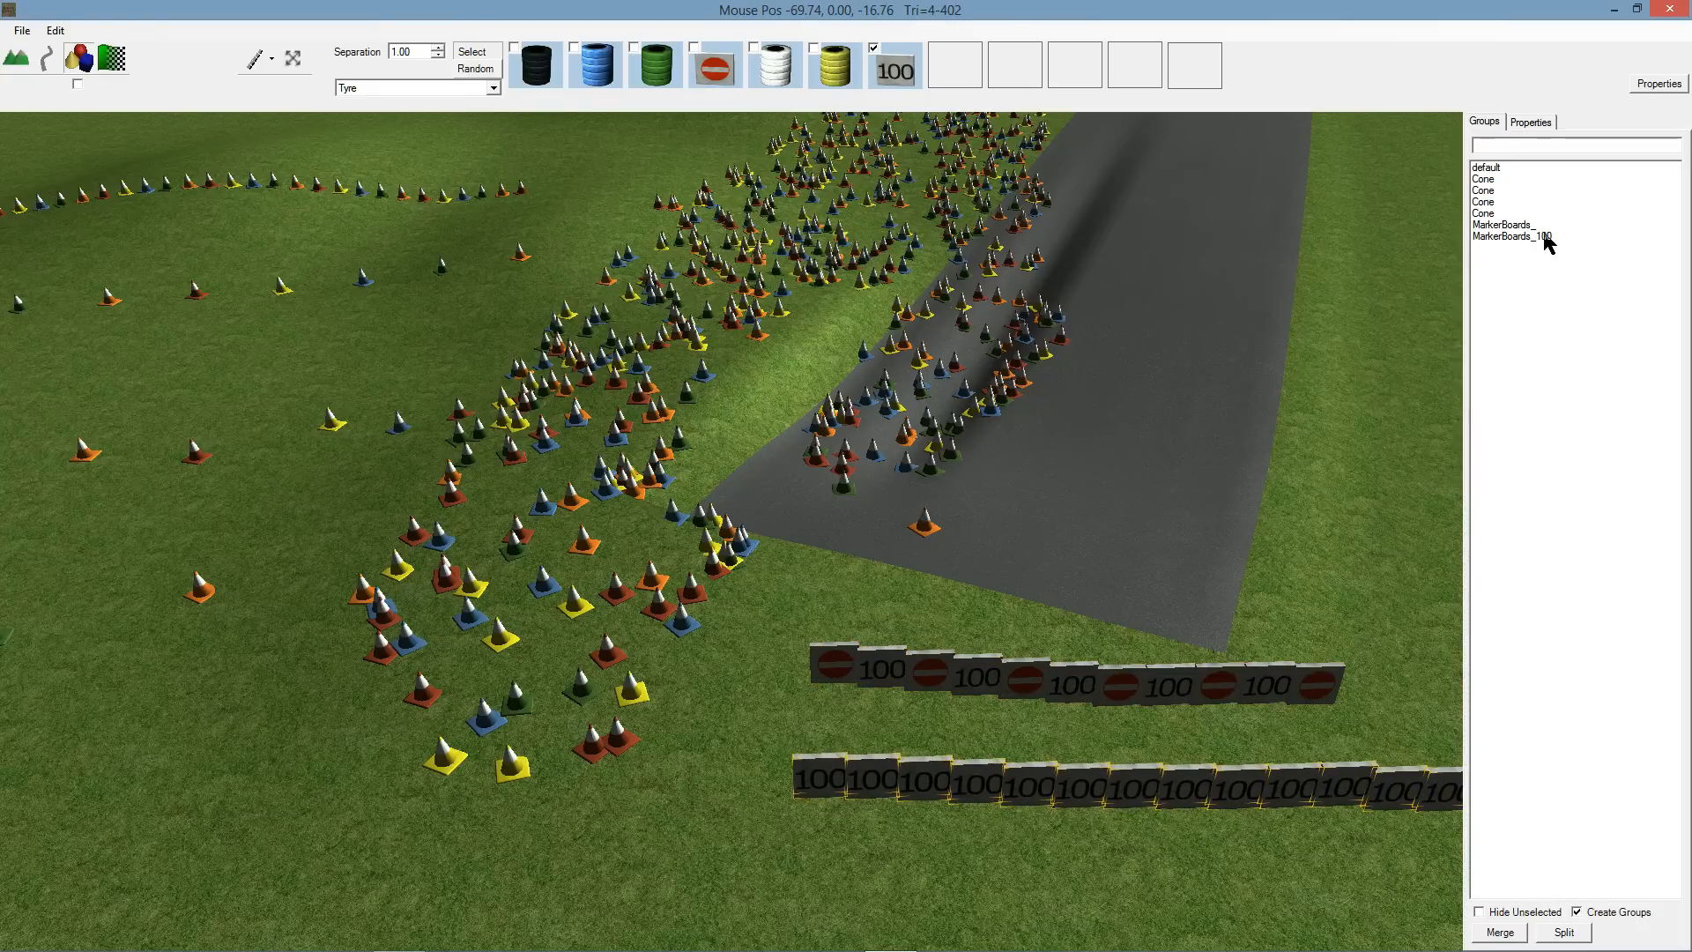
{"action": "mouse_move", "coordinate": [1502, 245]}
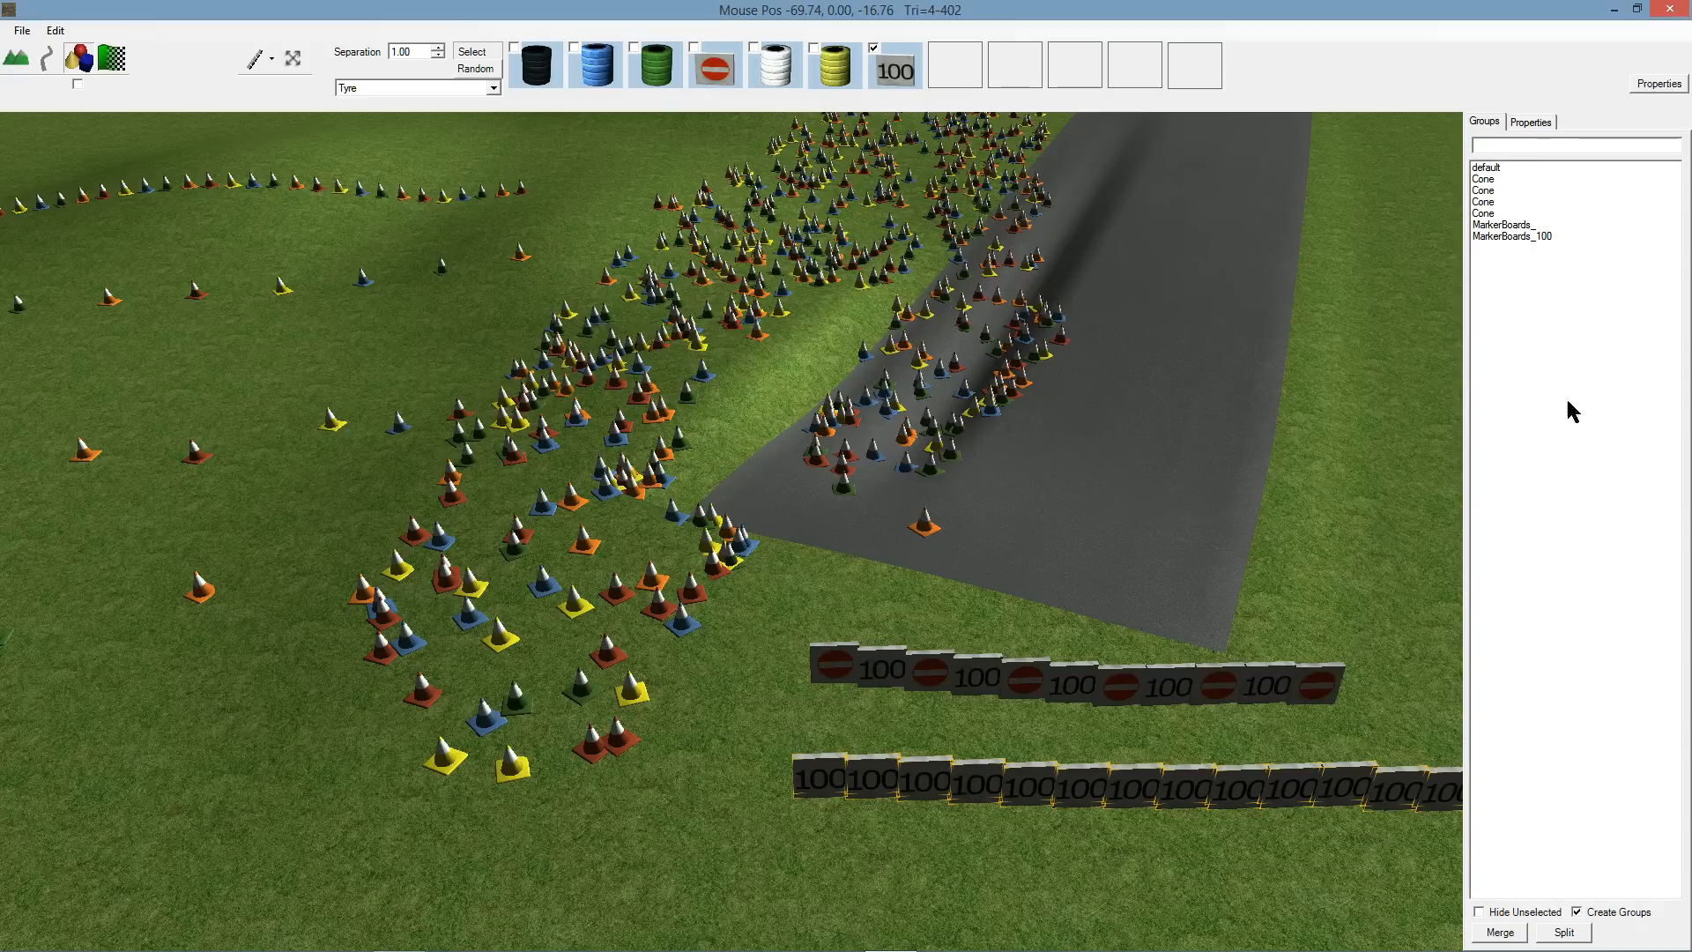
{"action": "mouse_move", "coordinate": [1625, 913]}
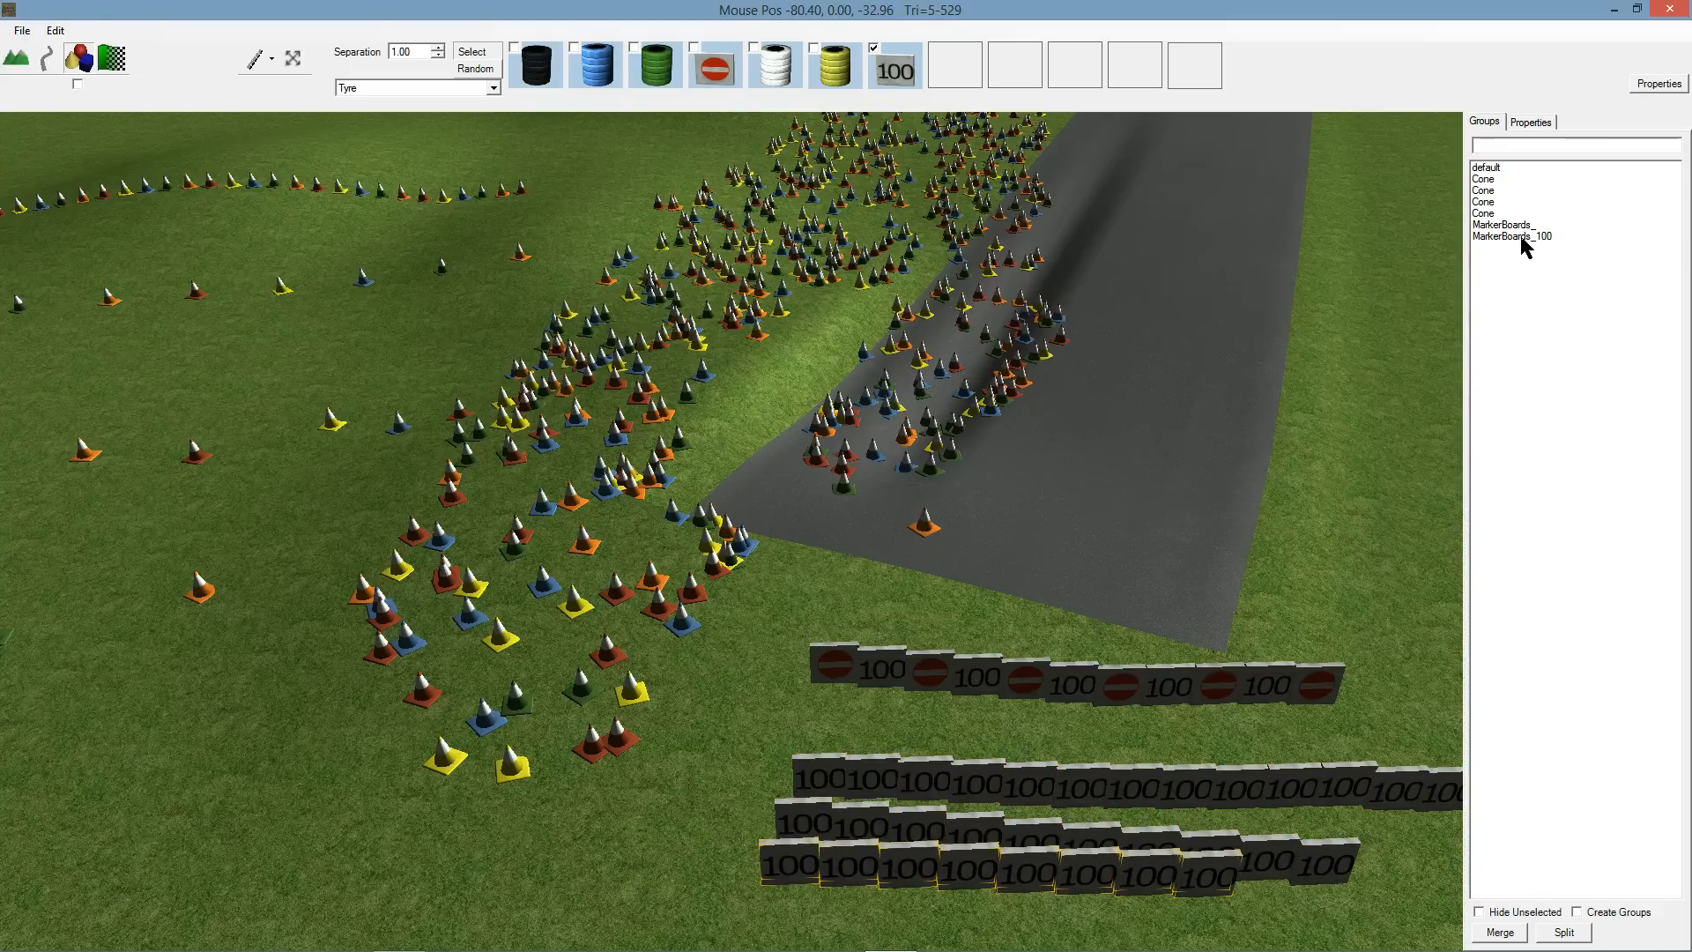
{"action": "left_click", "coordinate": [1488, 166]}
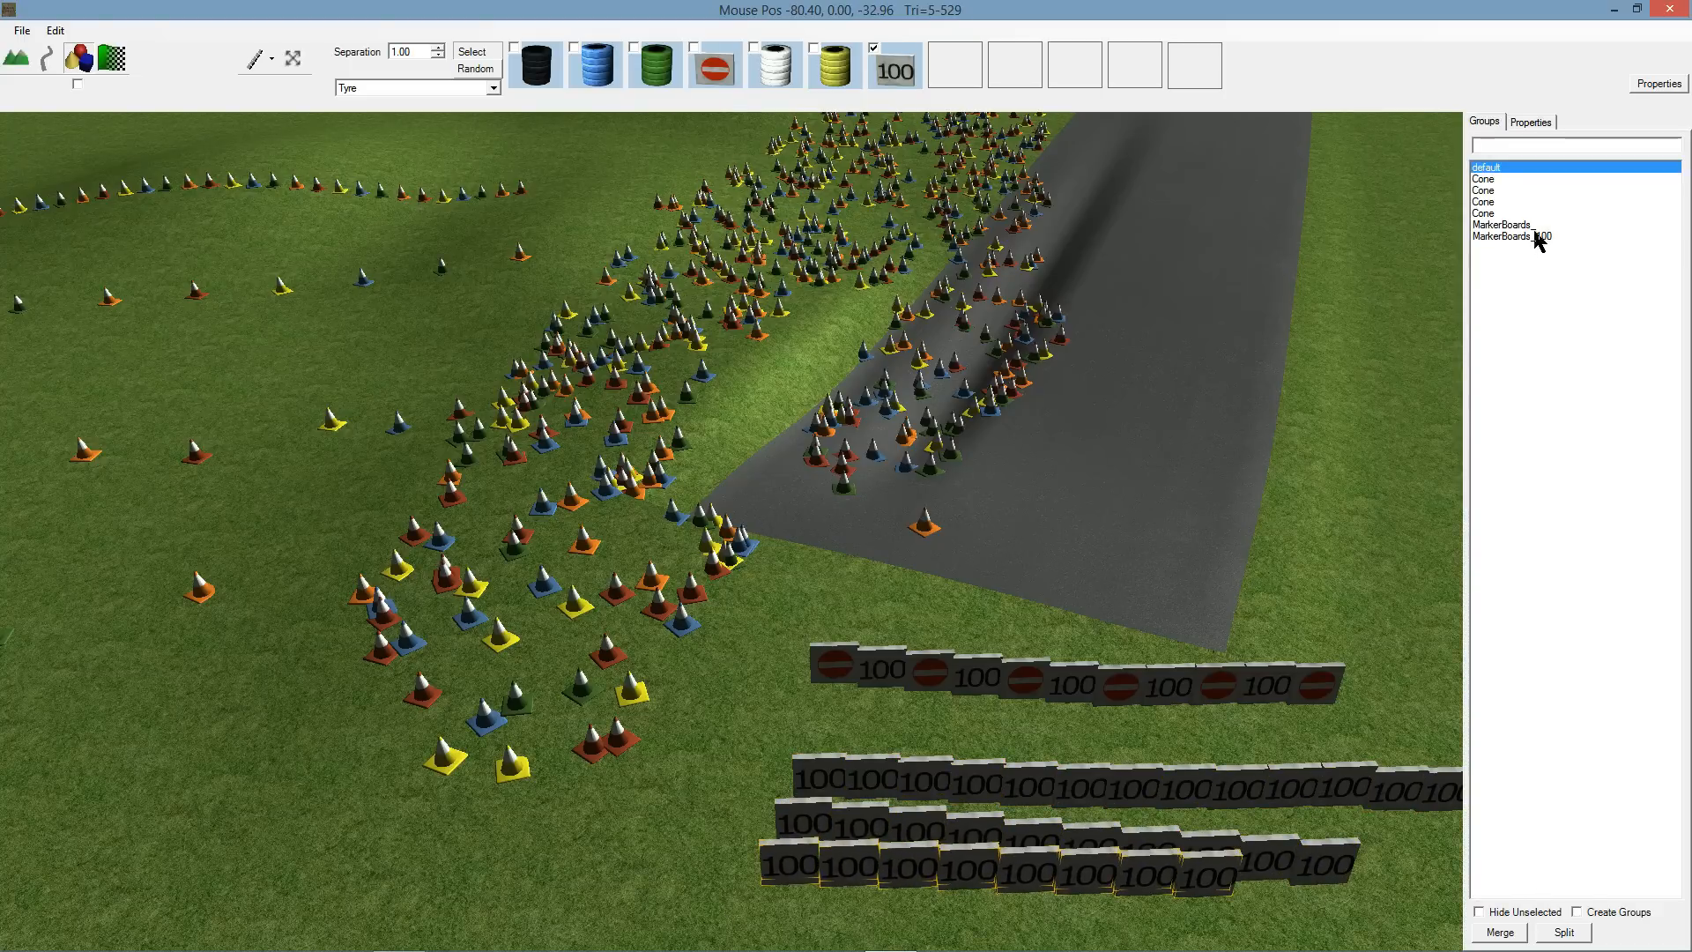
{"action": "left_click", "coordinate": [1488, 211]}
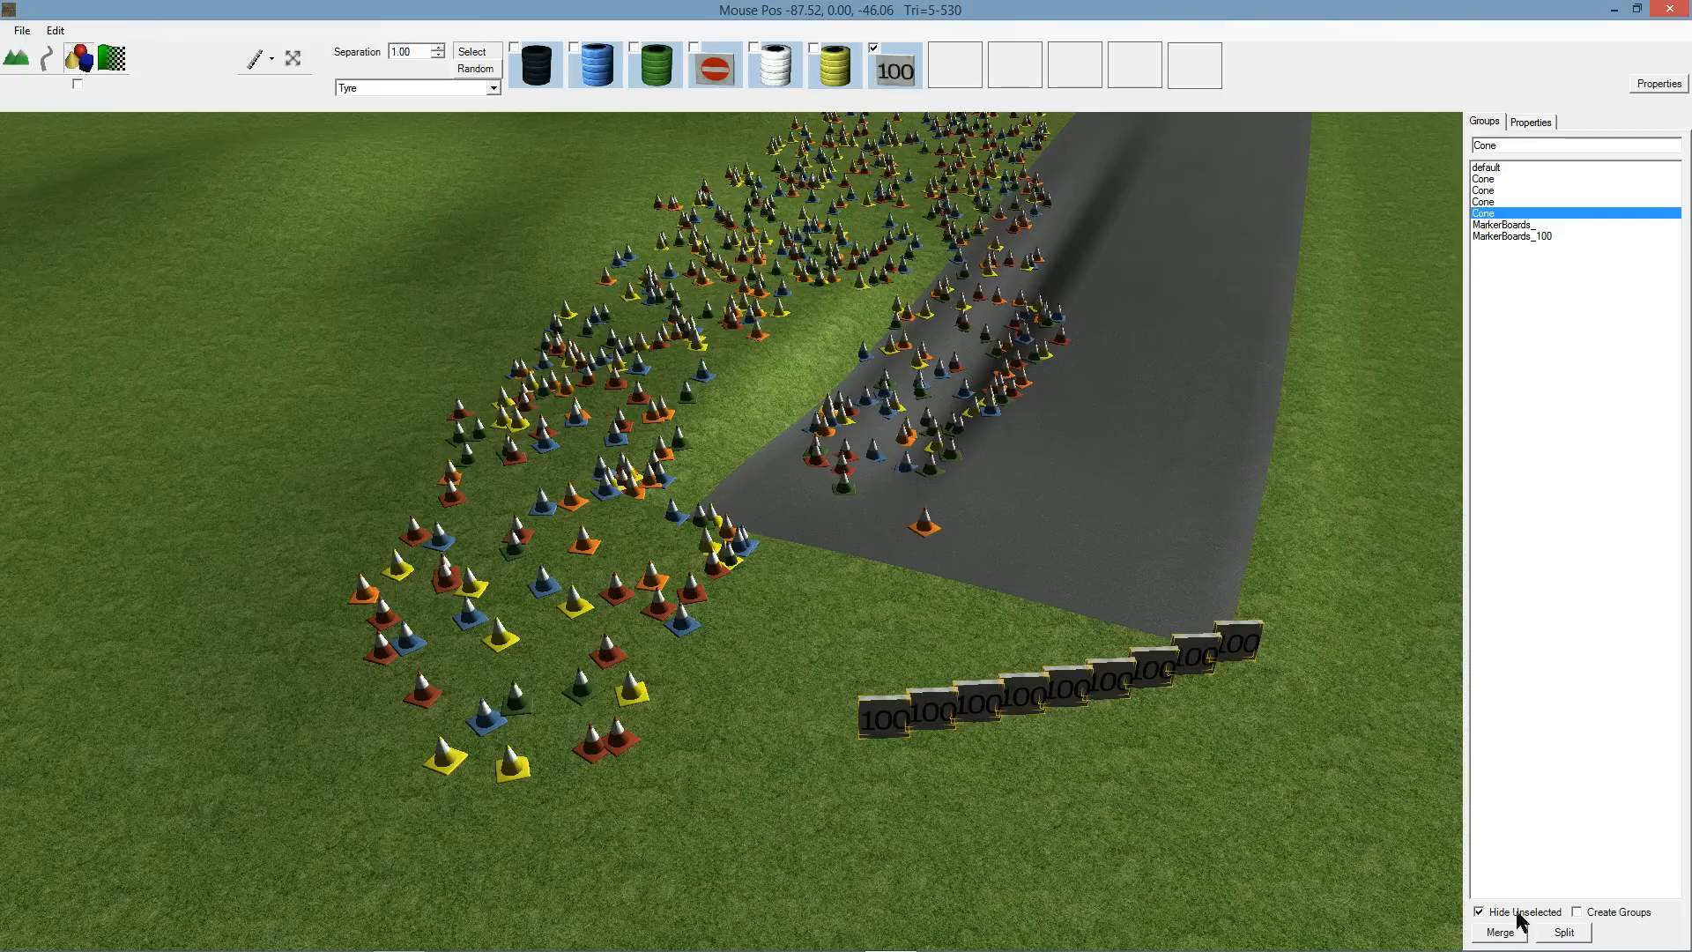
{"action": "mouse_move", "coordinate": [1459, 768]}
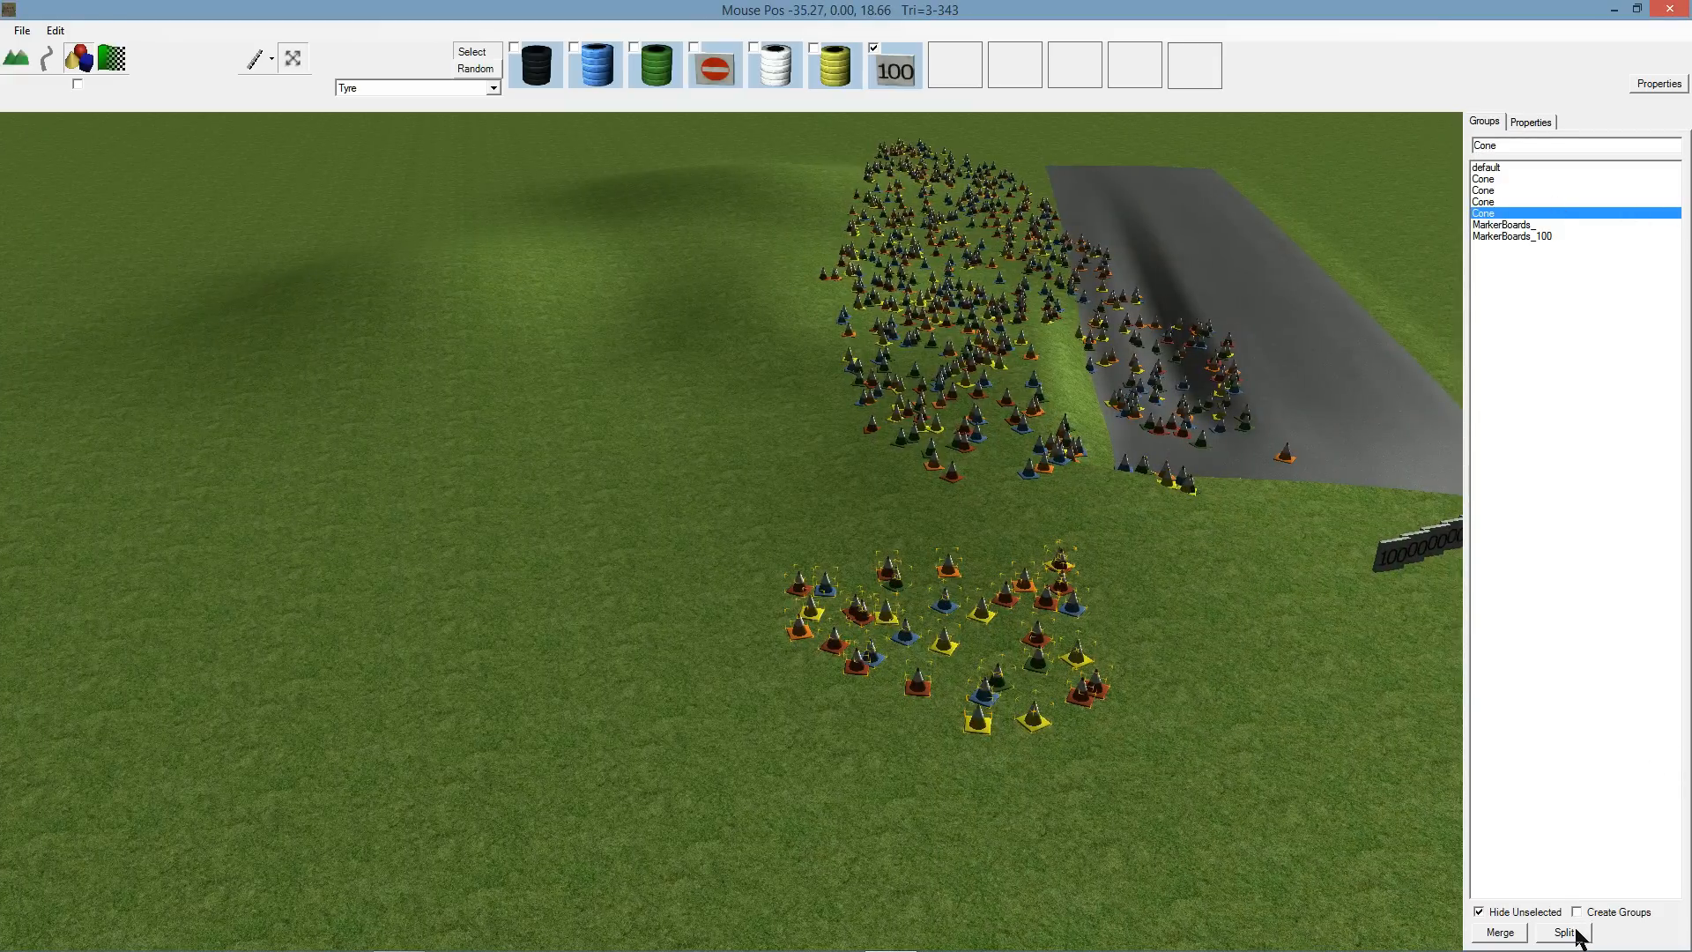
Split the chosen cone cluster into a new group and hide everything outside it.
{"action": "left_click", "coordinate": [1561, 933]}
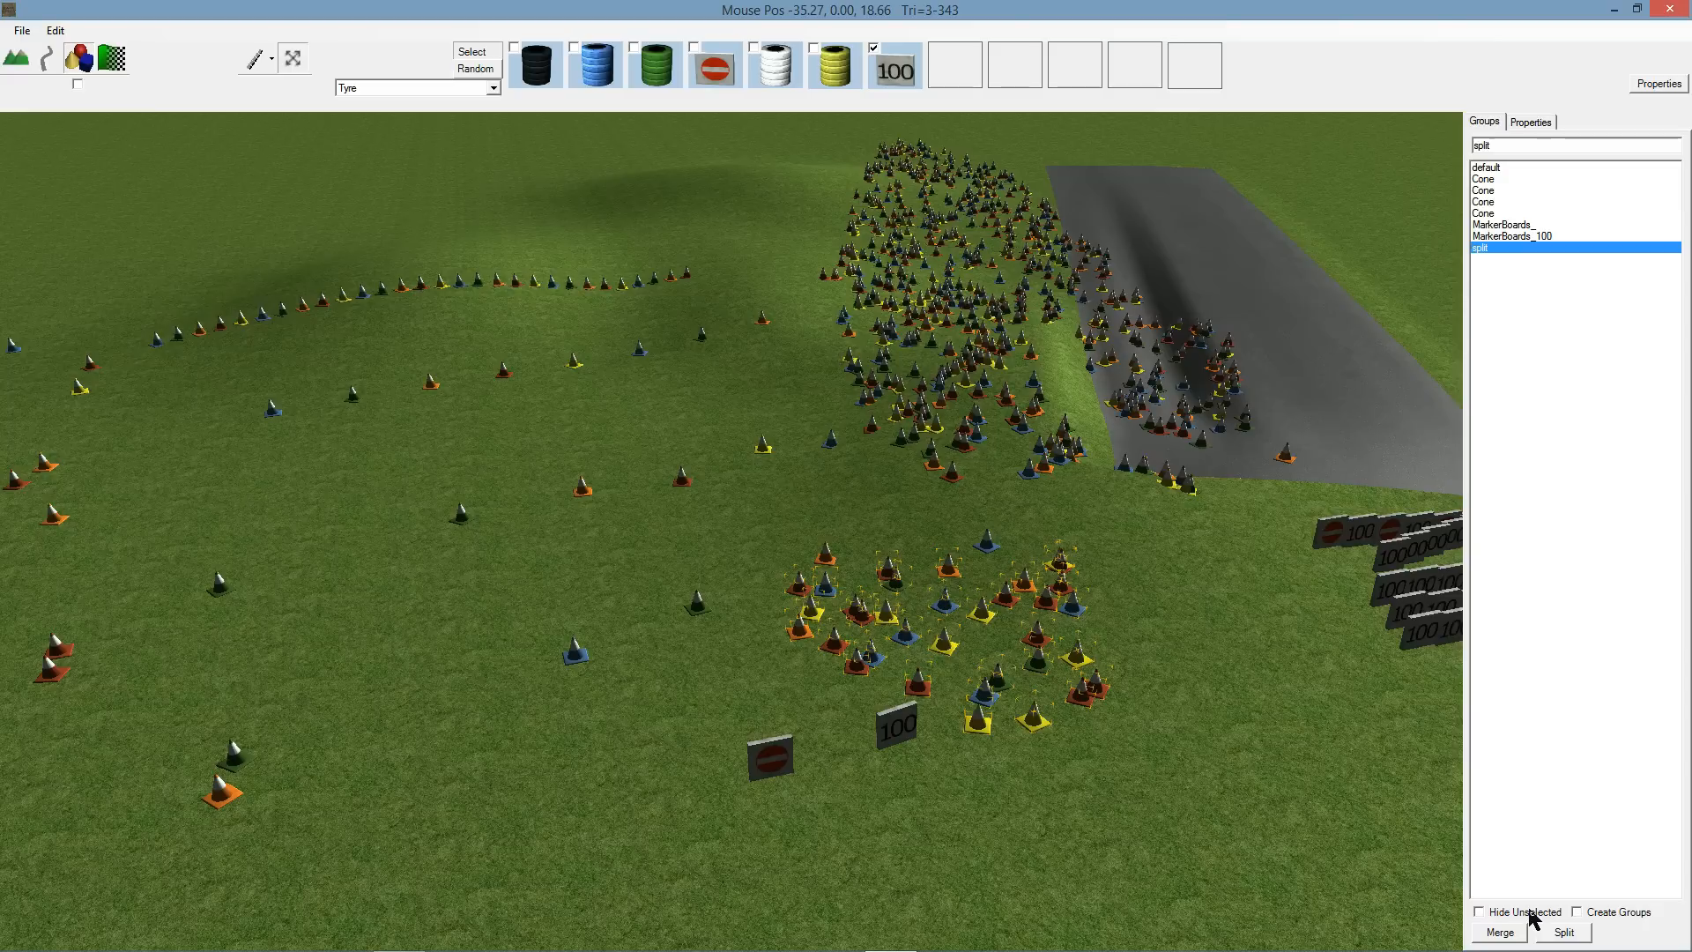
{"action": "left_click", "coordinate": [1481, 913]}
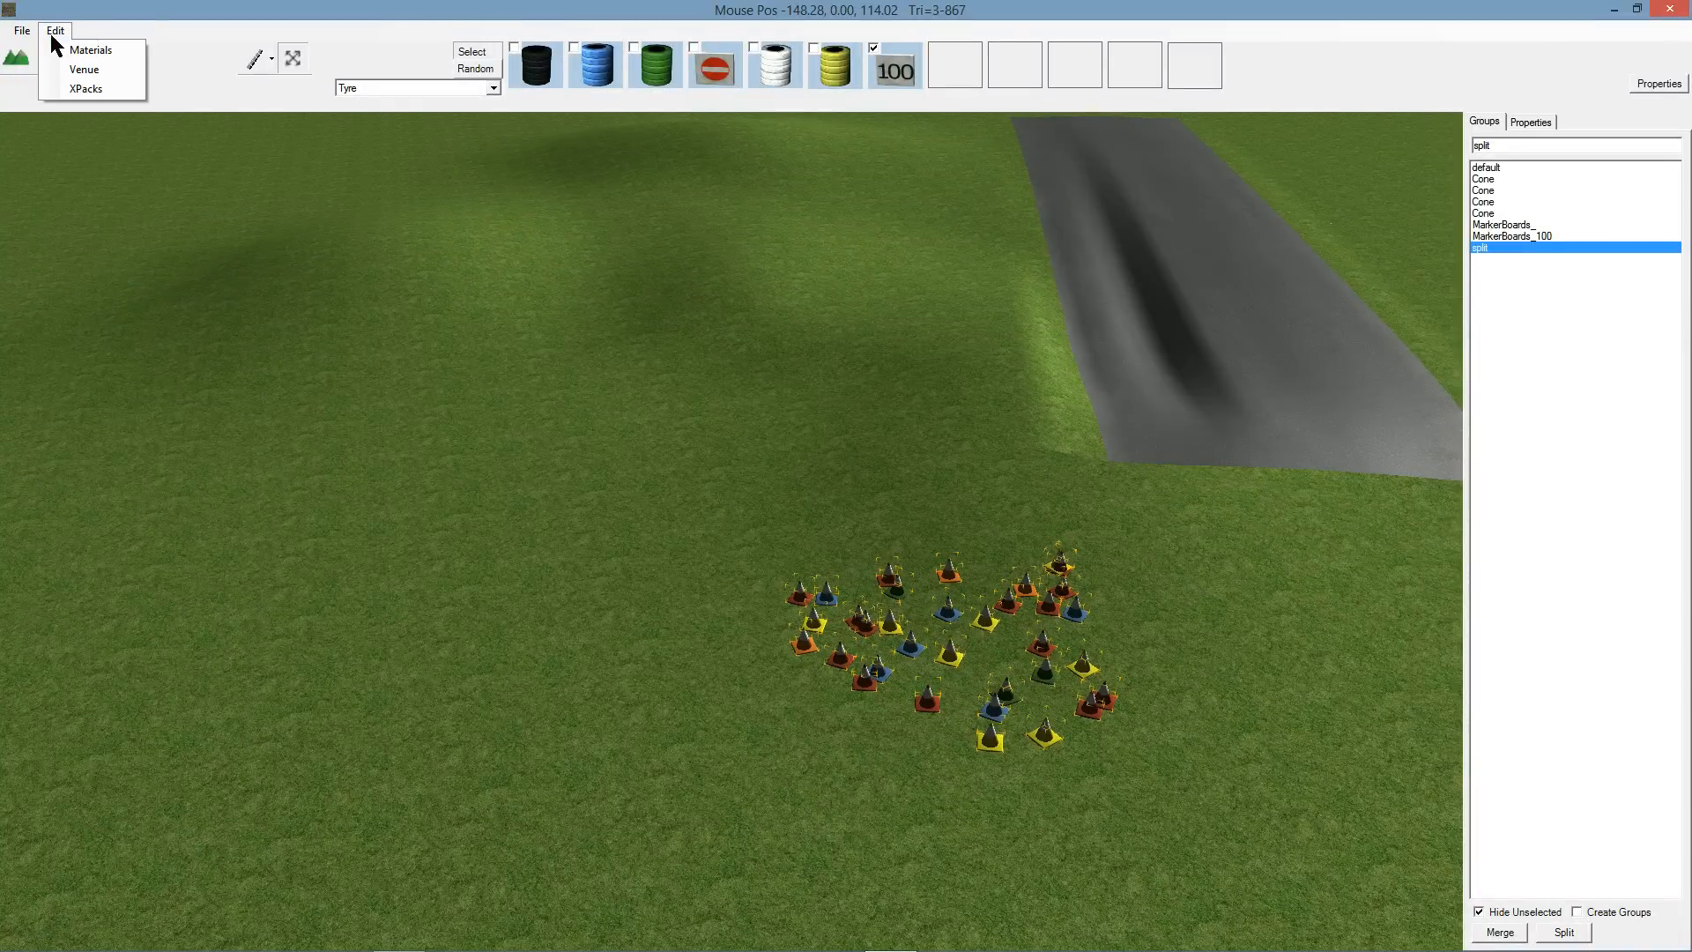
{"action": "mouse_move", "coordinate": [88, 92]}
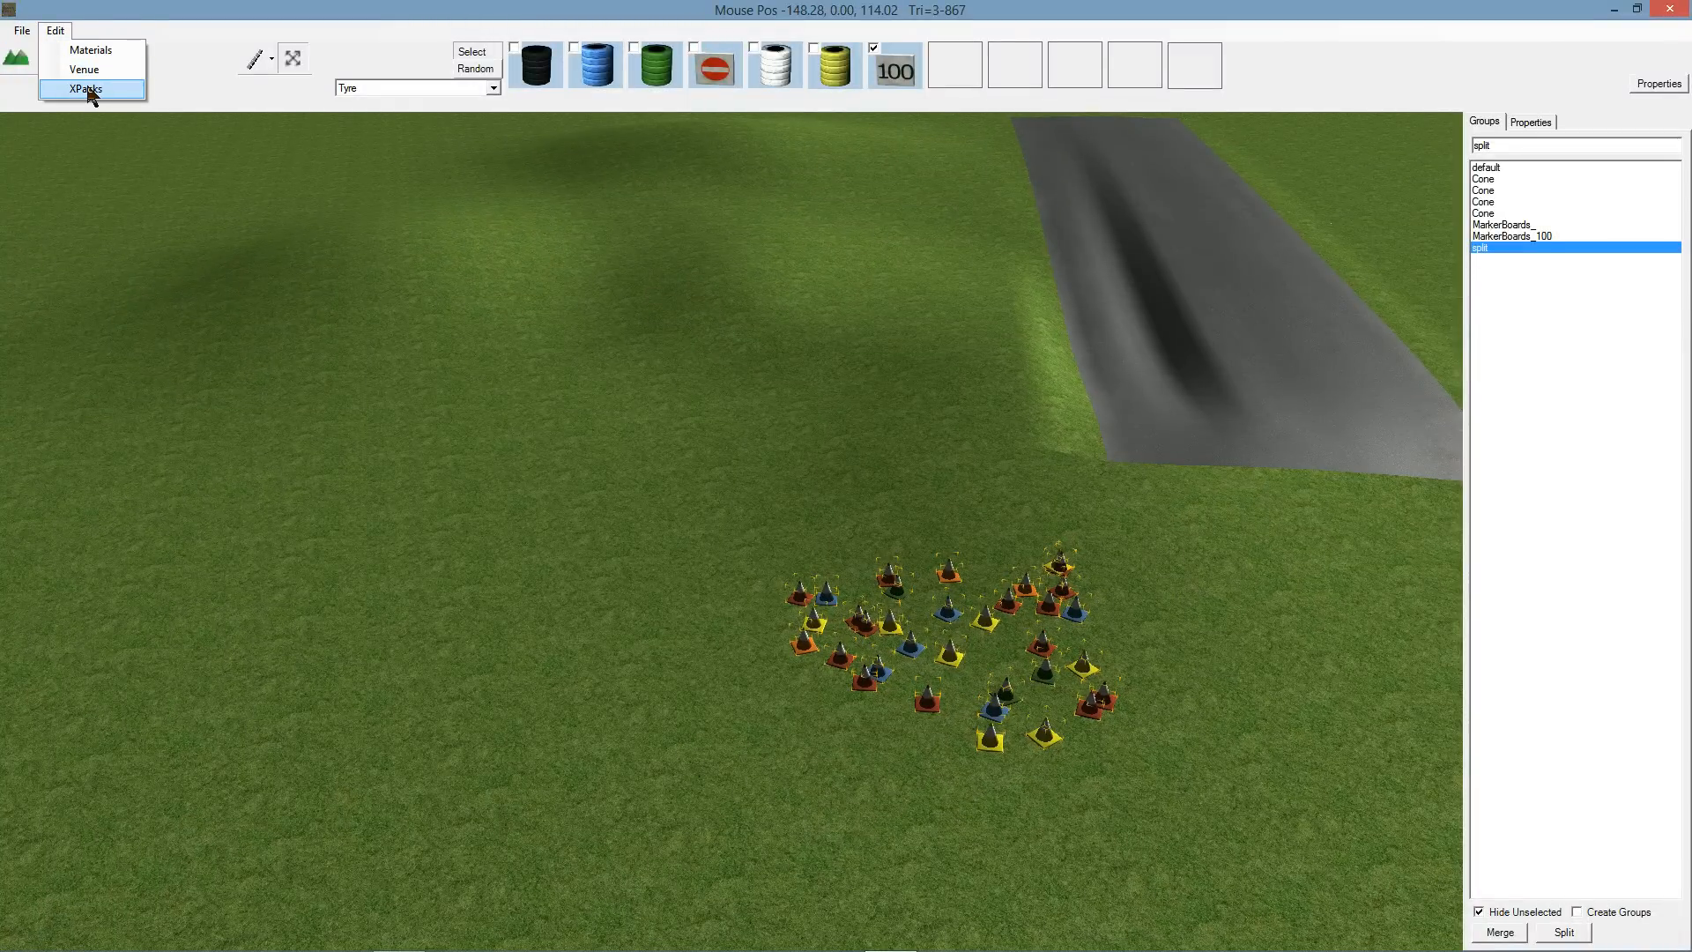
Tick the Inkster Trees pack in Venue Properties eXpansion Packs and confirm.
{"action": "left_click", "coordinate": [88, 88]}
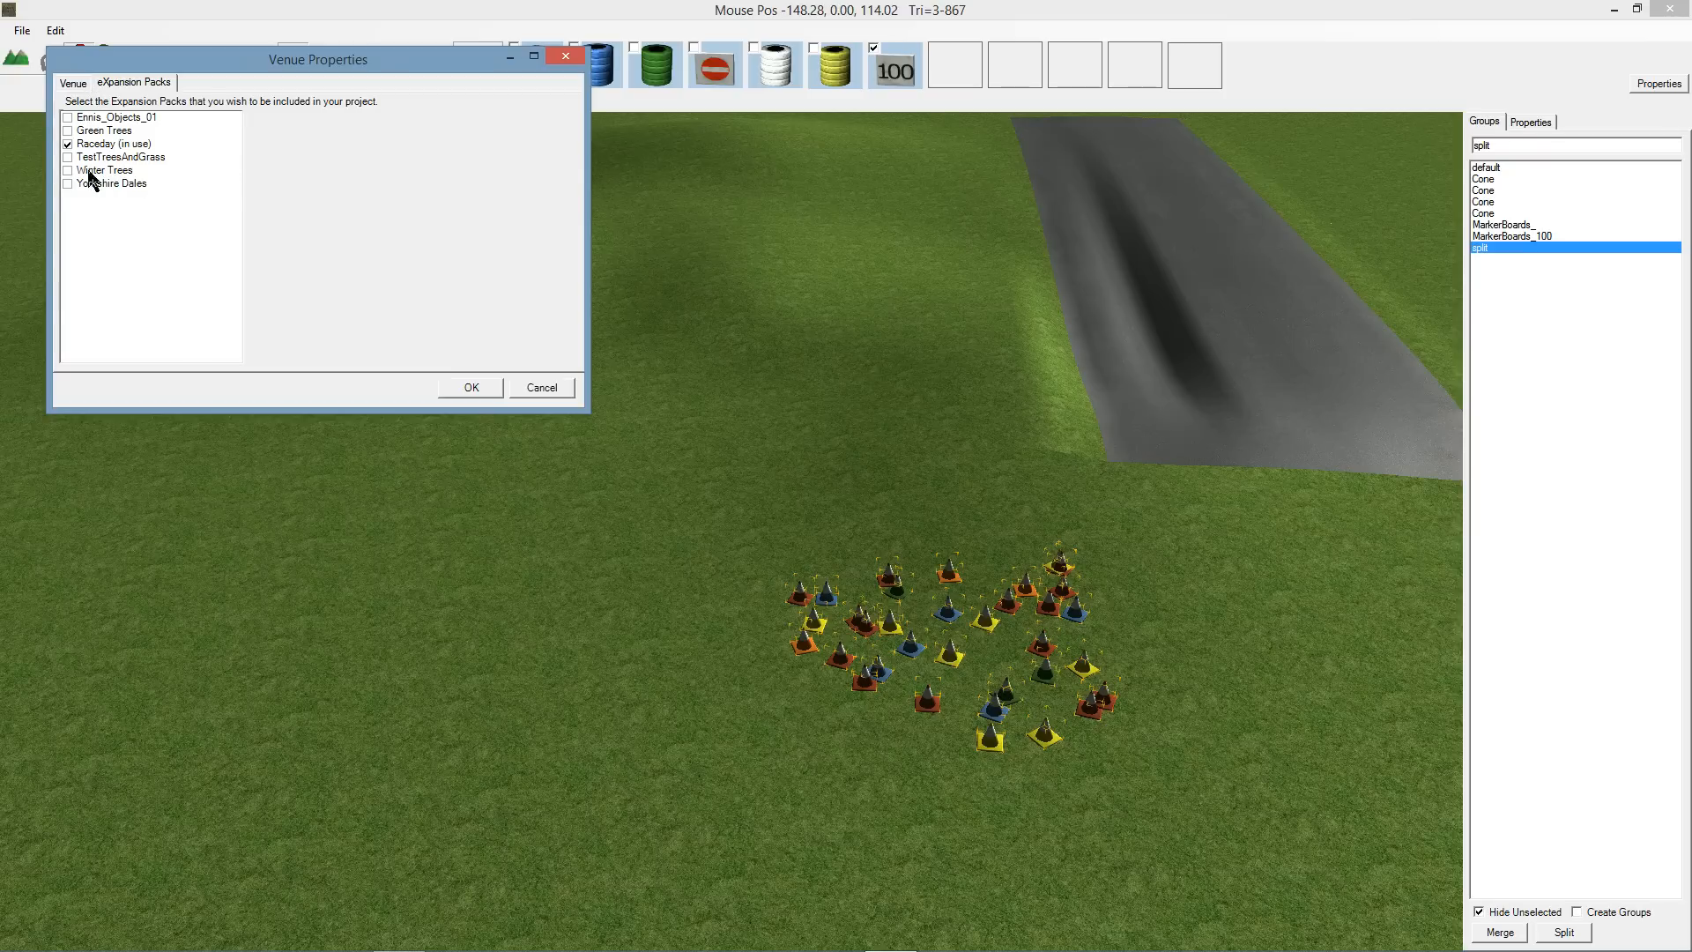
{"action": "left_click", "coordinate": [106, 169]}
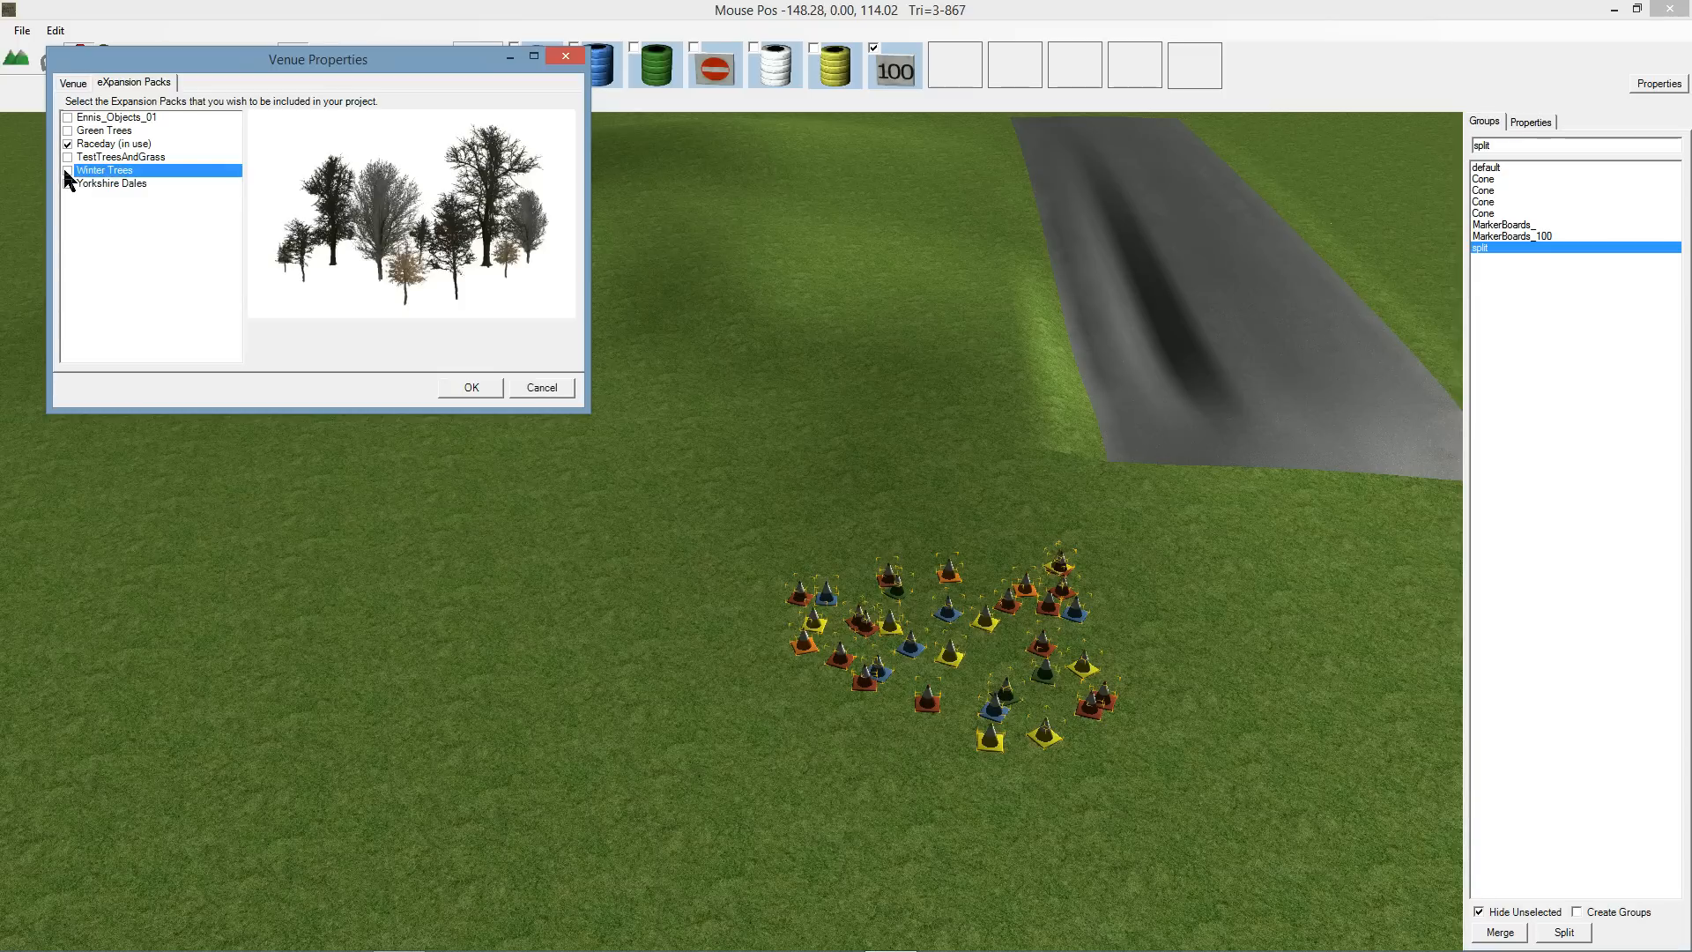
{"action": "left_click", "coordinate": [71, 171]}
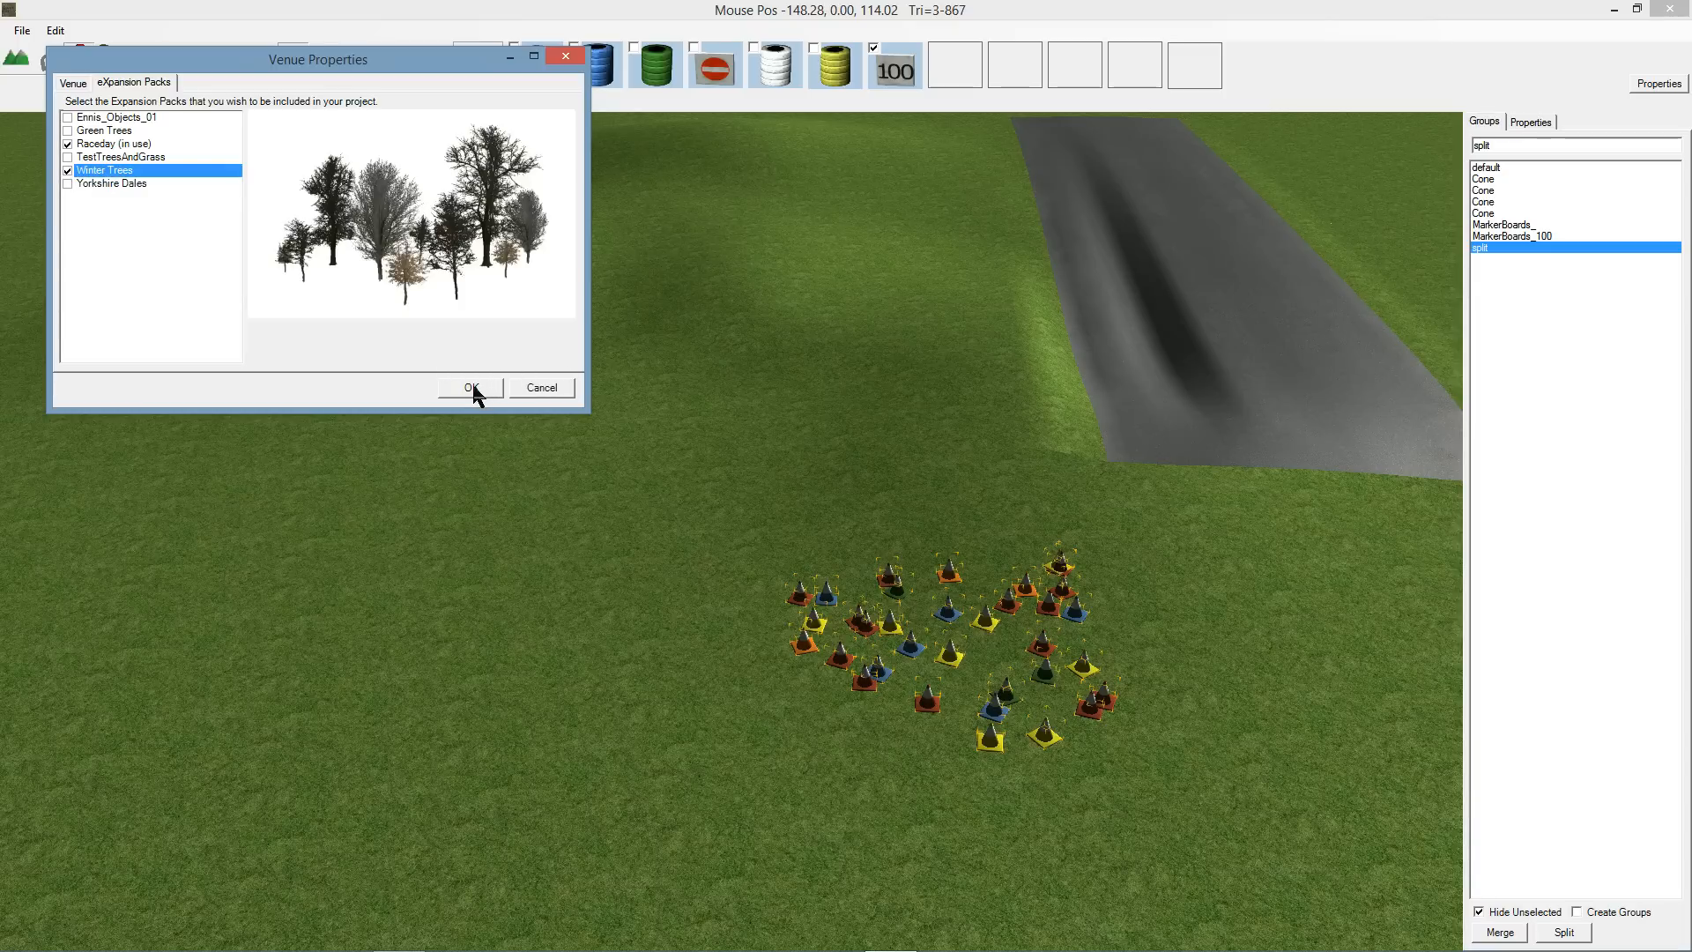
{"action": "left_click", "coordinate": [470, 388]}
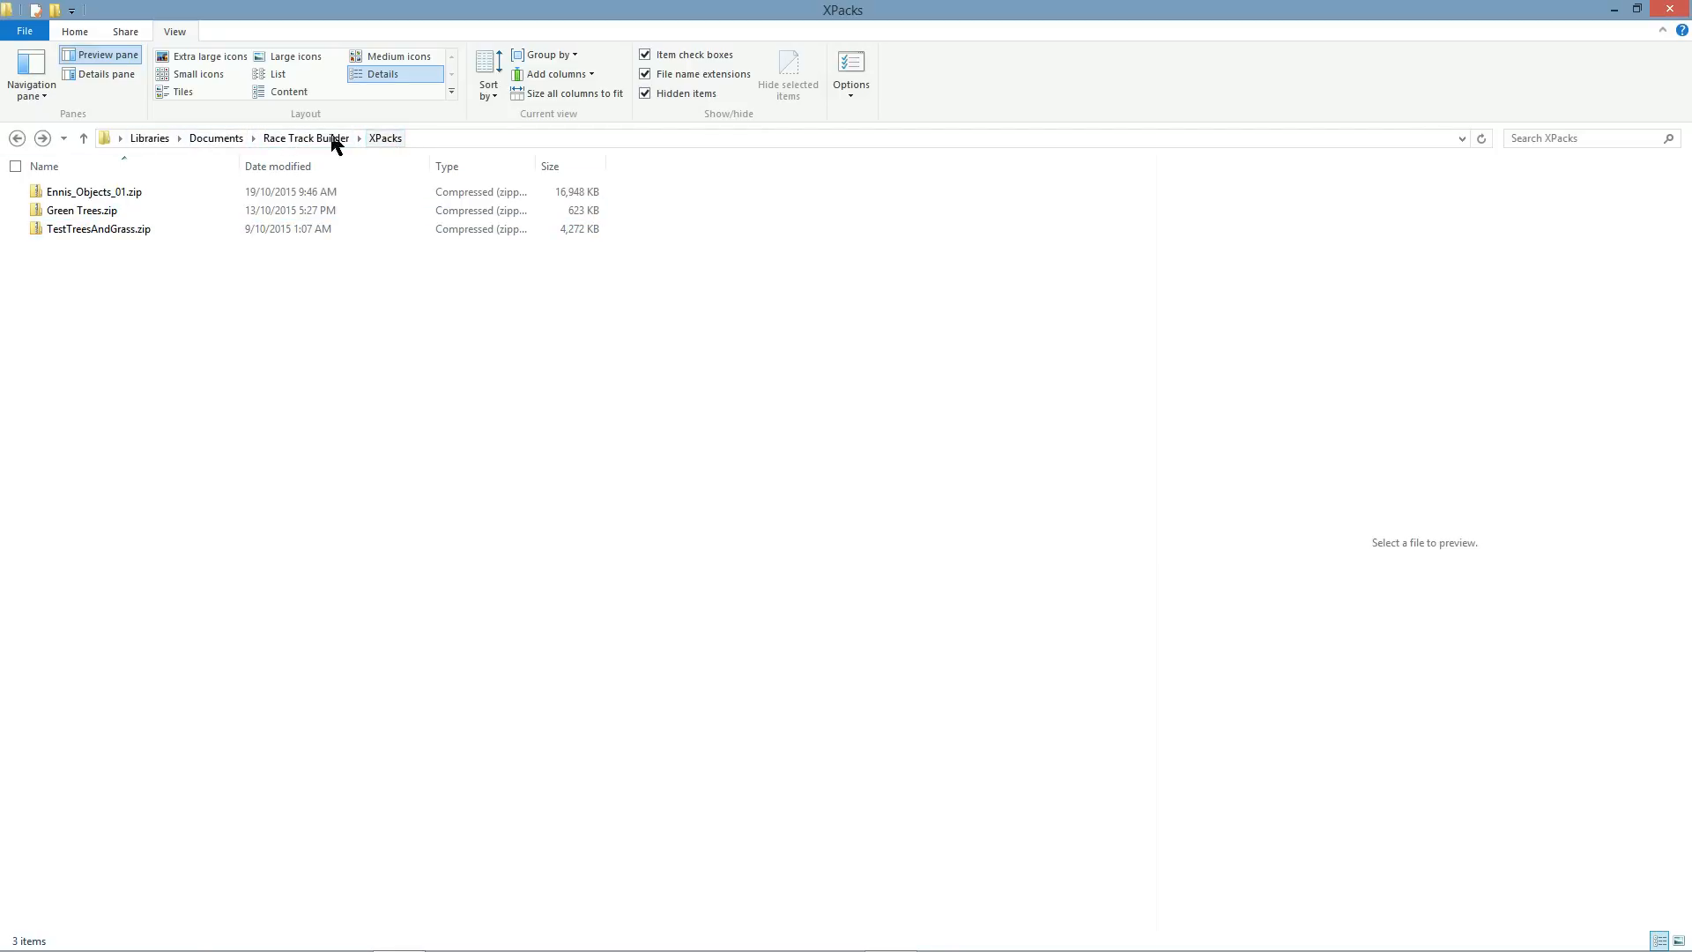
Navigate into the XPacks folder under Documents > Race Track Builder.
{"action": "left_click", "coordinate": [303, 138]}
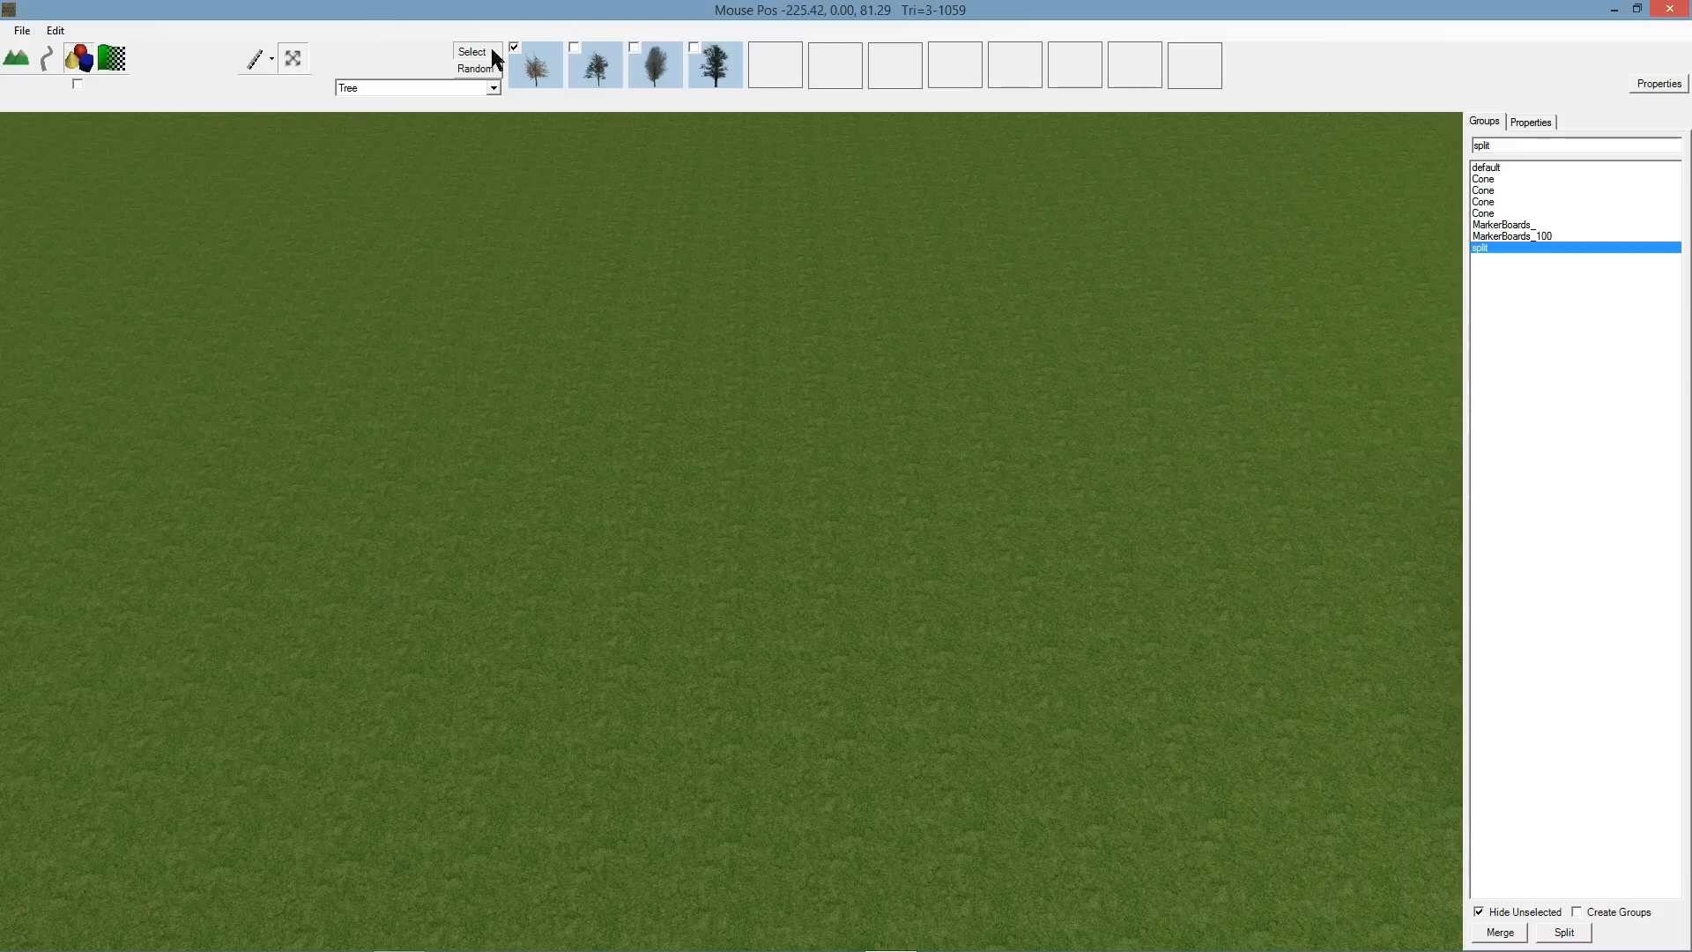
Tick all four tree thumbnails so the row mixes every tree type.
{"action": "left_click", "coordinate": [571, 46]}
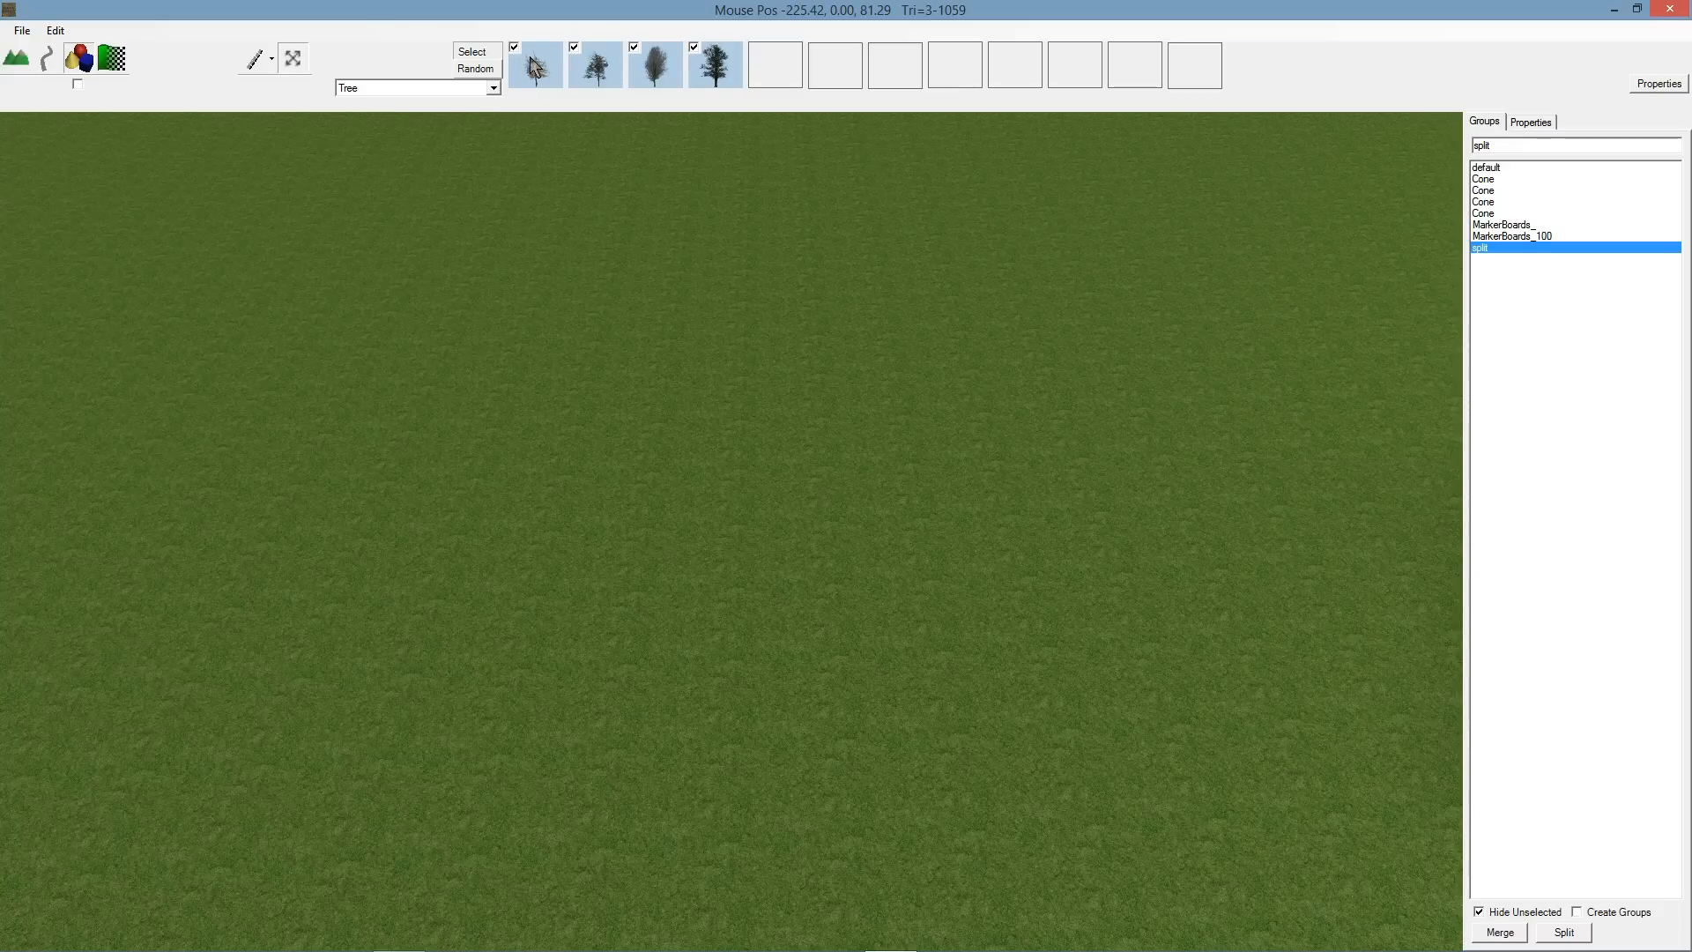
{"action": "mouse_move", "coordinate": [673, 67]}
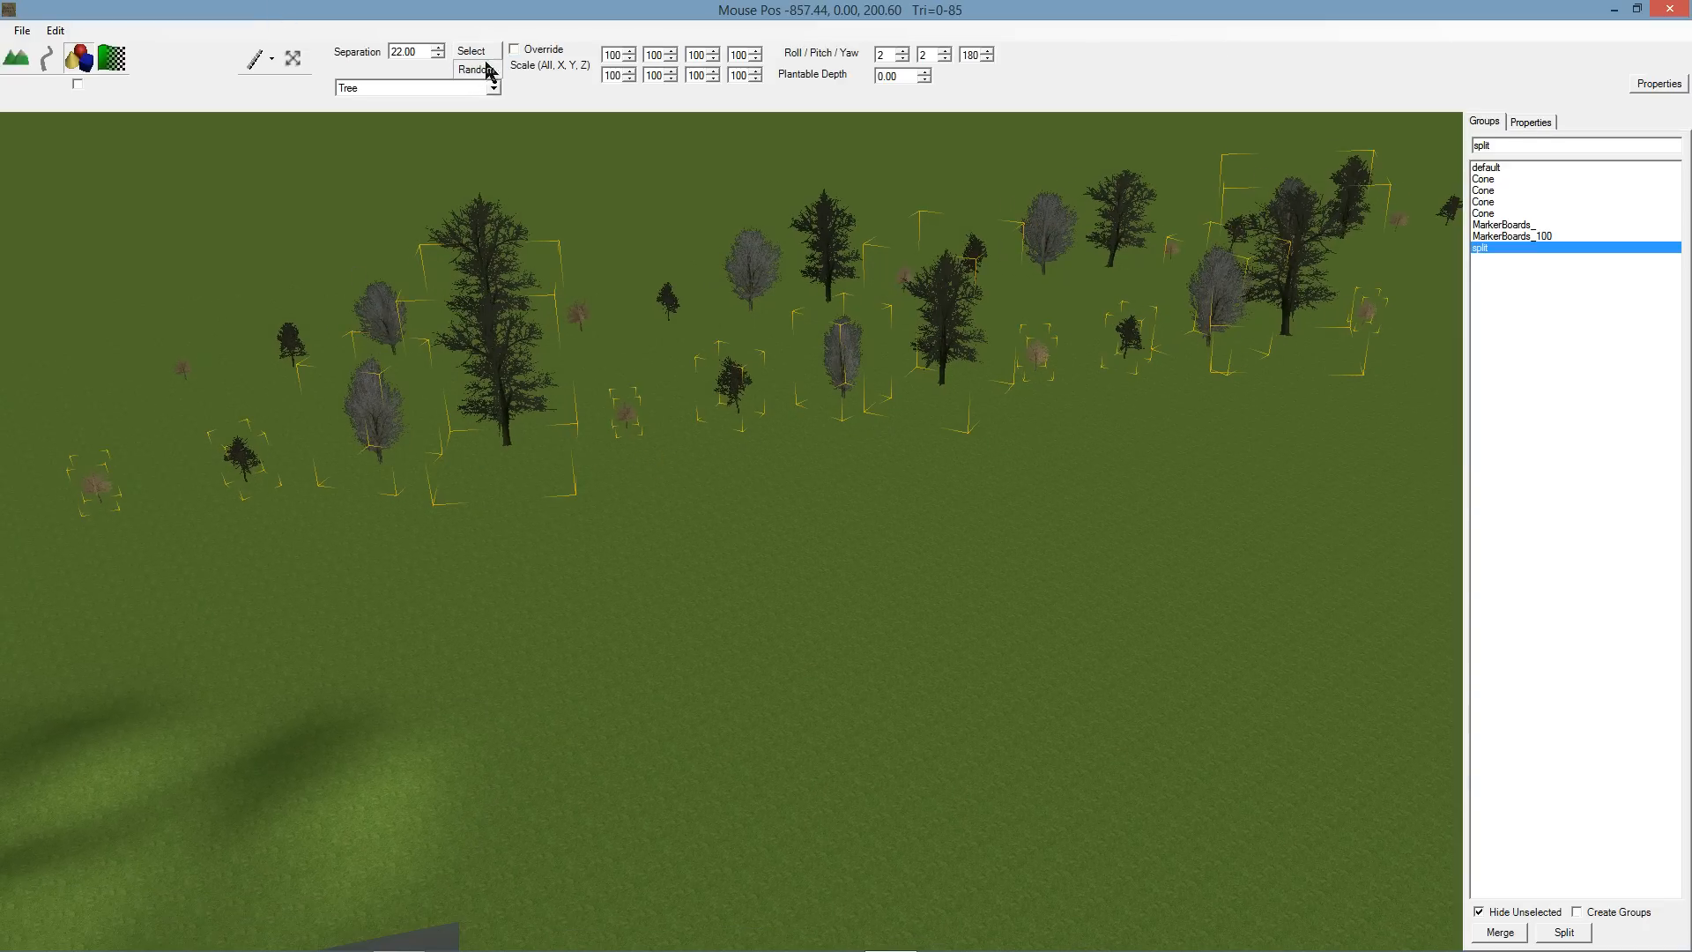
Enable Override and adjust the Scale range for newly planted trees.
{"action": "left_click", "coordinate": [514, 50]}
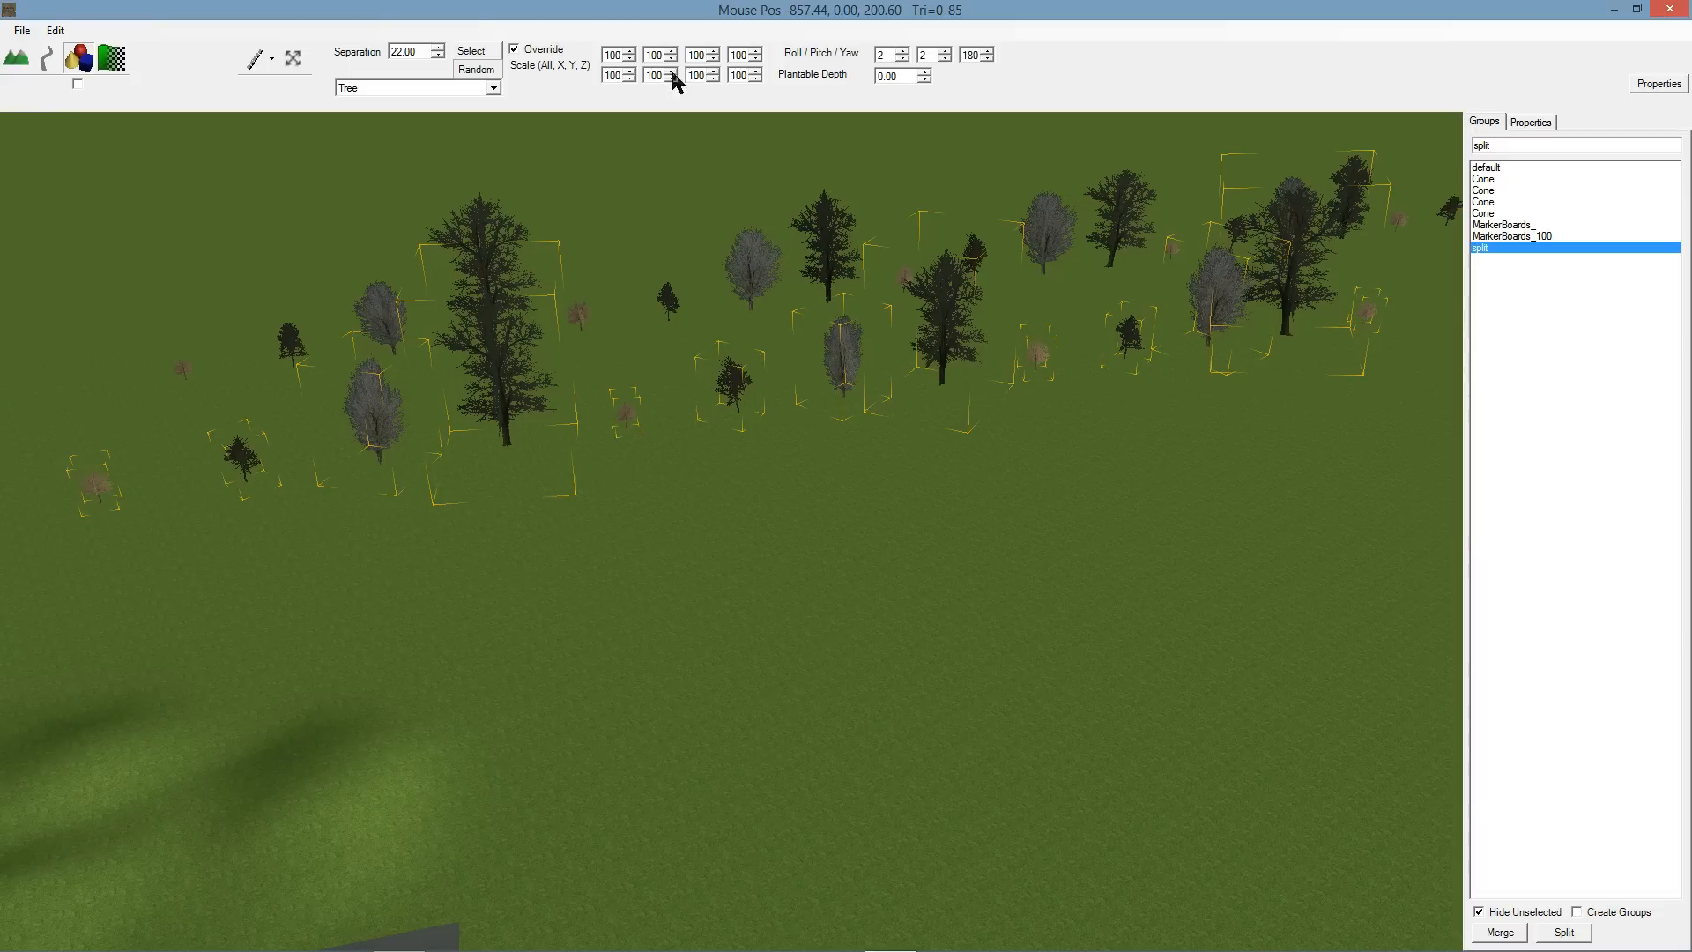
{"action": "mouse_move", "coordinate": [642, 74]}
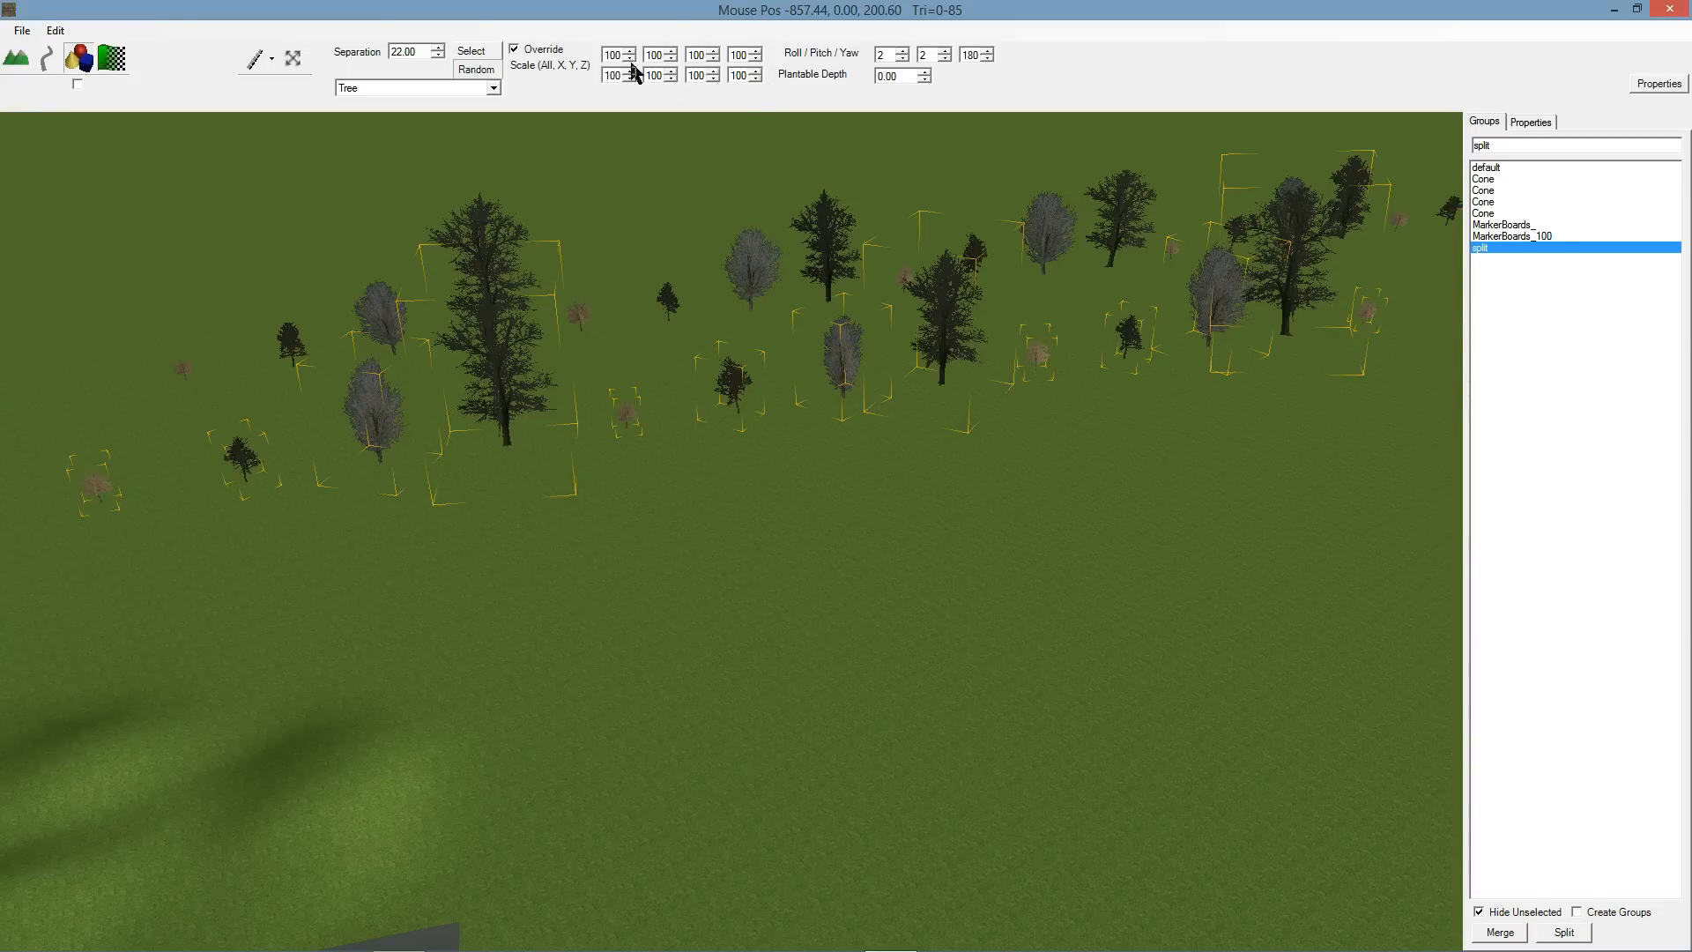
{"action": "left_click", "coordinate": [613, 76]}
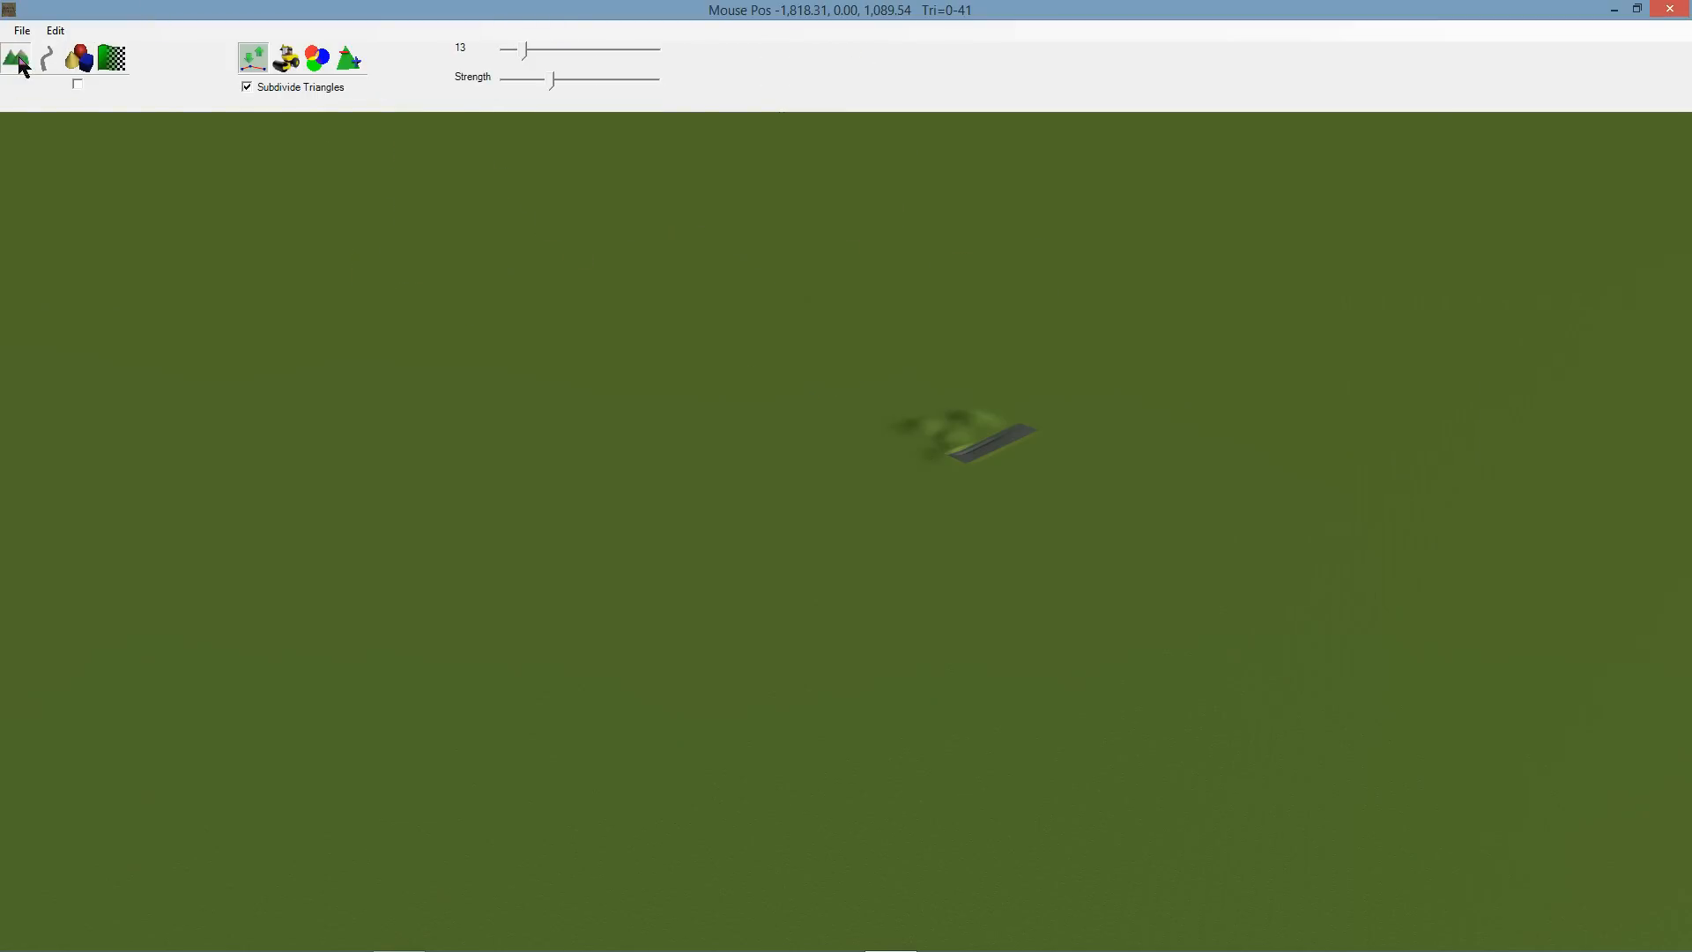
Return to object placement to fill a lassoed region with dense trees.
{"action": "left_click", "coordinate": [67, 60]}
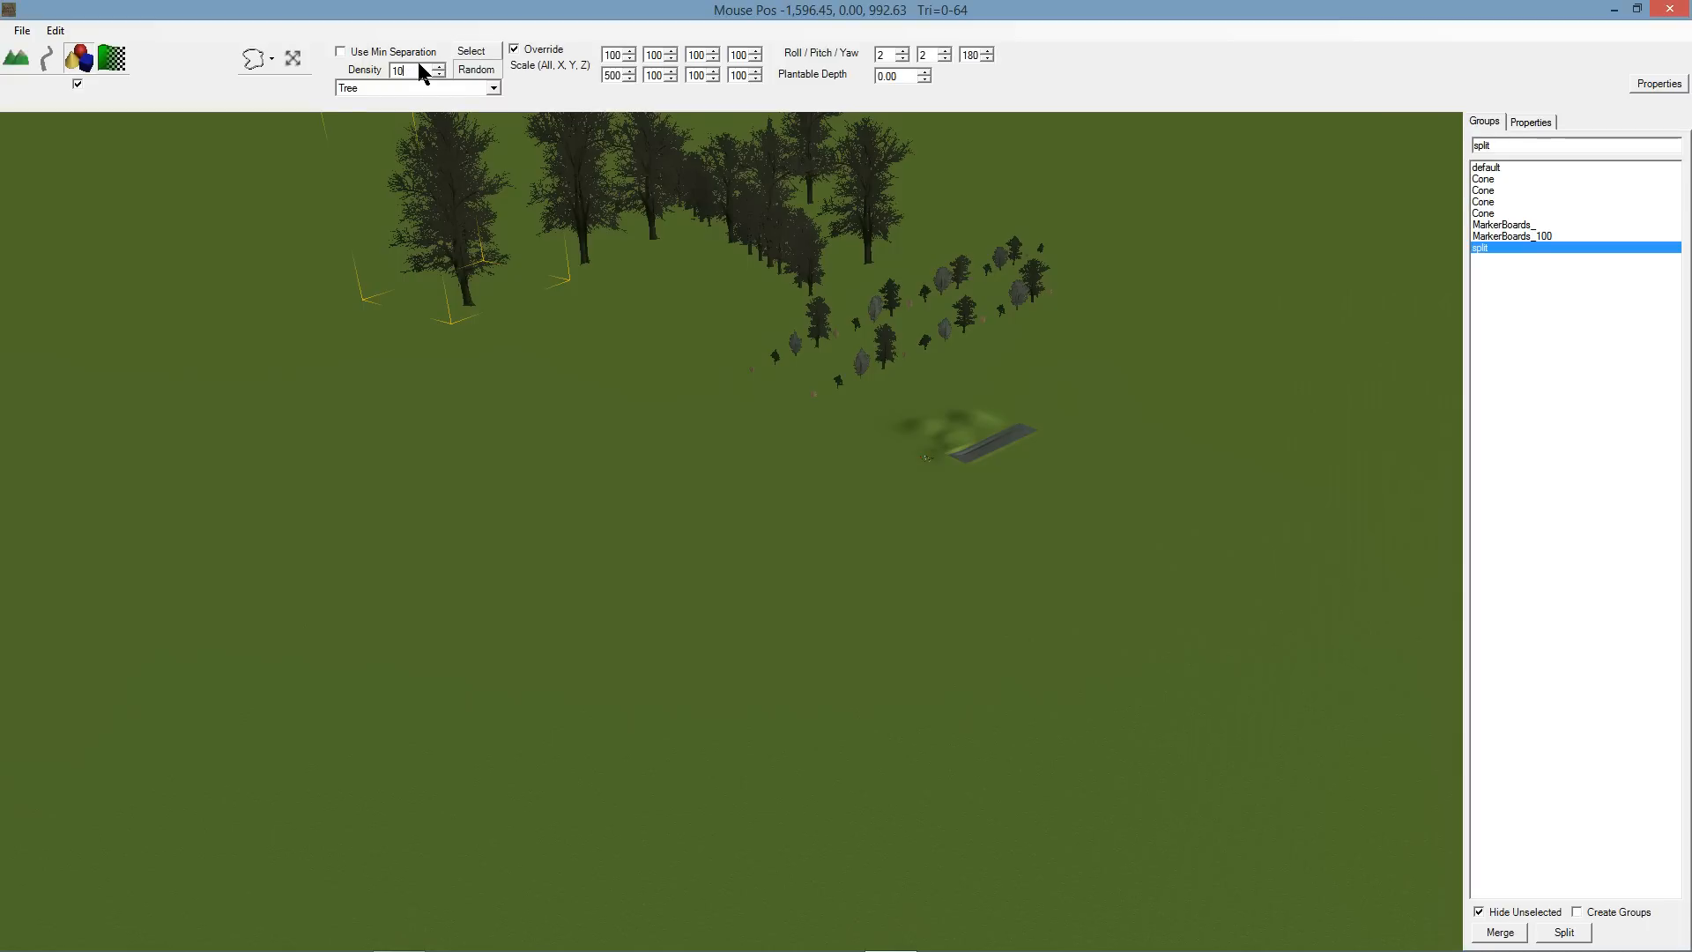
{"action": "mouse_move", "coordinate": [521, 50]}
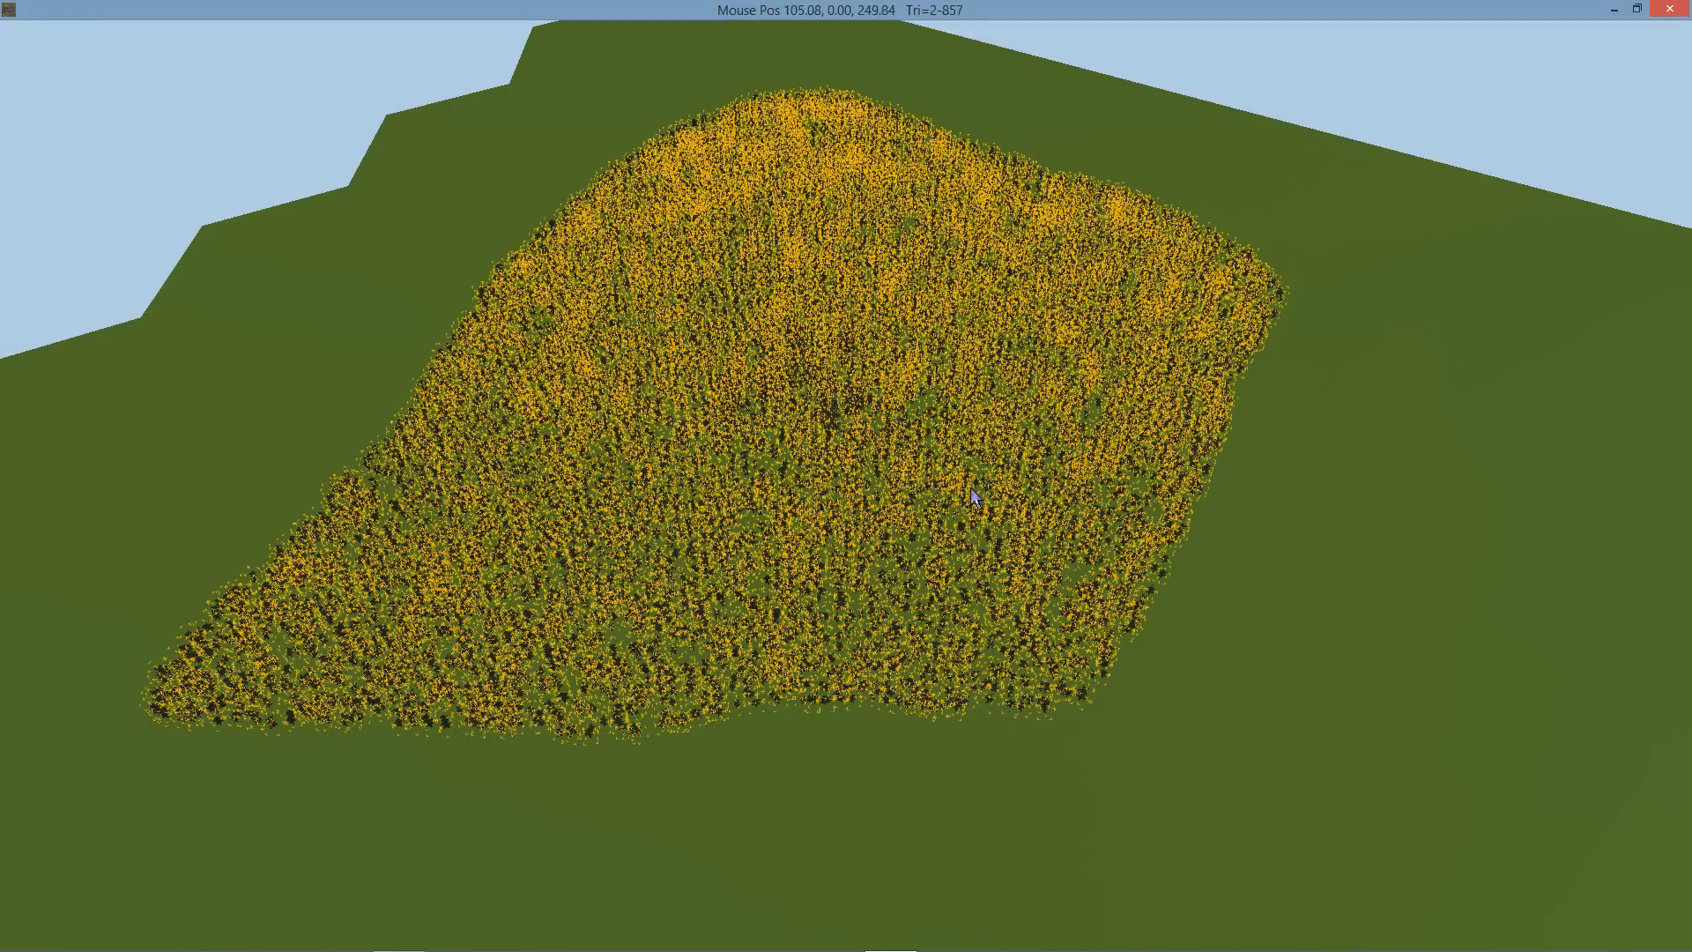
{"action": "mouse_move", "coordinate": [394, 312]}
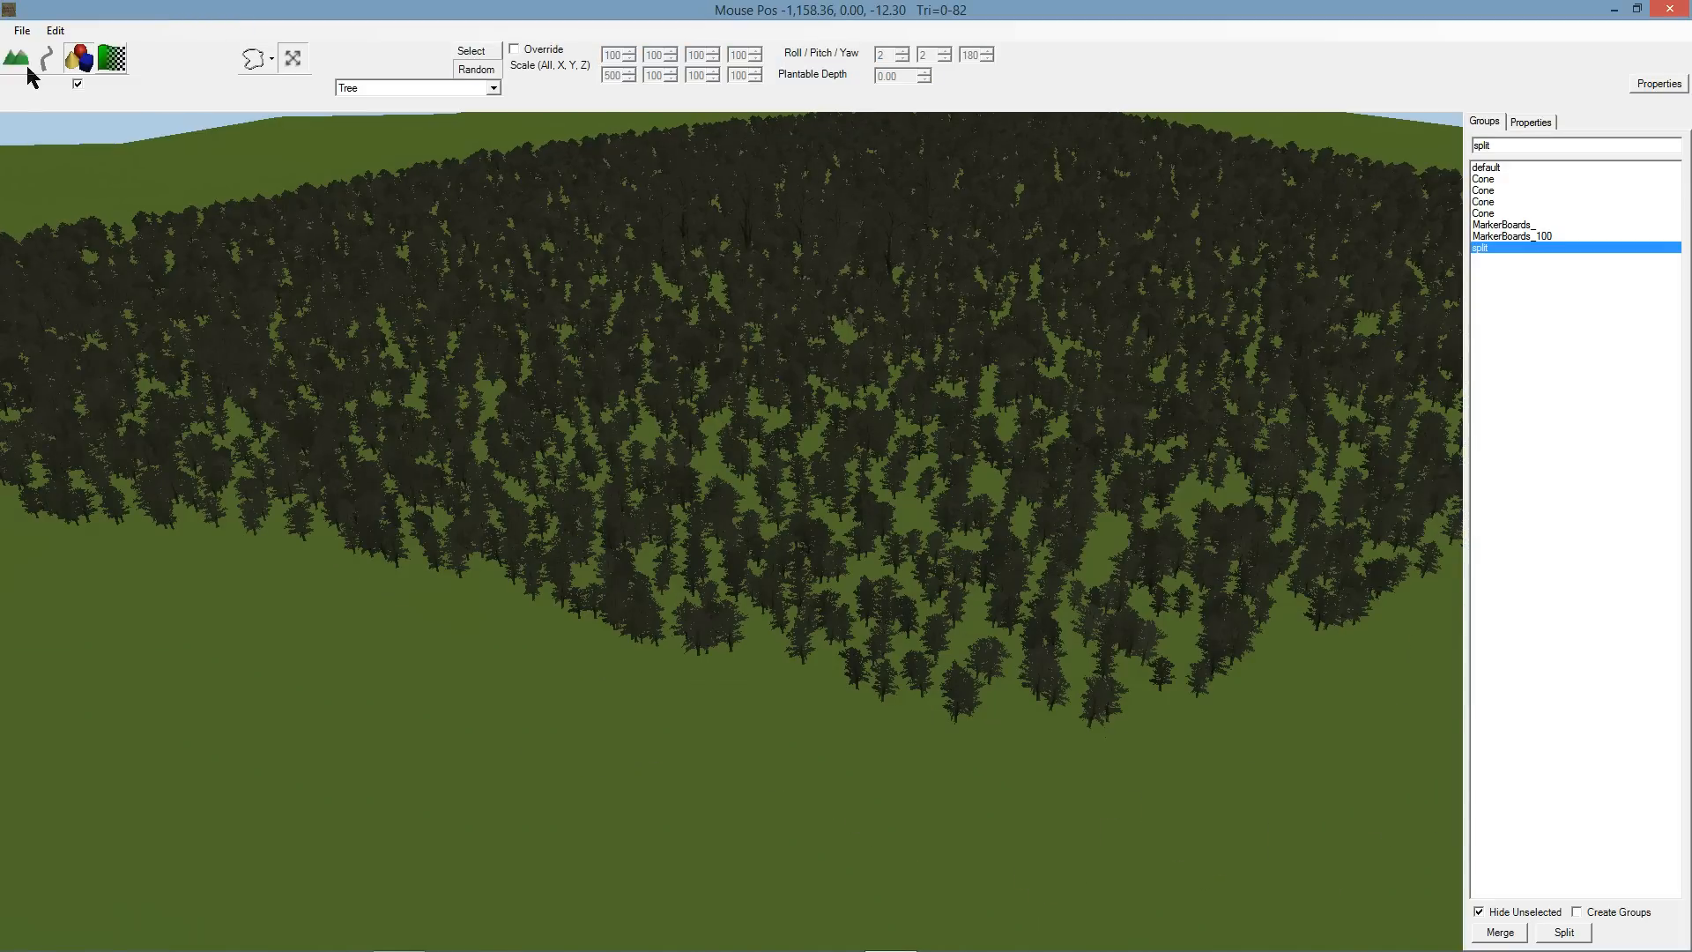
Switch to the terrain sculpting tool to raise a hill under the forest.
{"action": "left_click", "coordinate": [19, 55]}
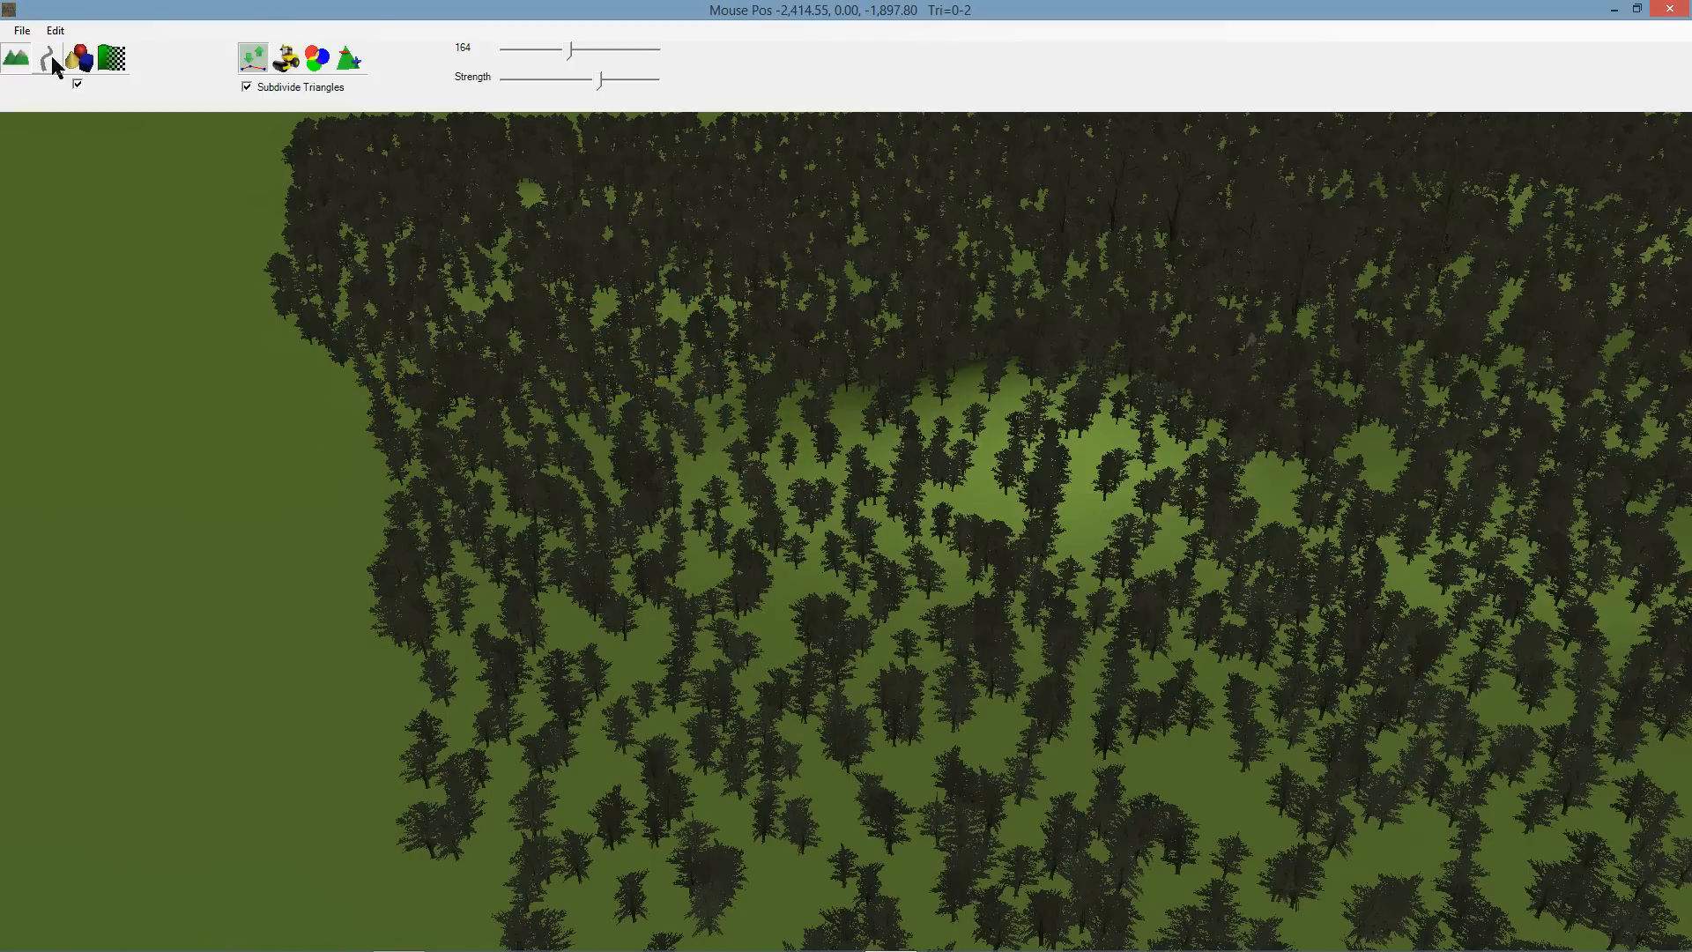
Enter the fly-through camera to walk among the trees on the hill.
{"action": "left_click", "coordinate": [67, 60]}
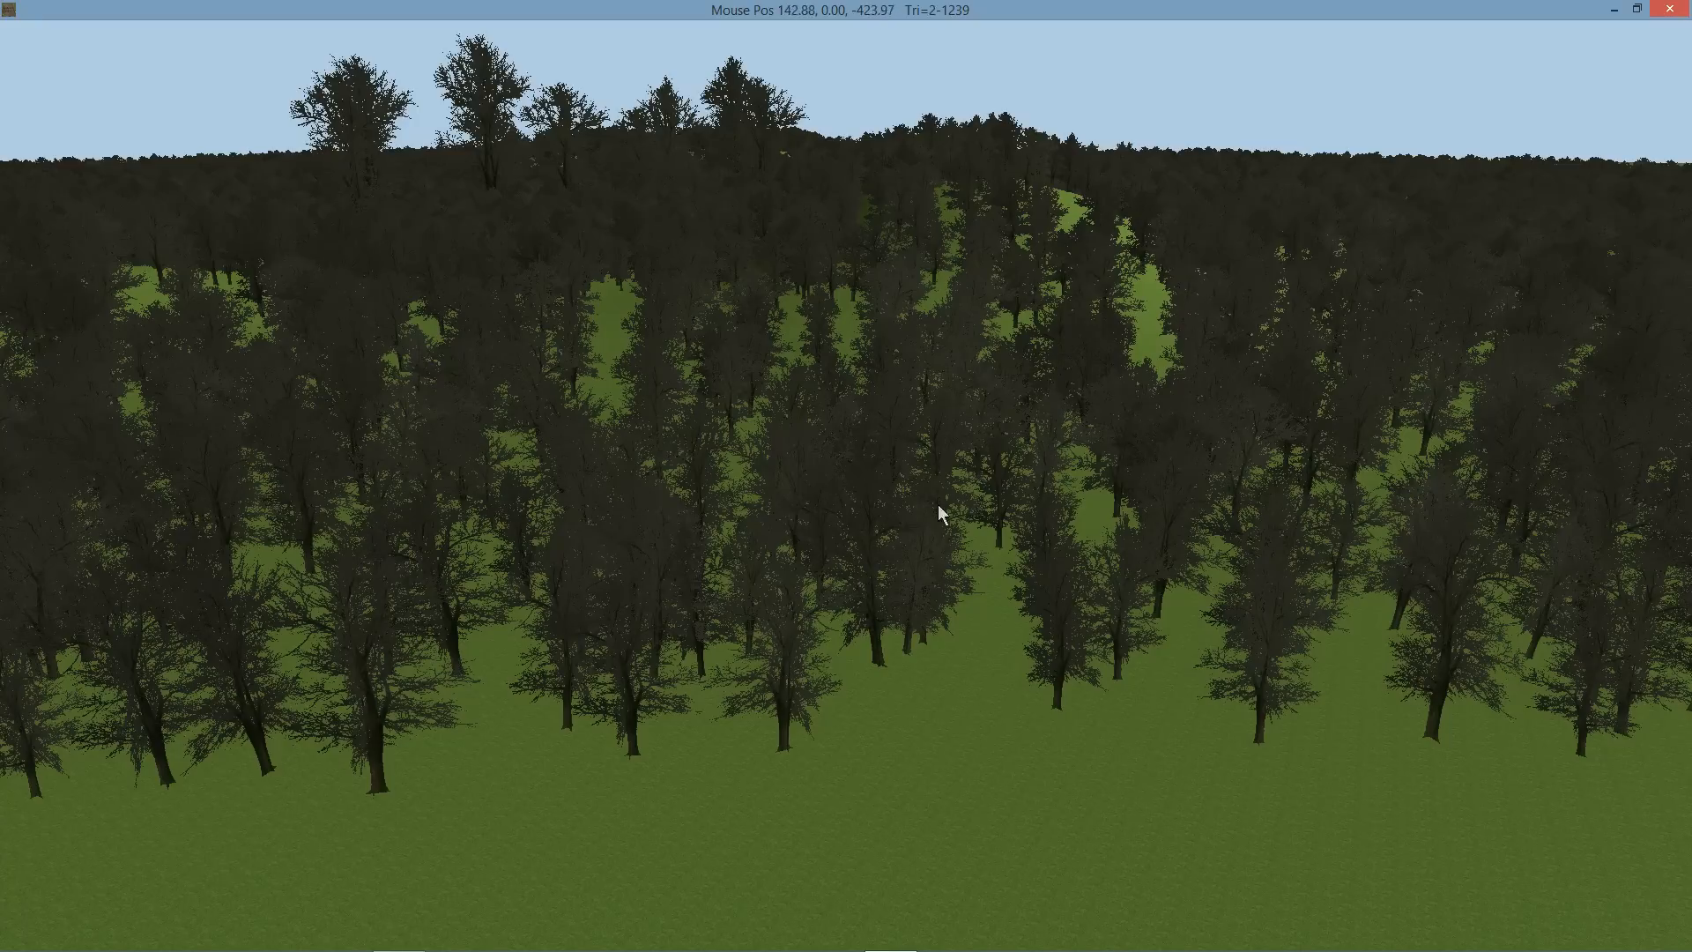
{"action": "mouse_move", "coordinate": [969, 557]}
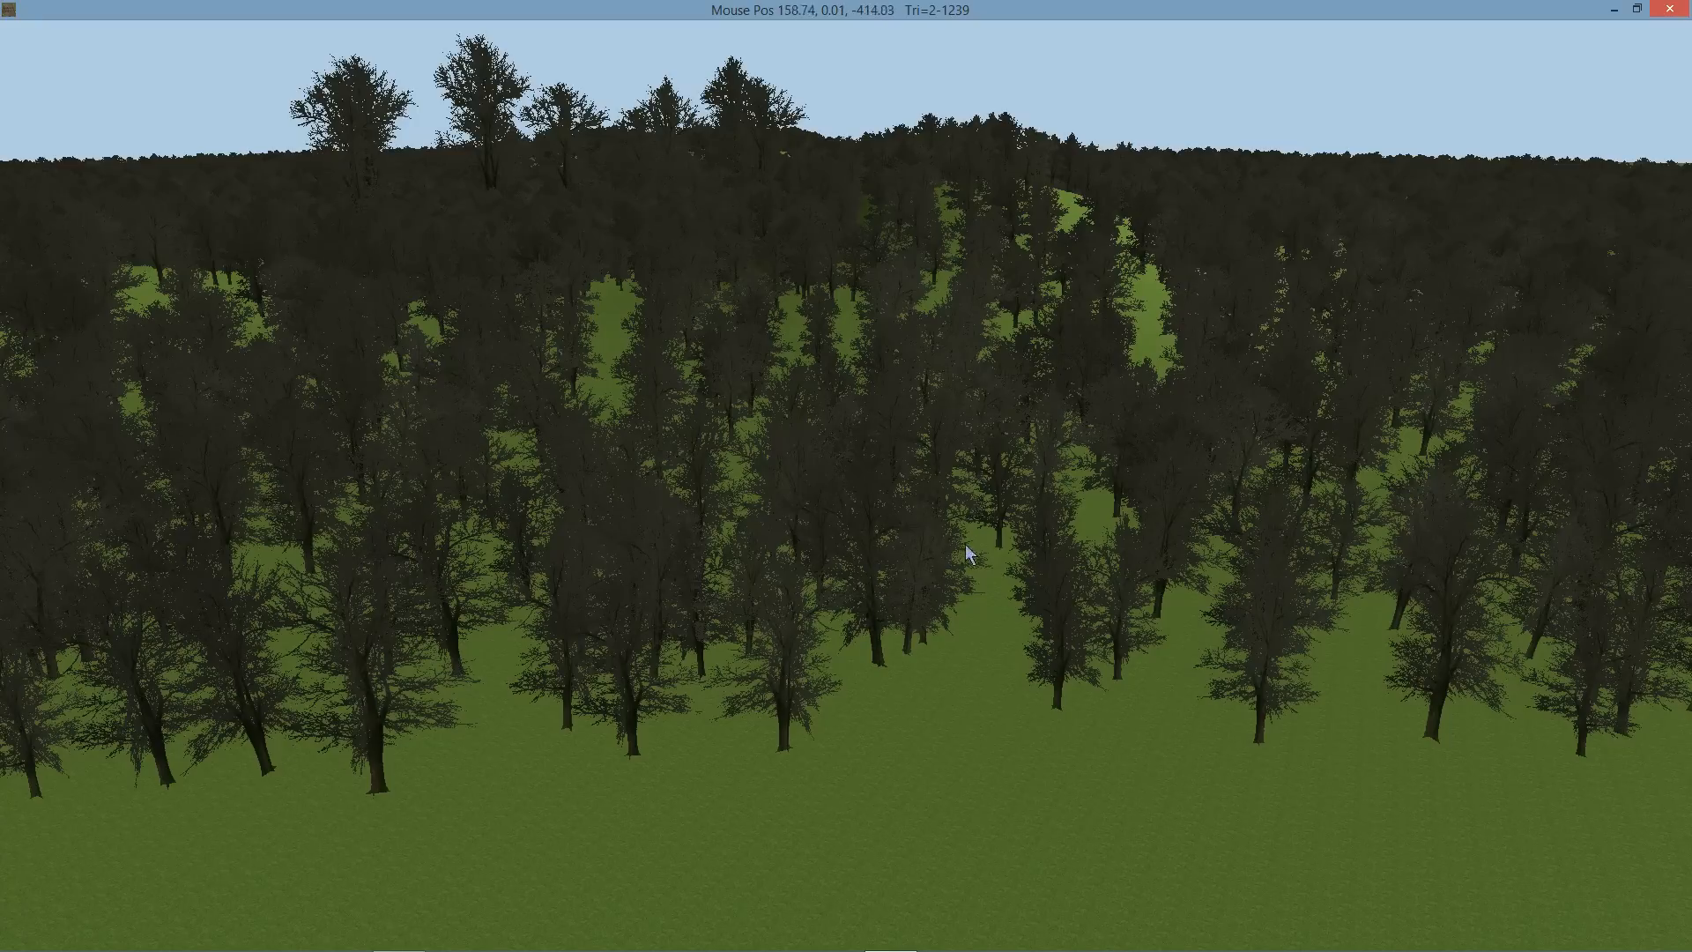
{"action": "mouse_move", "coordinate": [931, 481]}
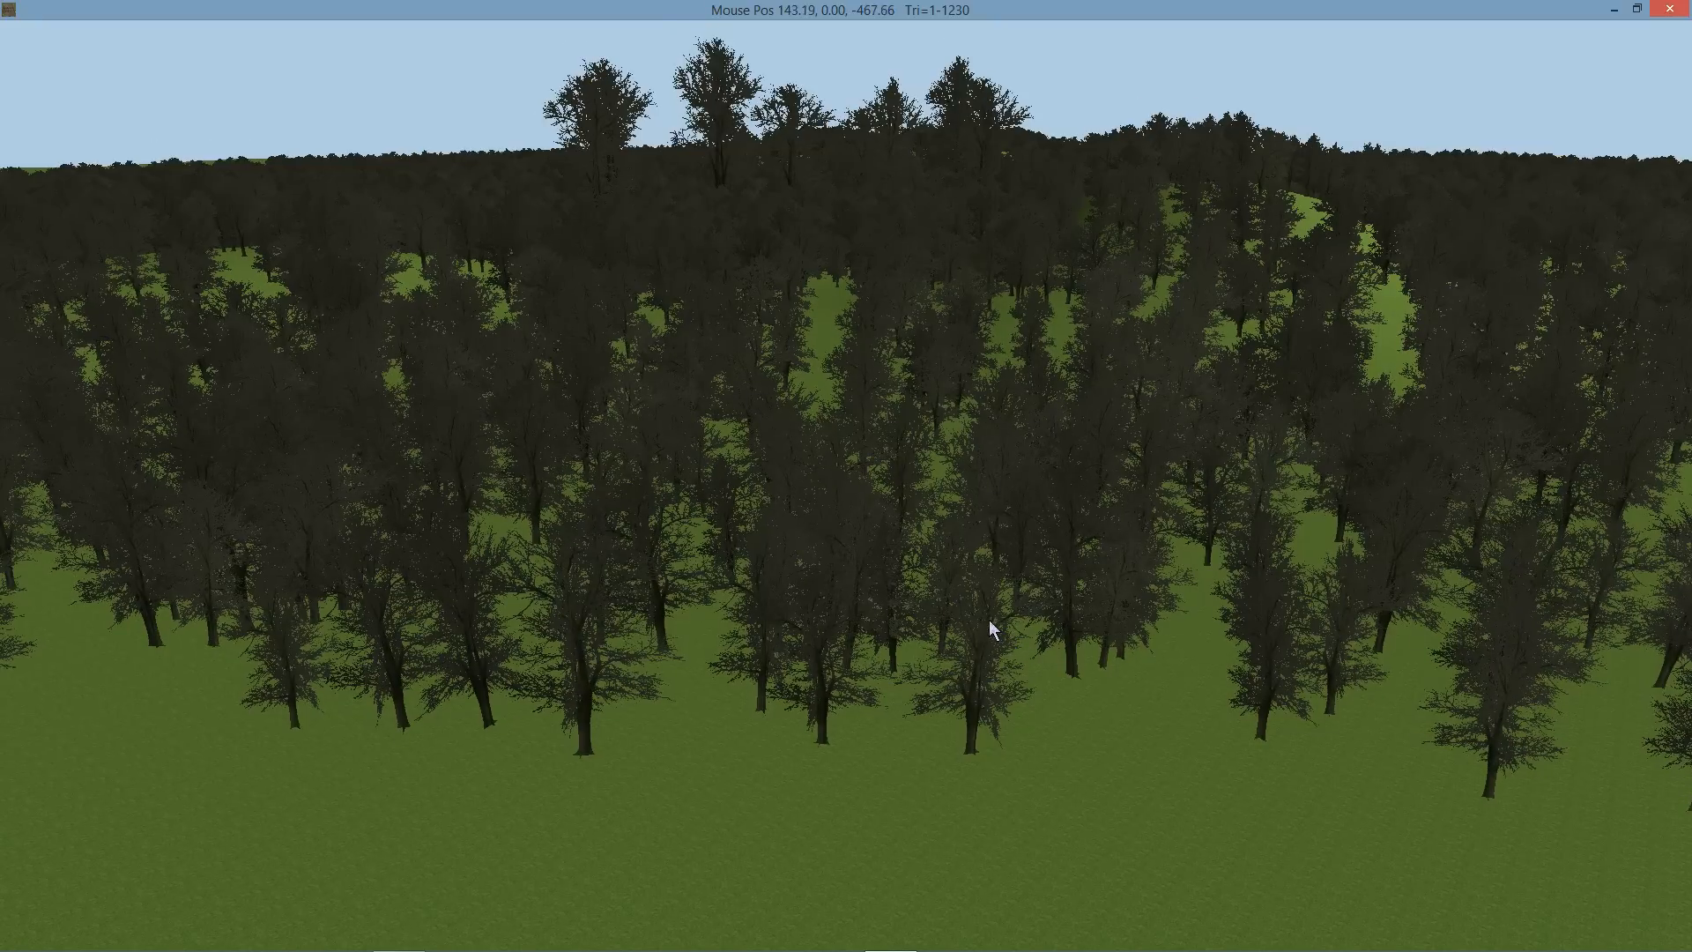
{"action": "mouse_move", "coordinate": [975, 633]}
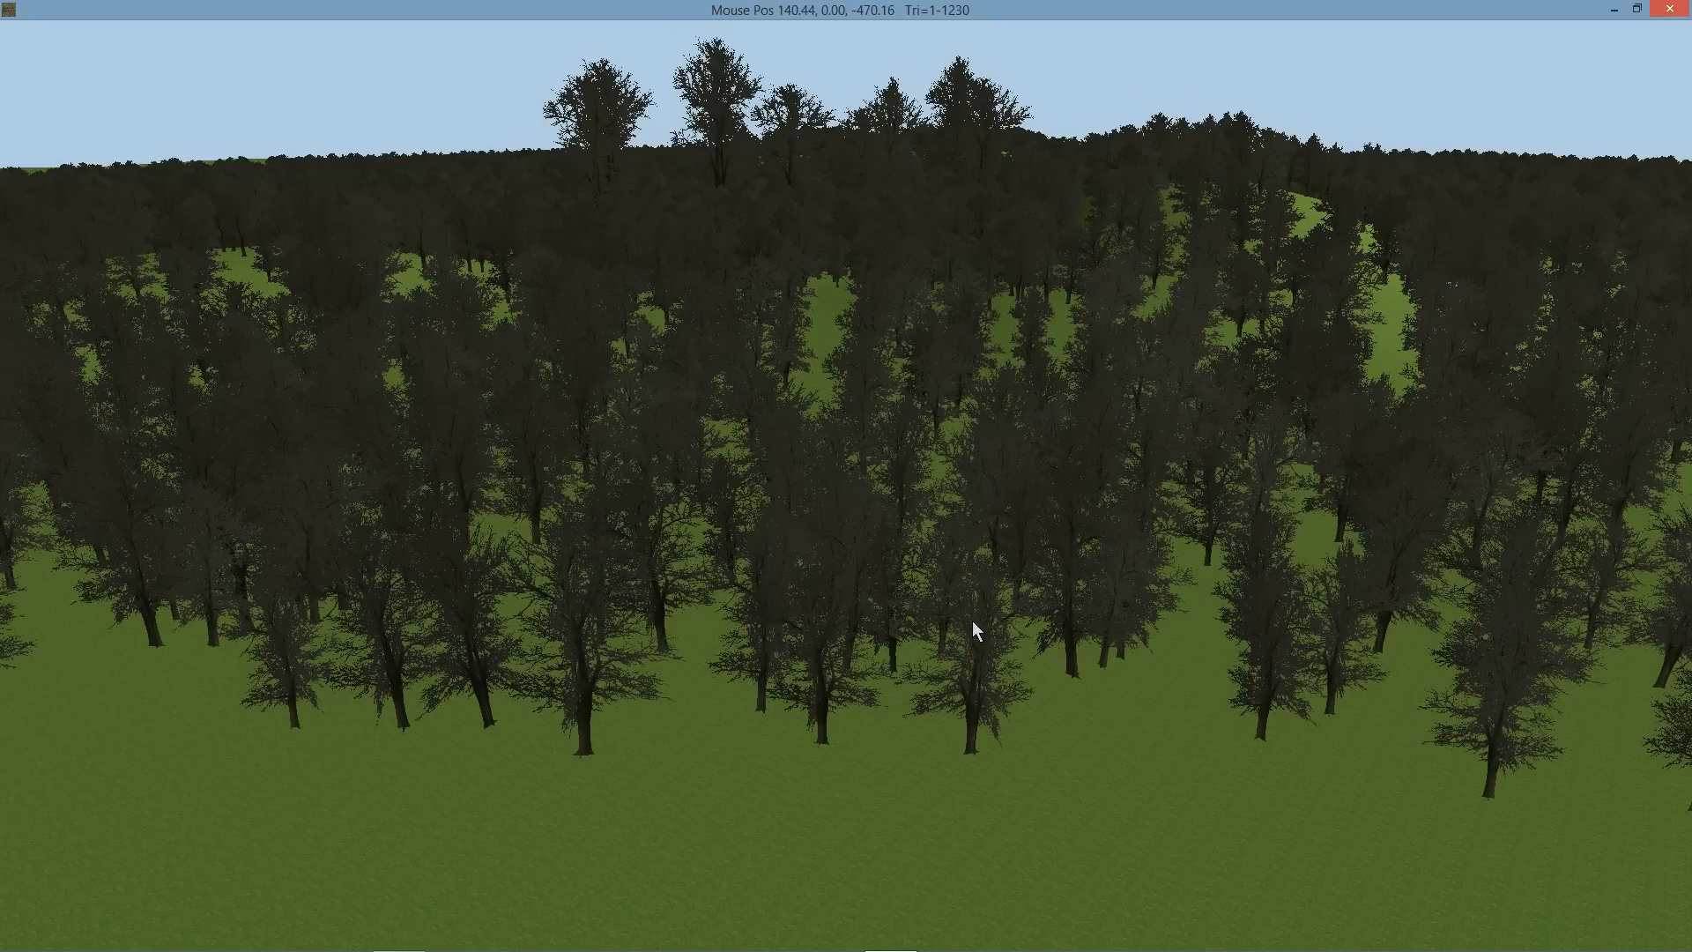
{"action": "mouse_move", "coordinate": [1008, 641]}
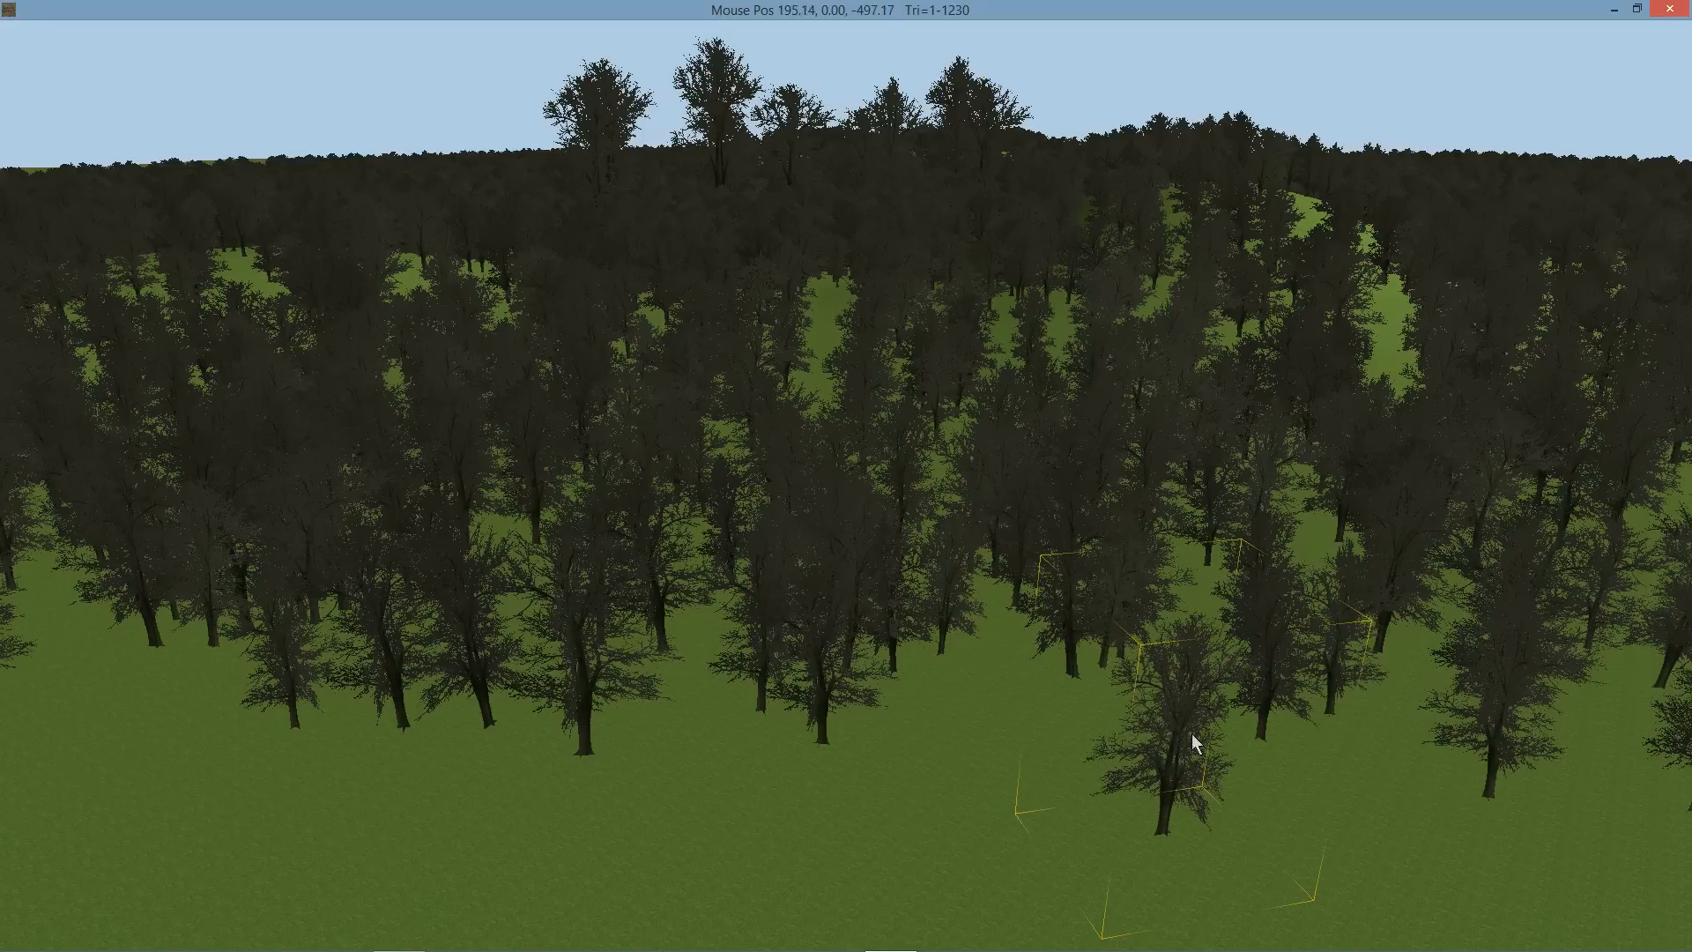
{"action": "mouse_move", "coordinate": [1110, 596]}
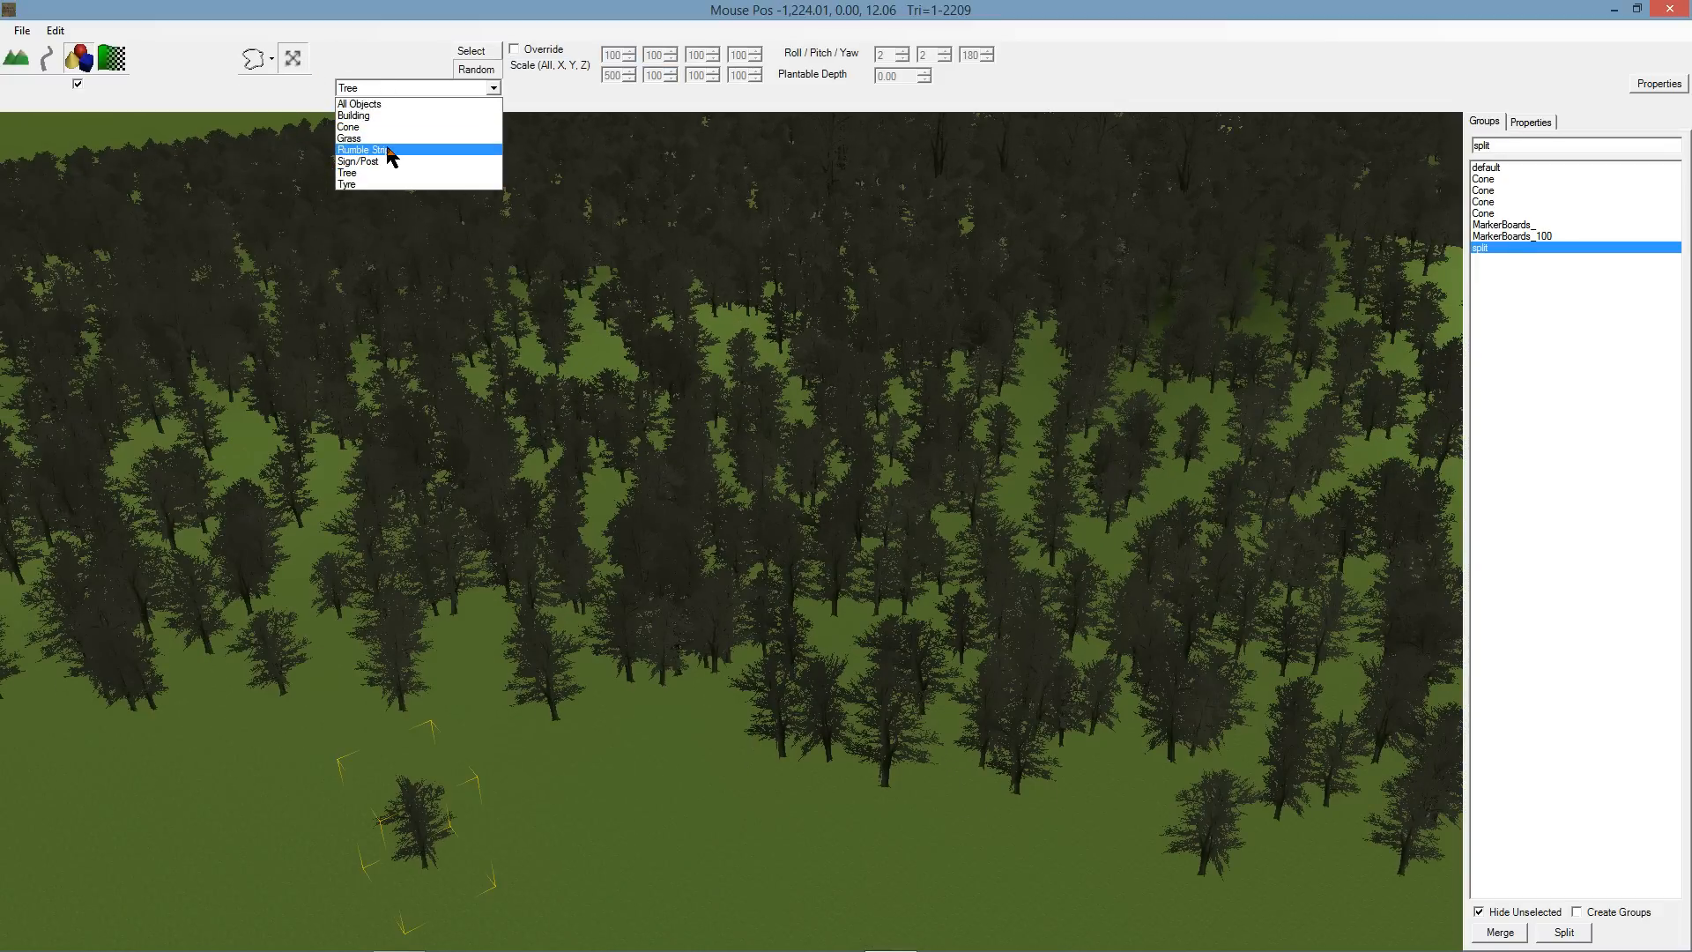
Choose Rumble Strip as the object category for painting on the grass.
{"action": "left_click", "coordinate": [370, 148]}
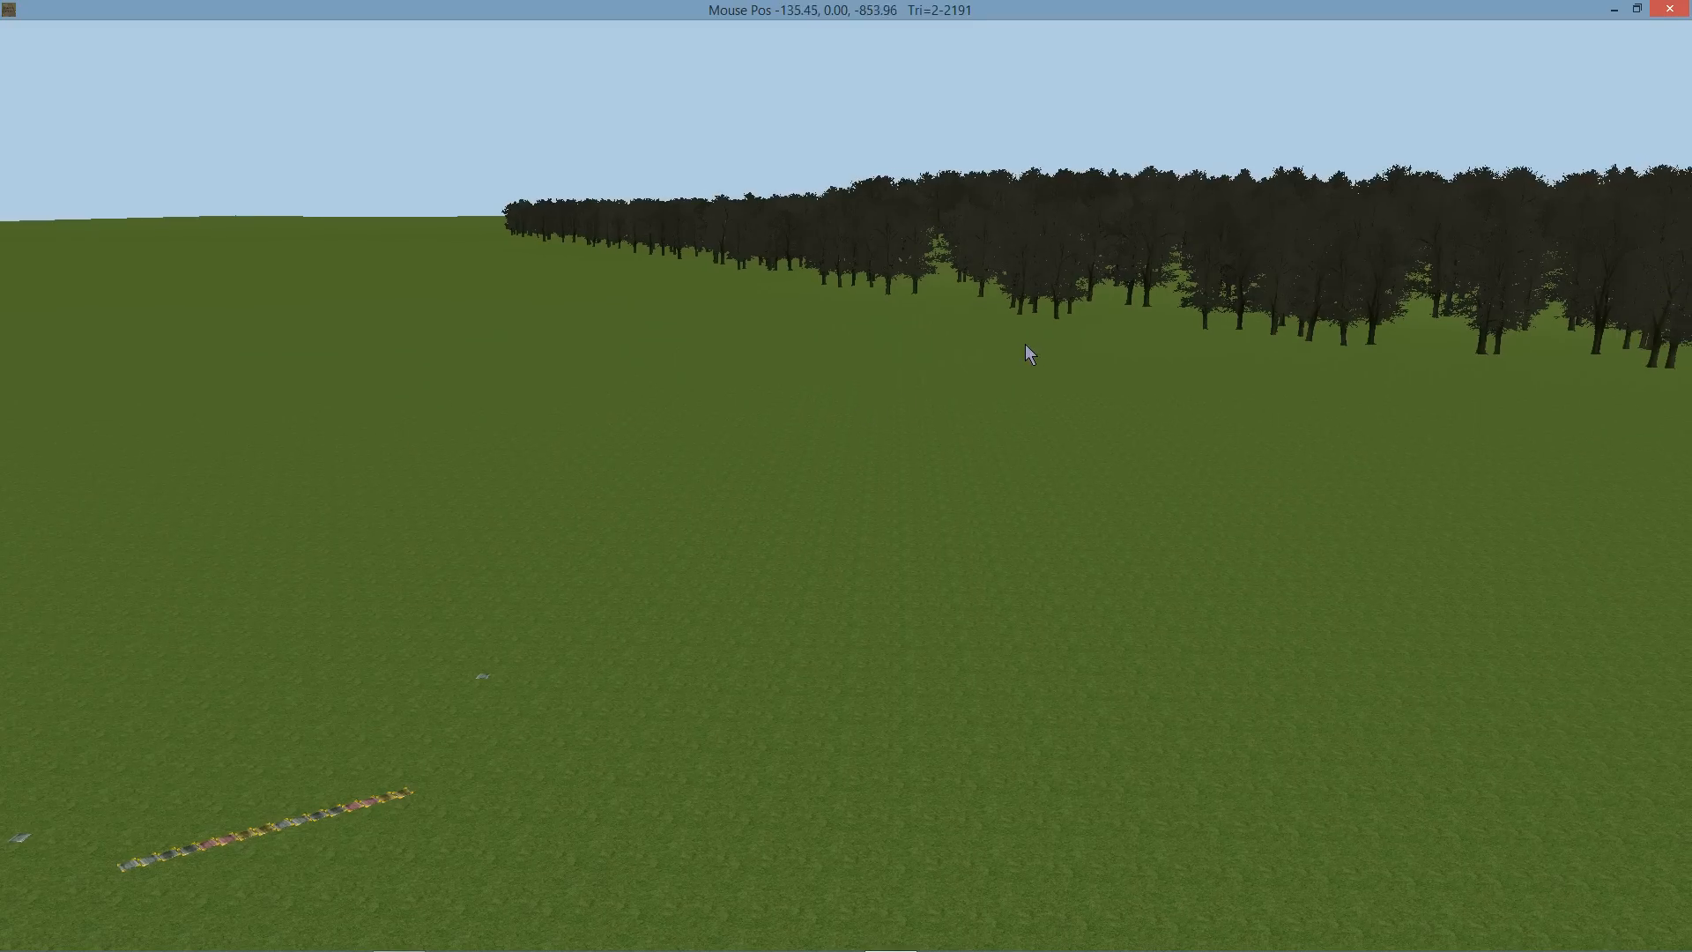
{"action": "mouse_move", "coordinate": [1072, 345]}
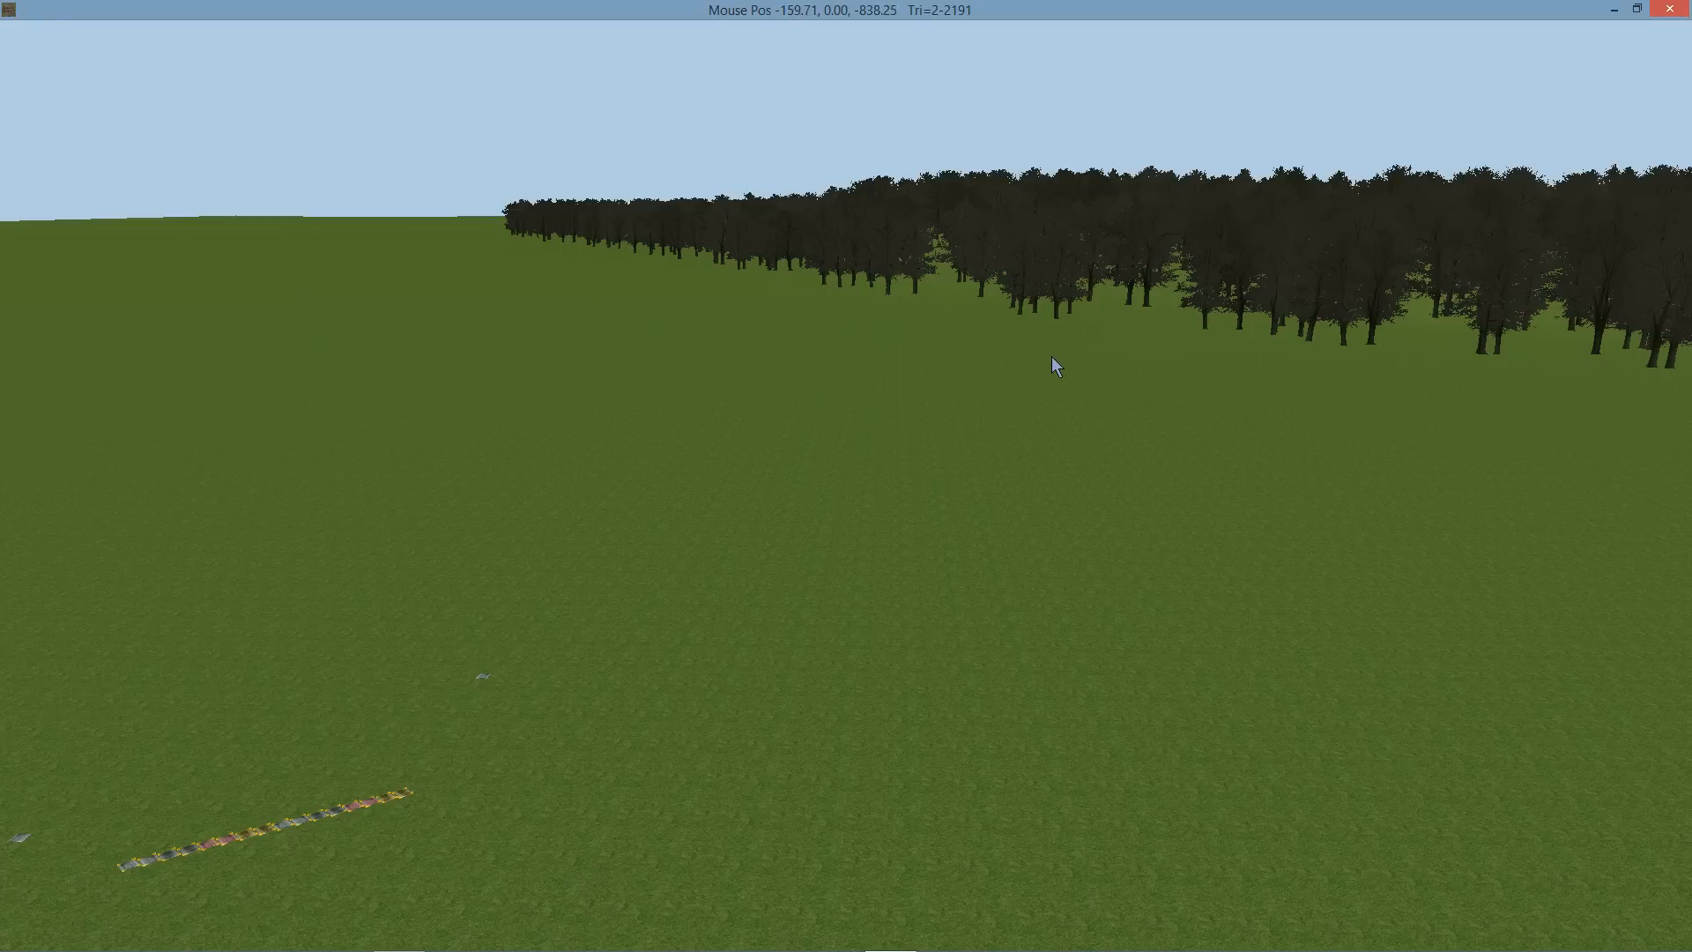
{"action": "mouse_move", "coordinate": [1107, 465]}
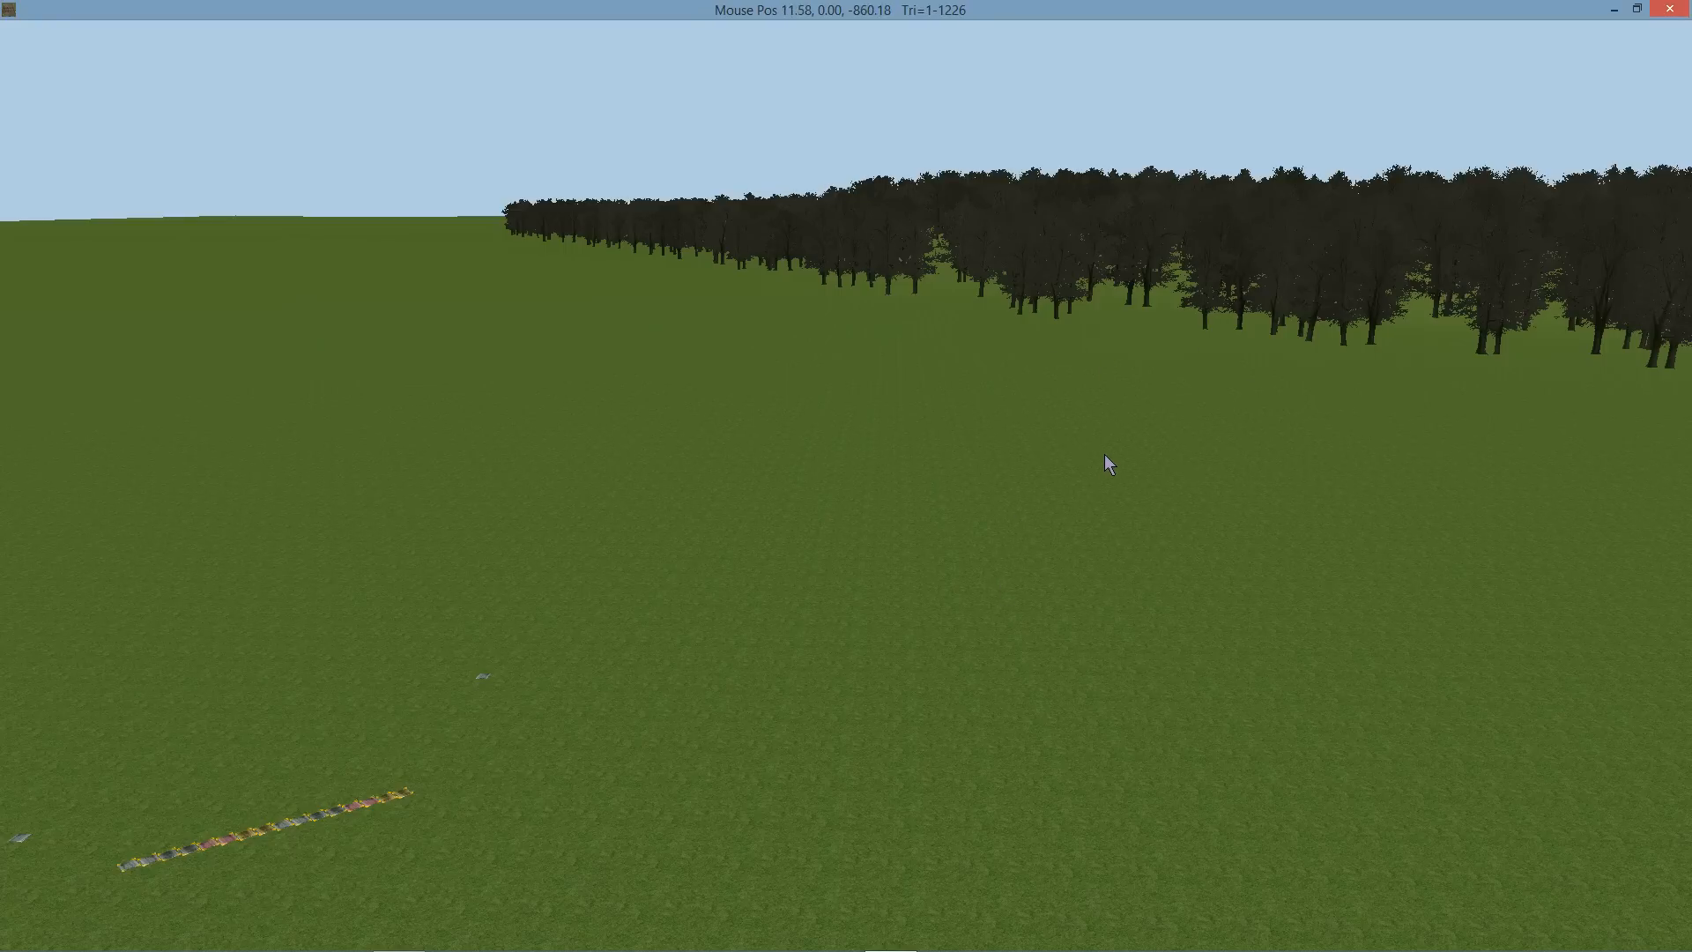